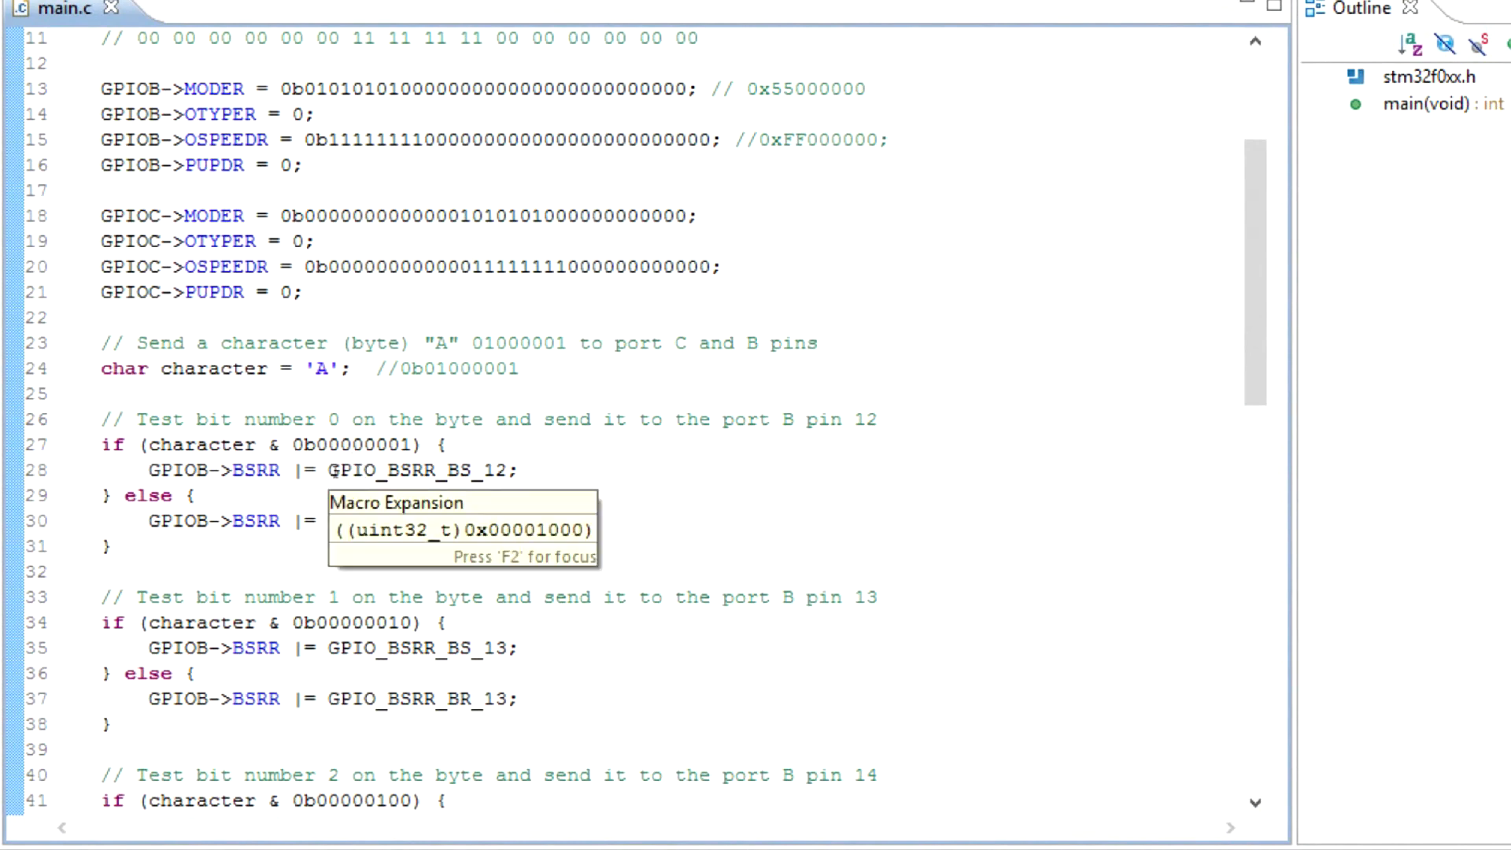
# Step: Add #define LCDD0Pin 12 and #define LCDD0Port GPIOB below the #include line, using autocomplete
pyautogui.doubleClick(417, 471)
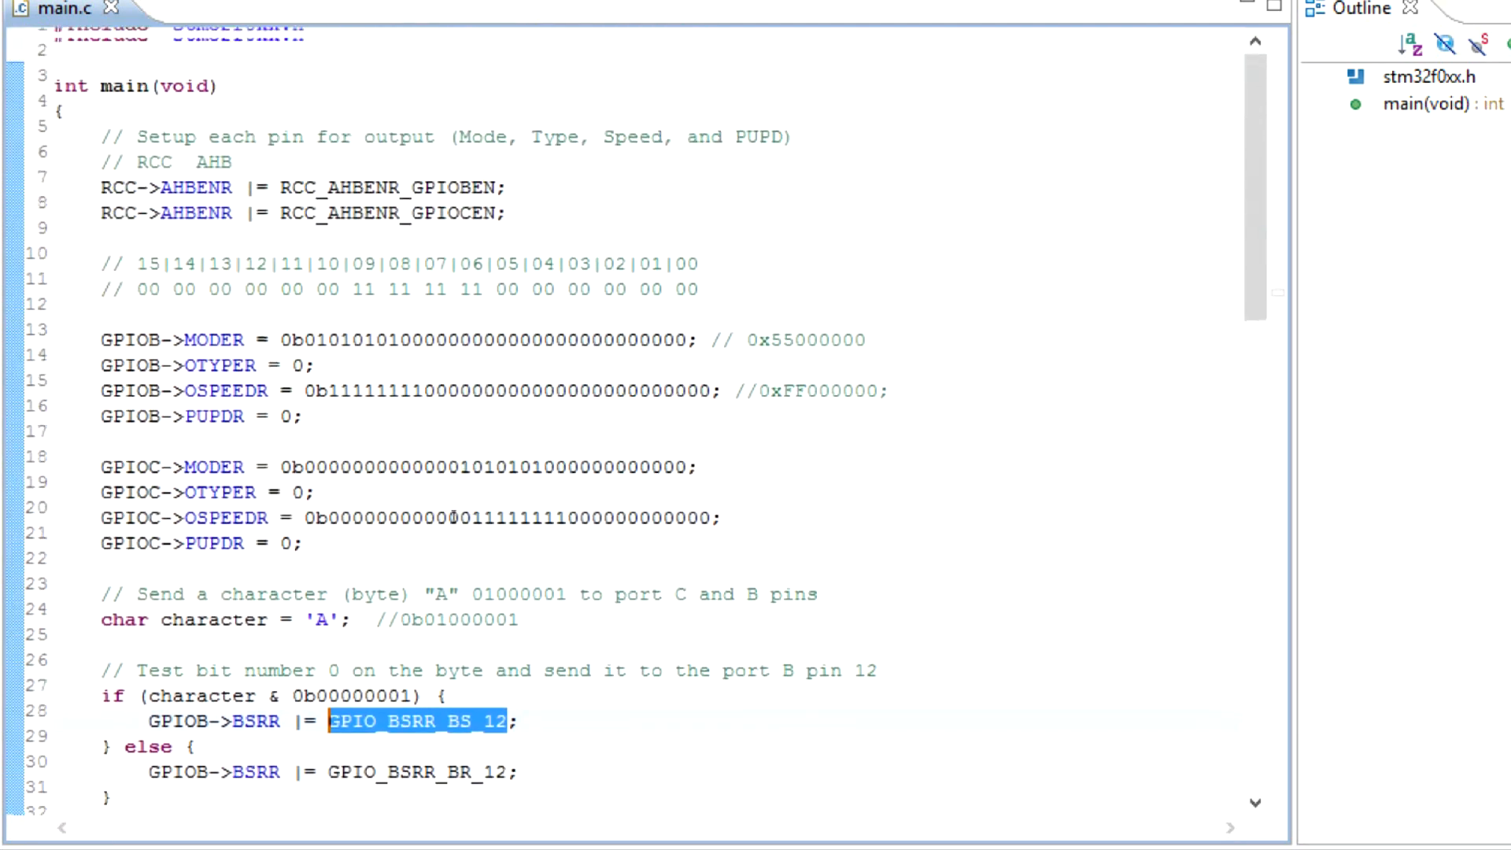
pyautogui.write('#define')
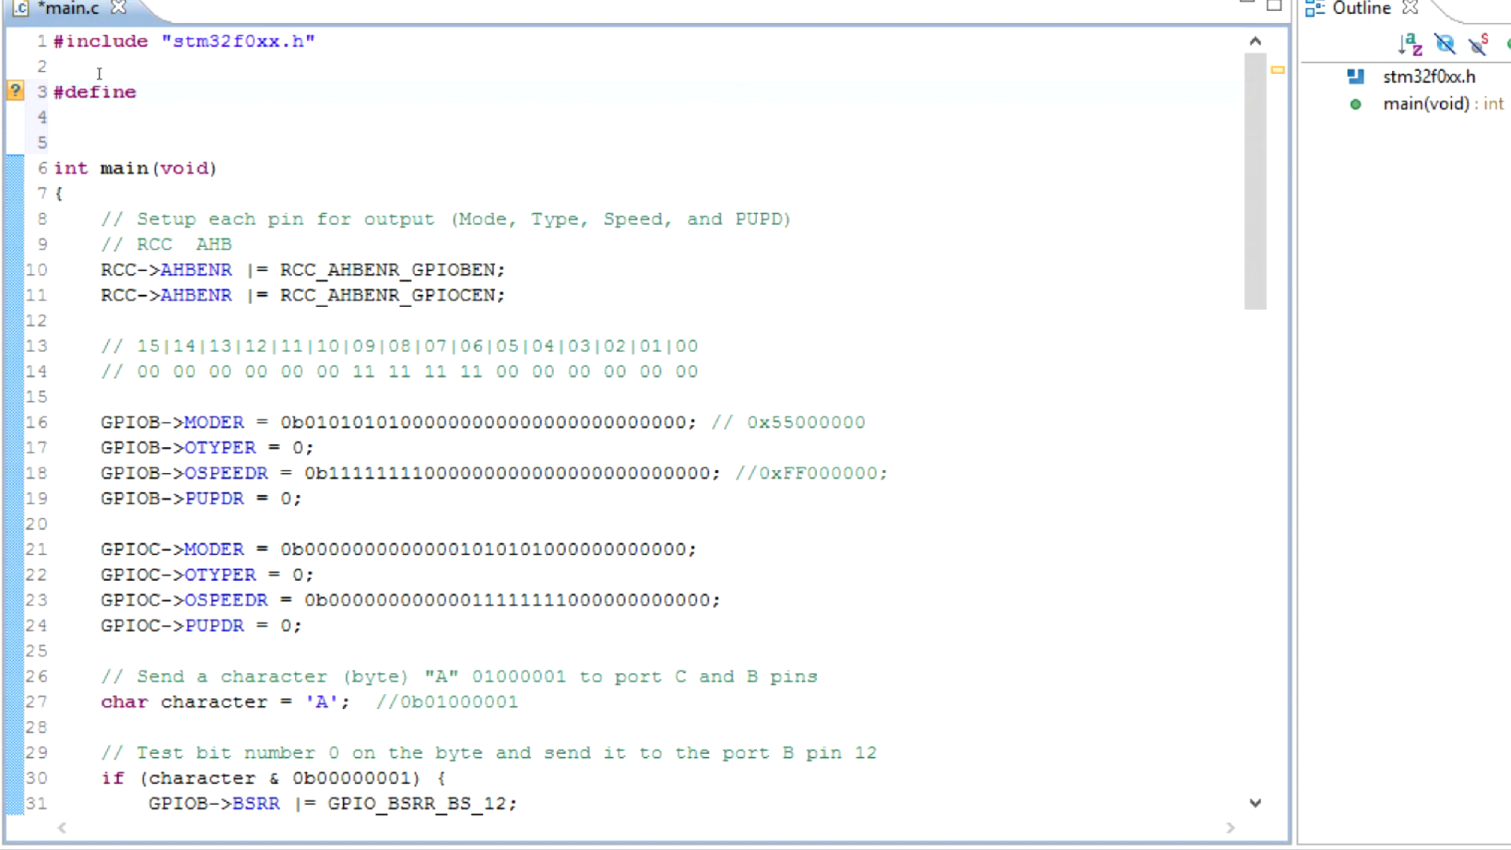
pyautogui.write('LCDD0Pin 12')
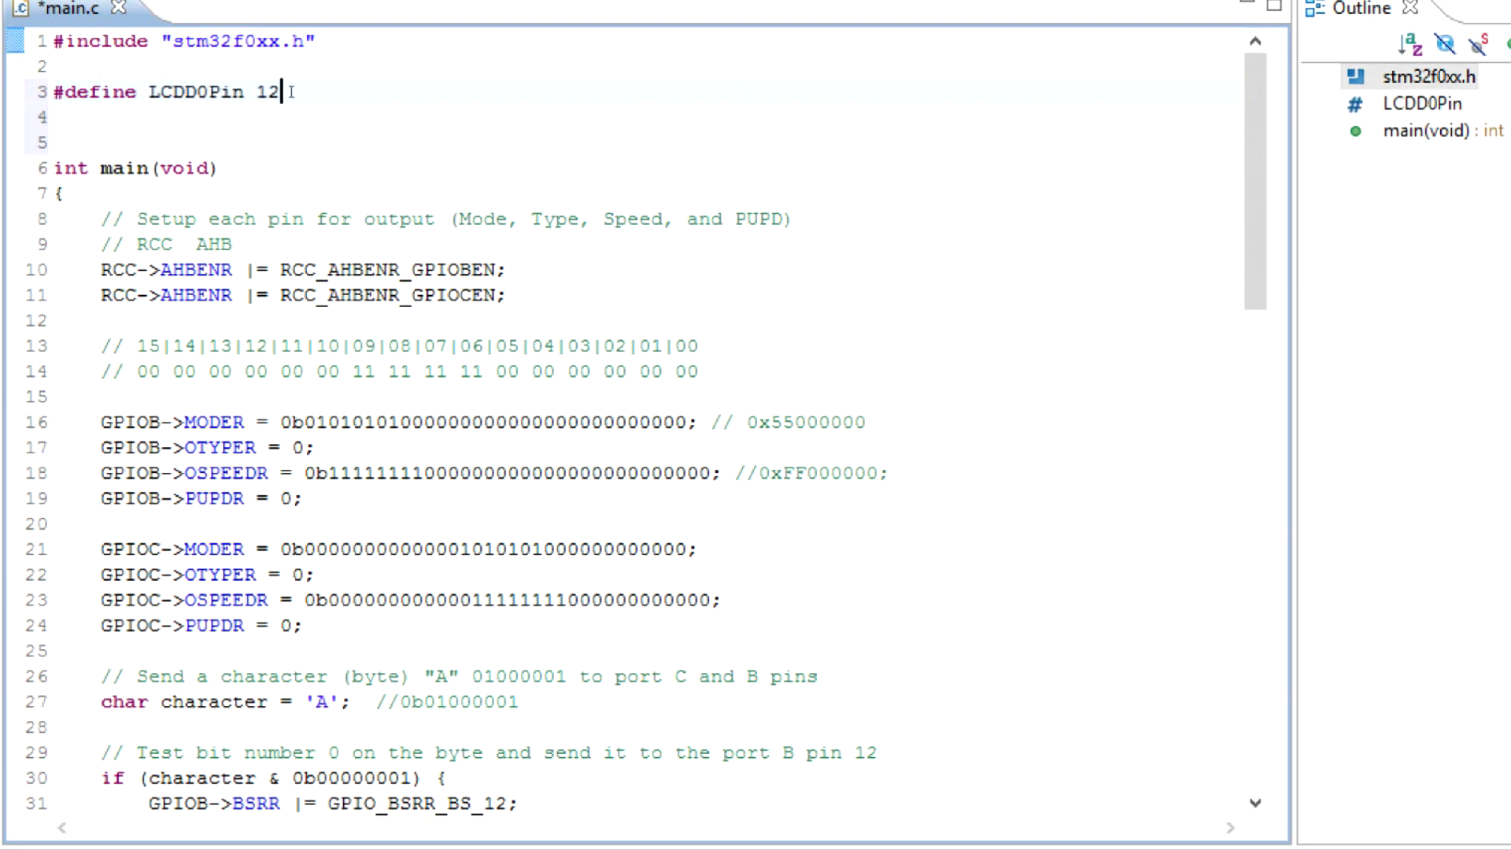
pyautogui.write('#defin')
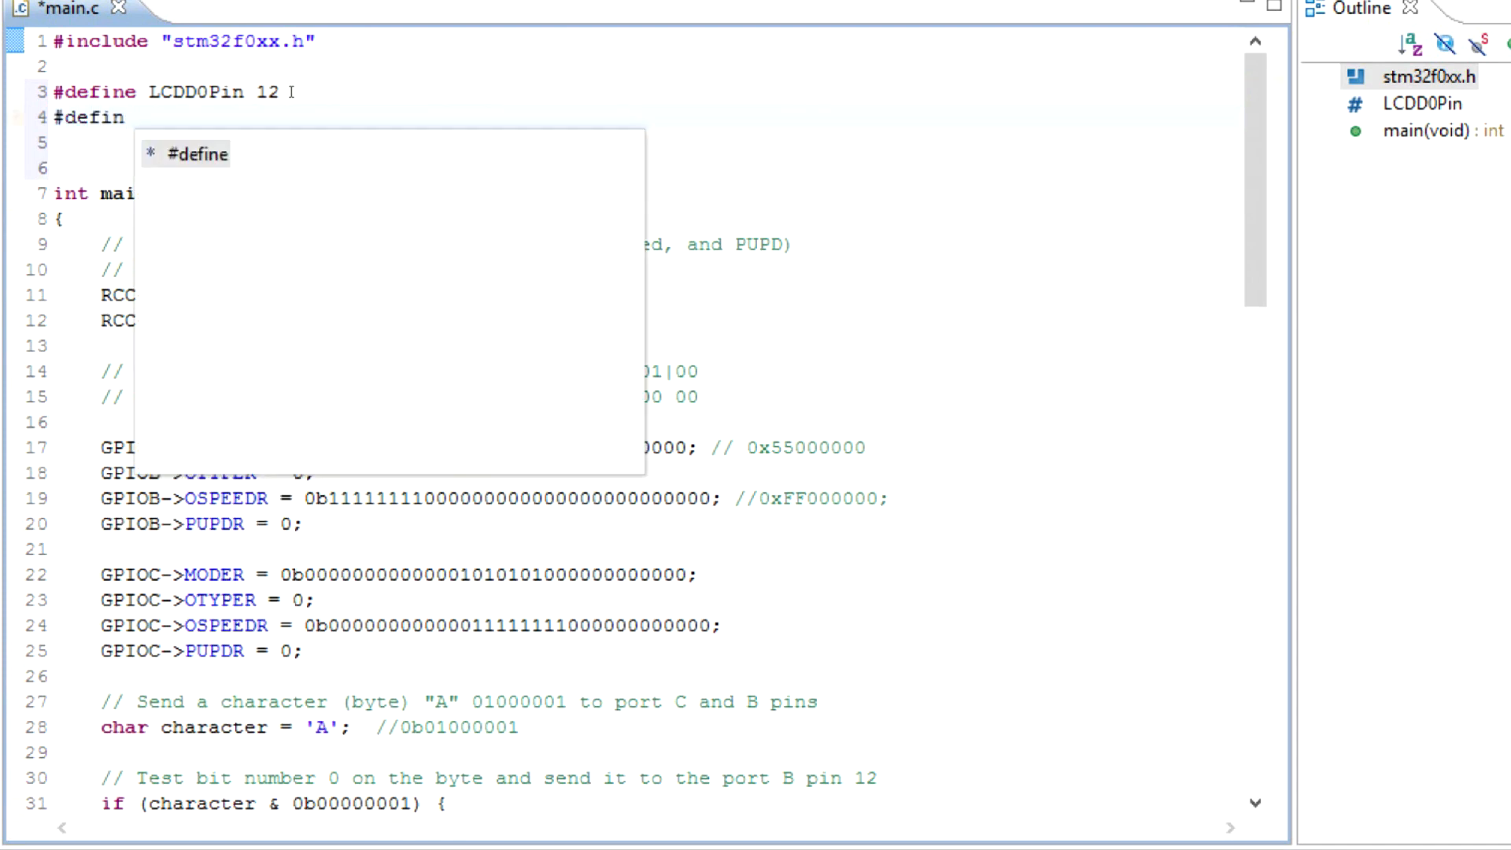
pyautogui.write('LCD')
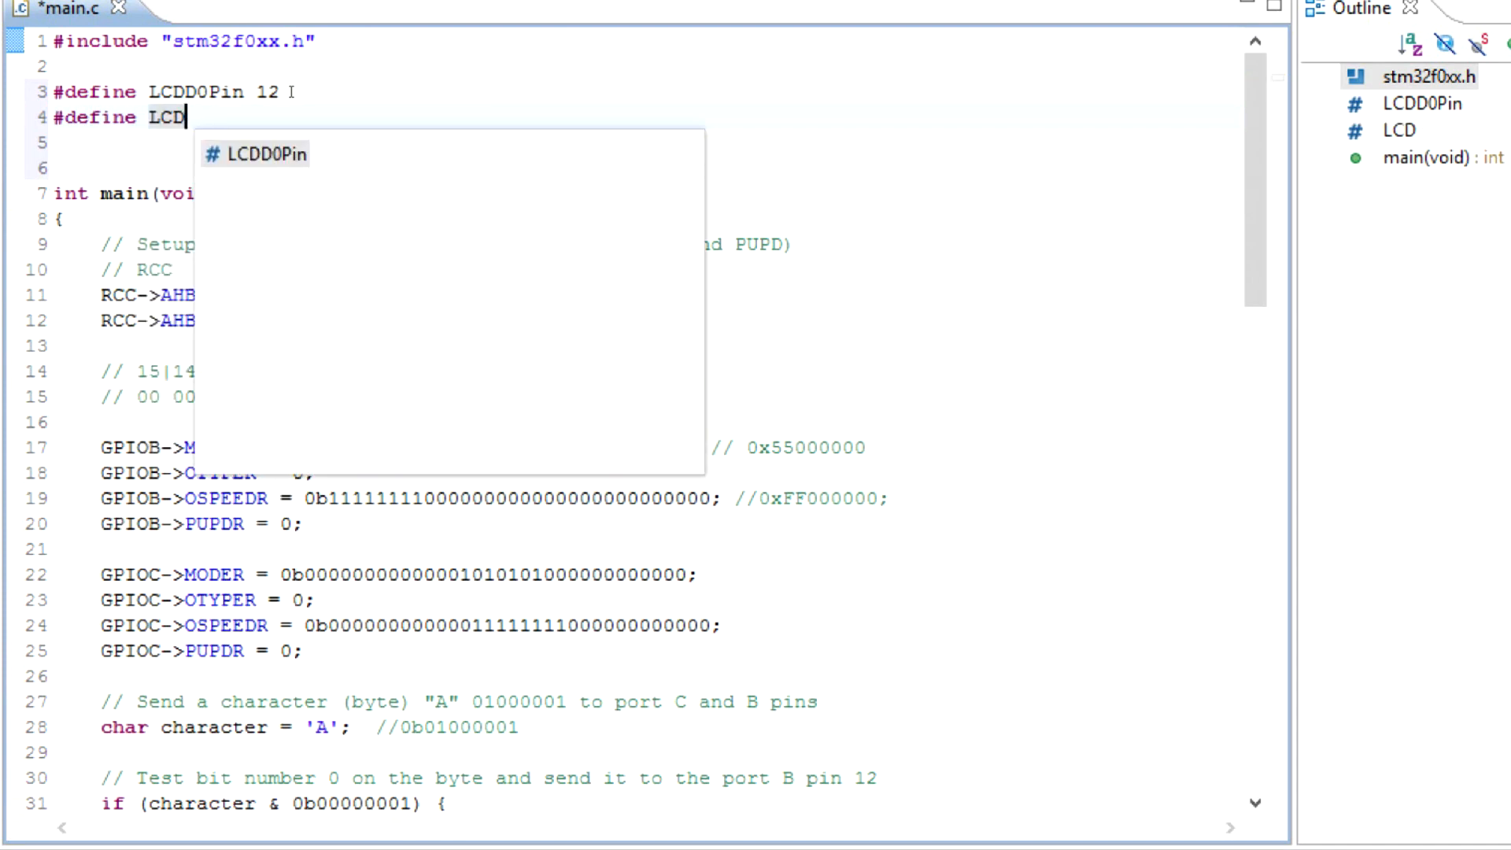
pyautogui.write('D0Port')
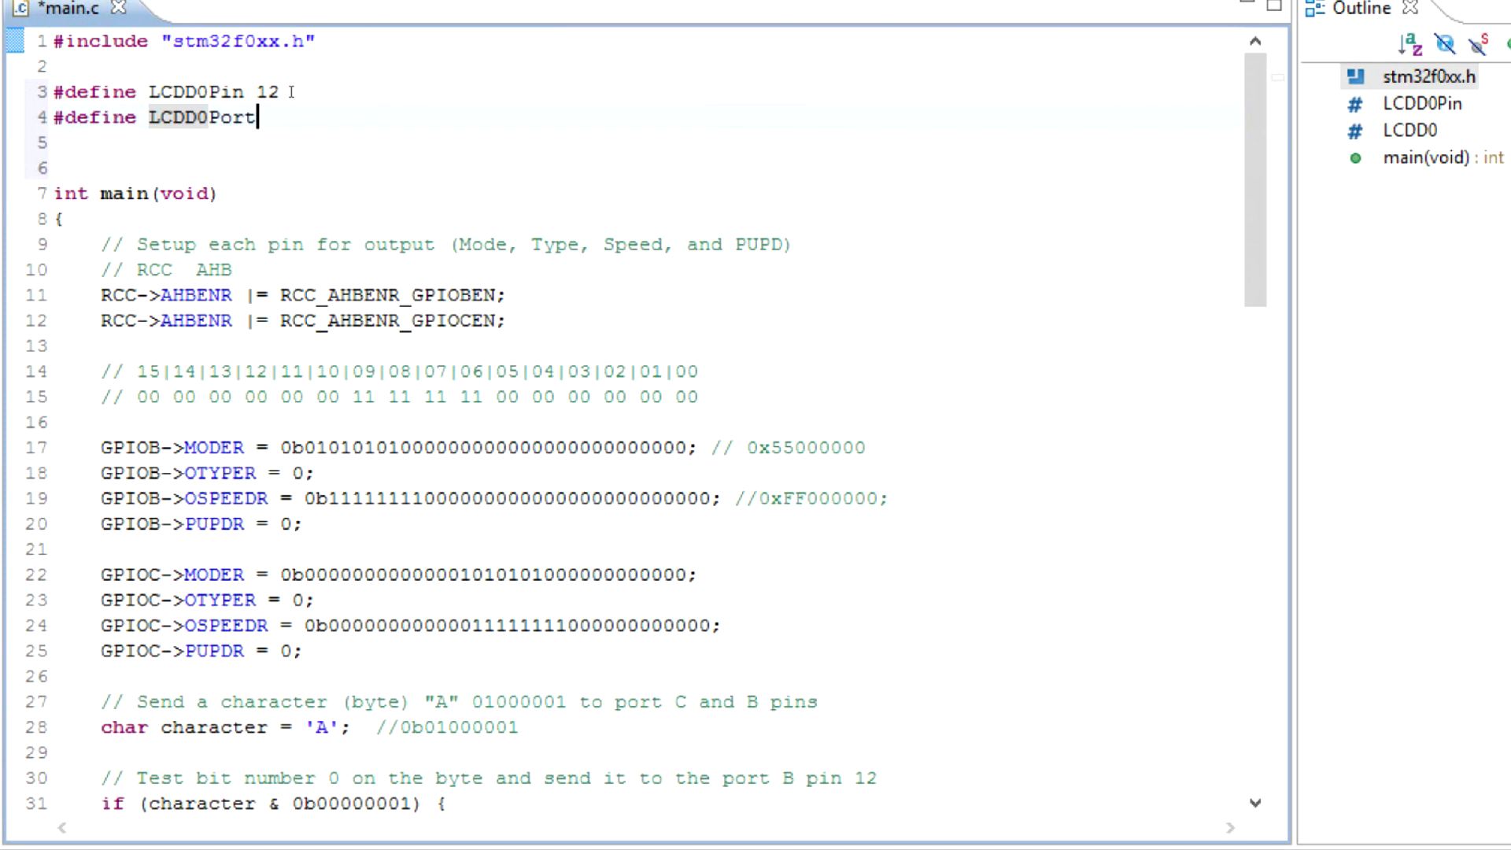
pyautogui.write('GPIOB')
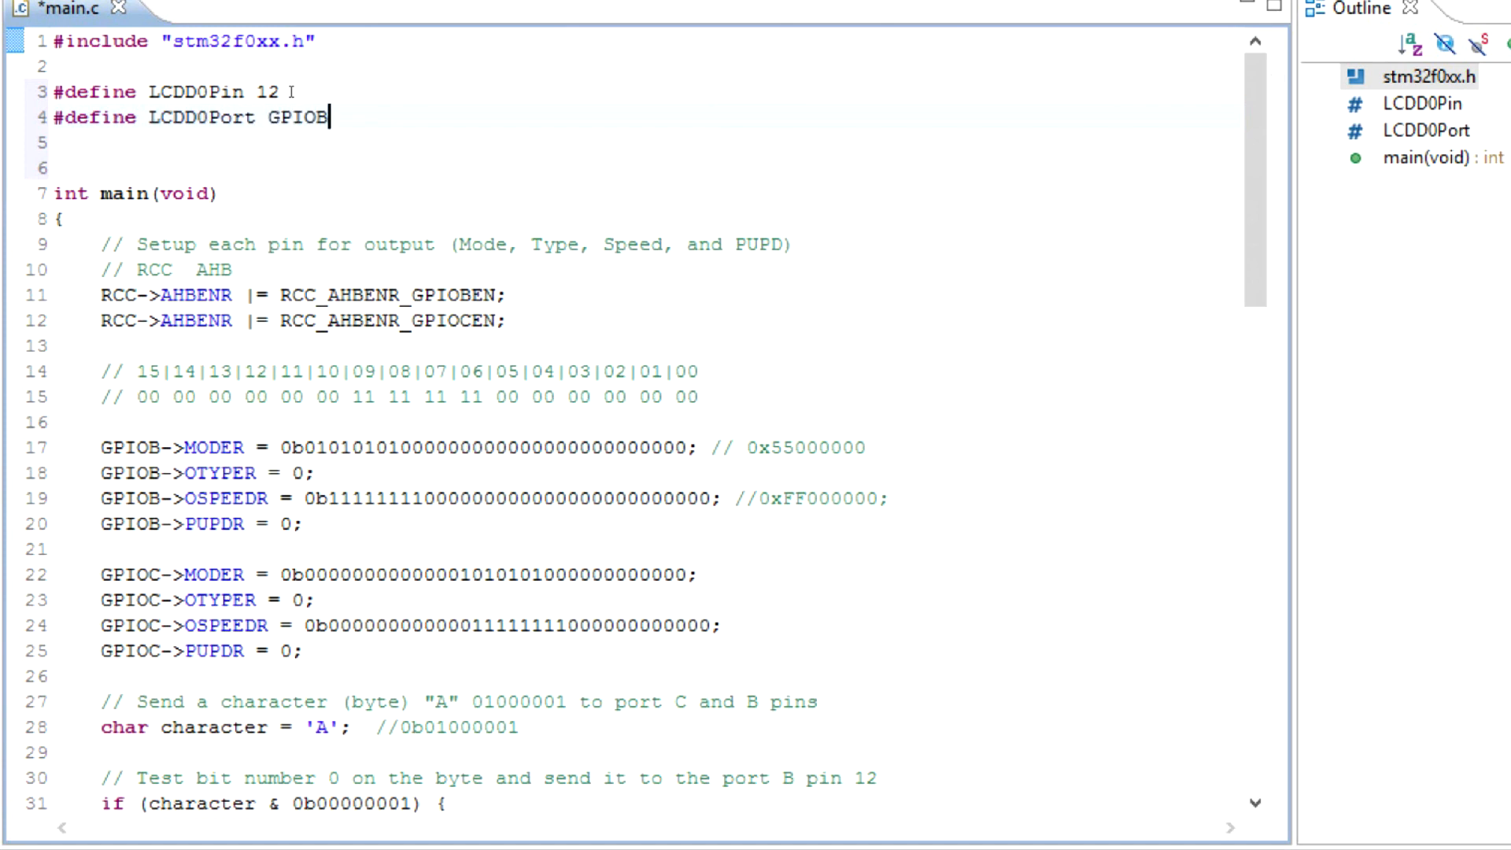
pyautogui.press('Return')
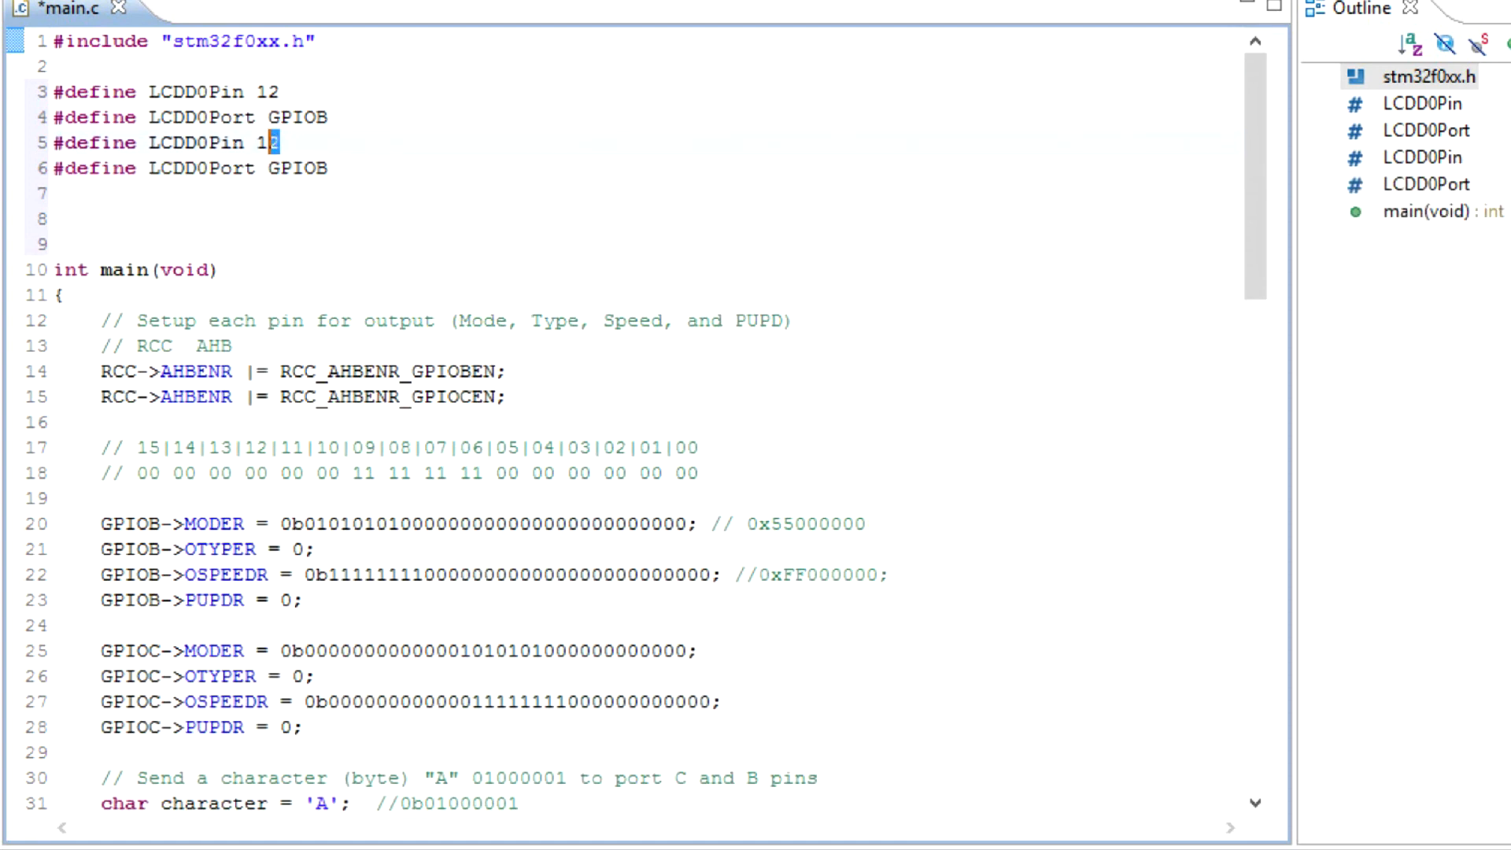
# Step: Duplicate the define pair into LCDD1–LCDD7: pins 13–15 on GPIOB, pins 6–9 on GPIOC
pyautogui.write('3')
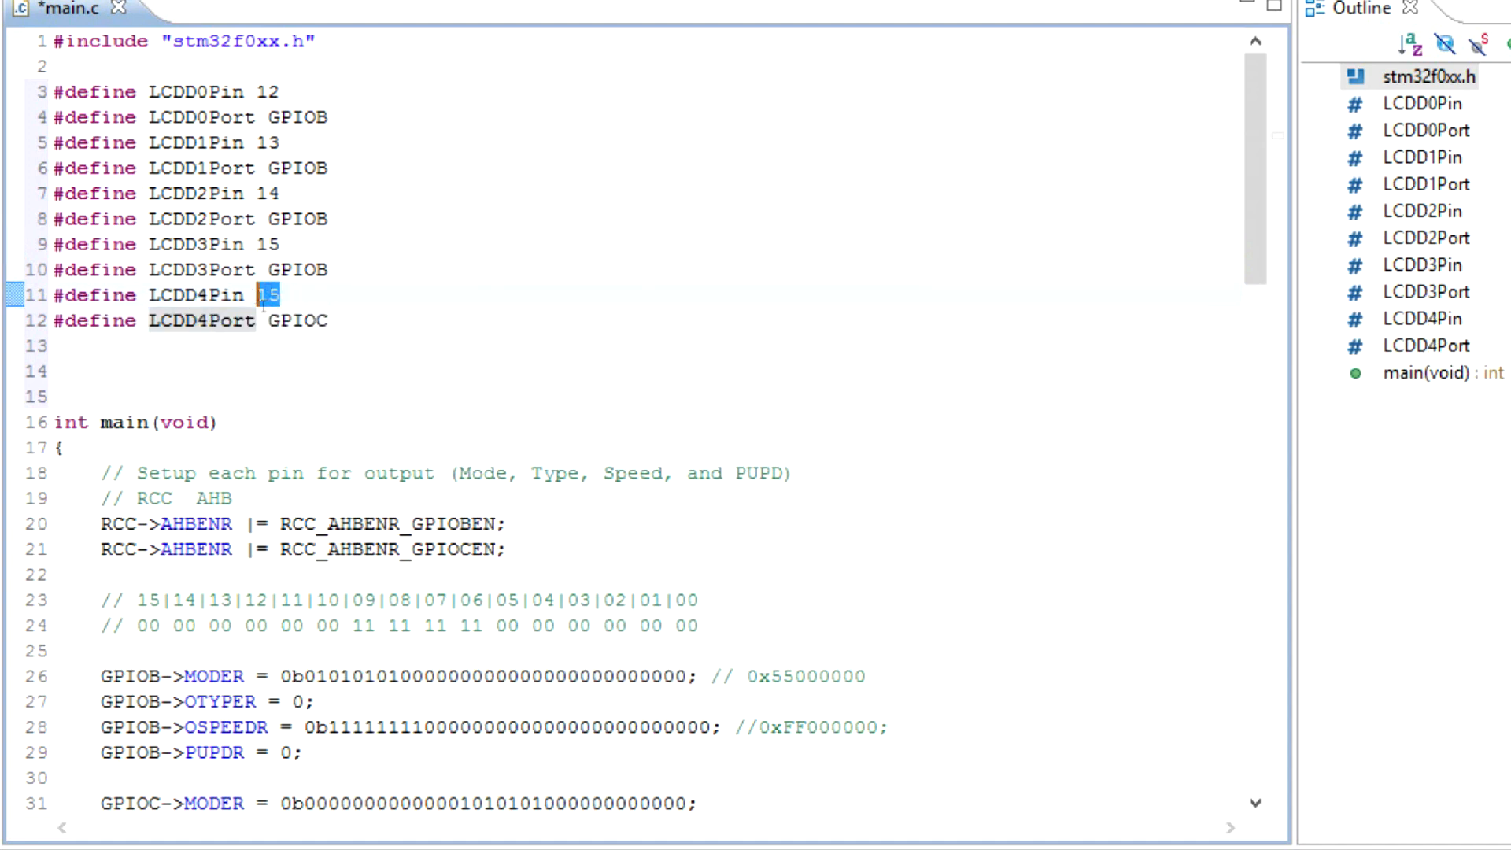
pyautogui.write('6')
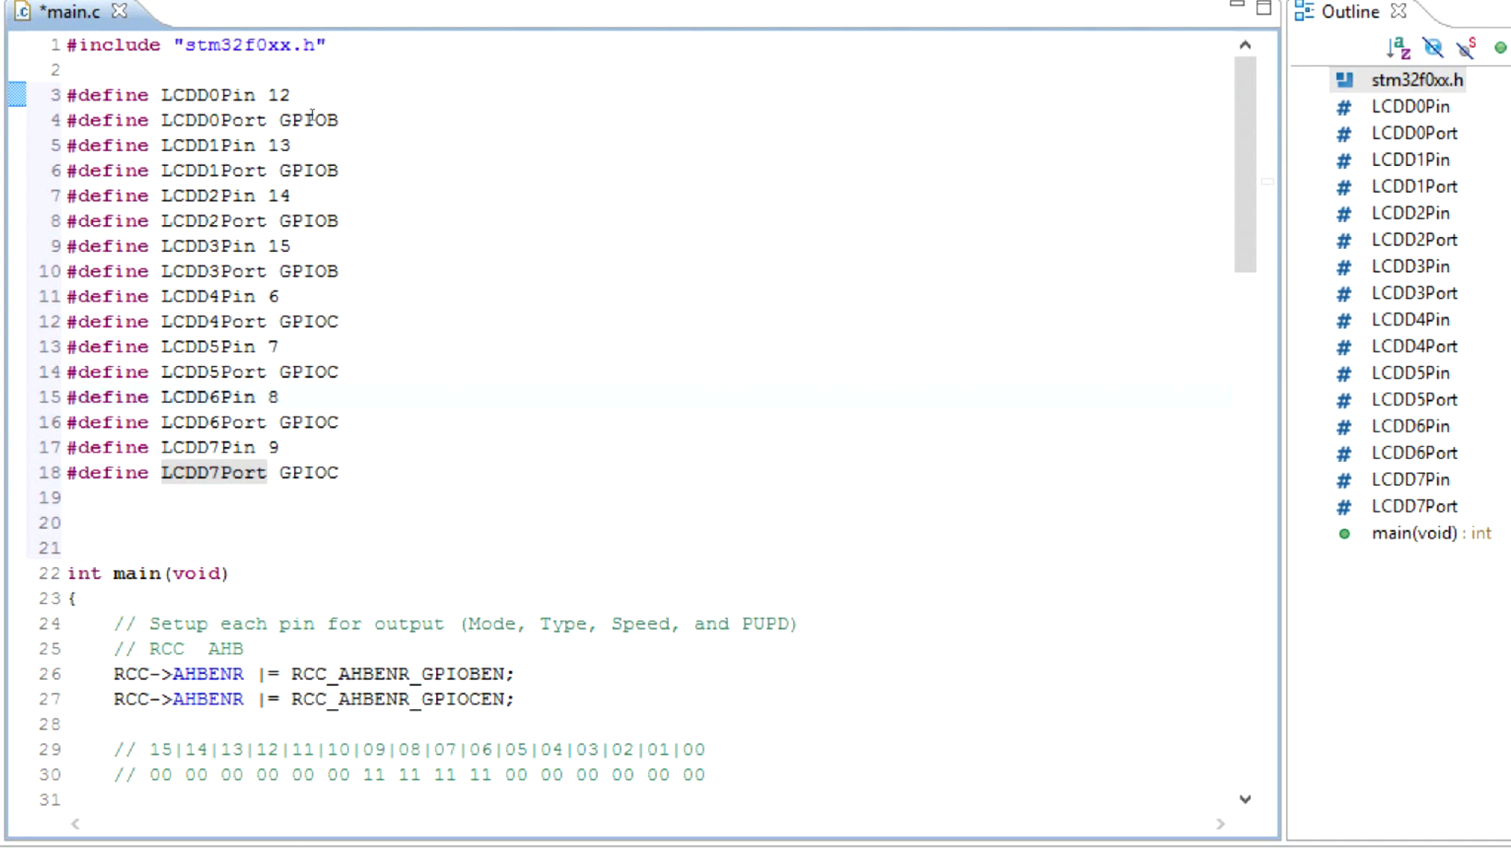
pyautogui.click(278, 396)
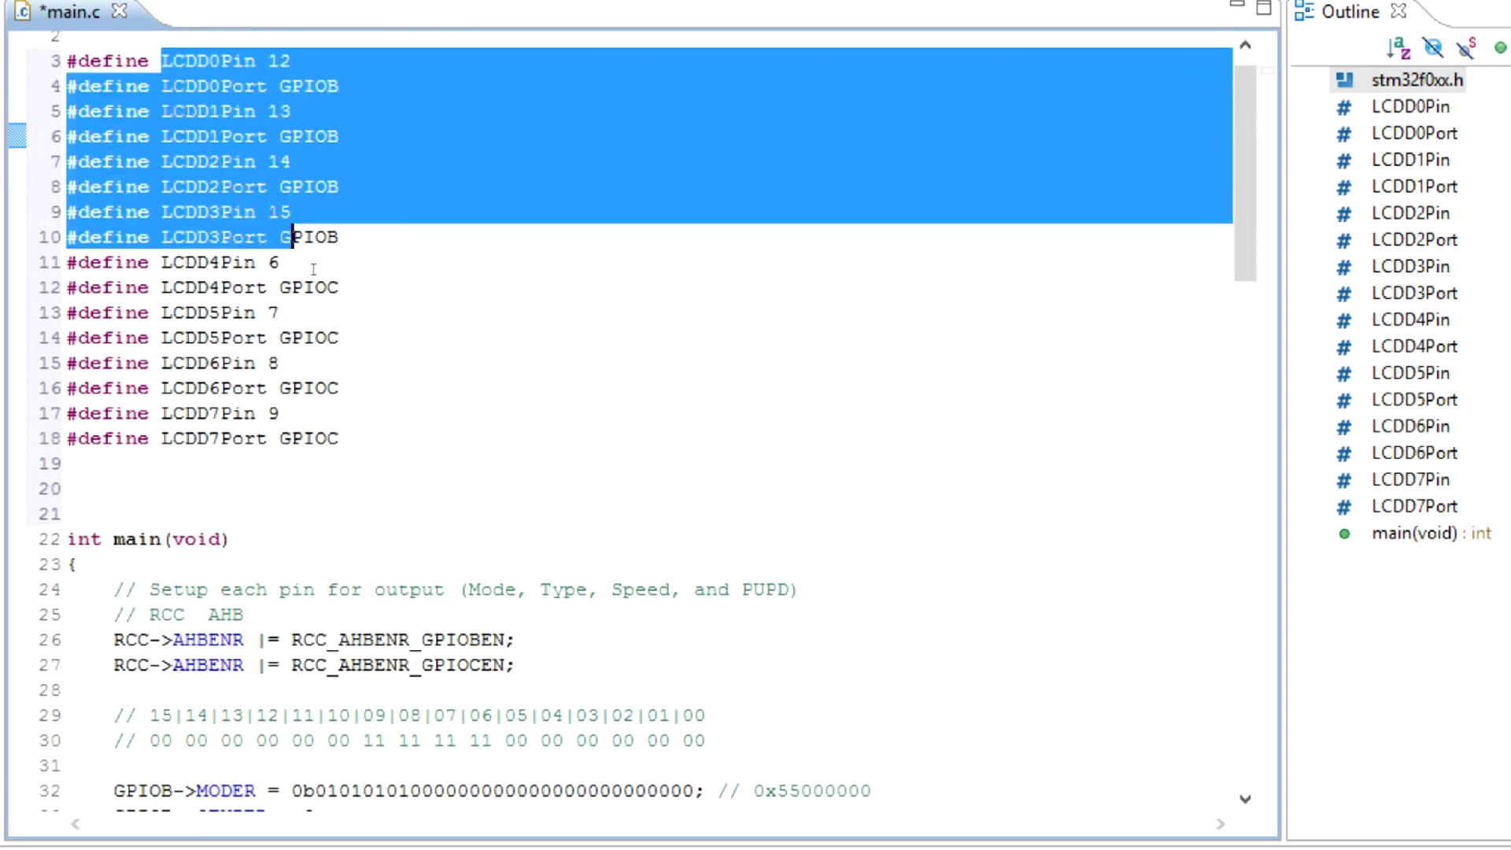
pyautogui.click(245, 236)
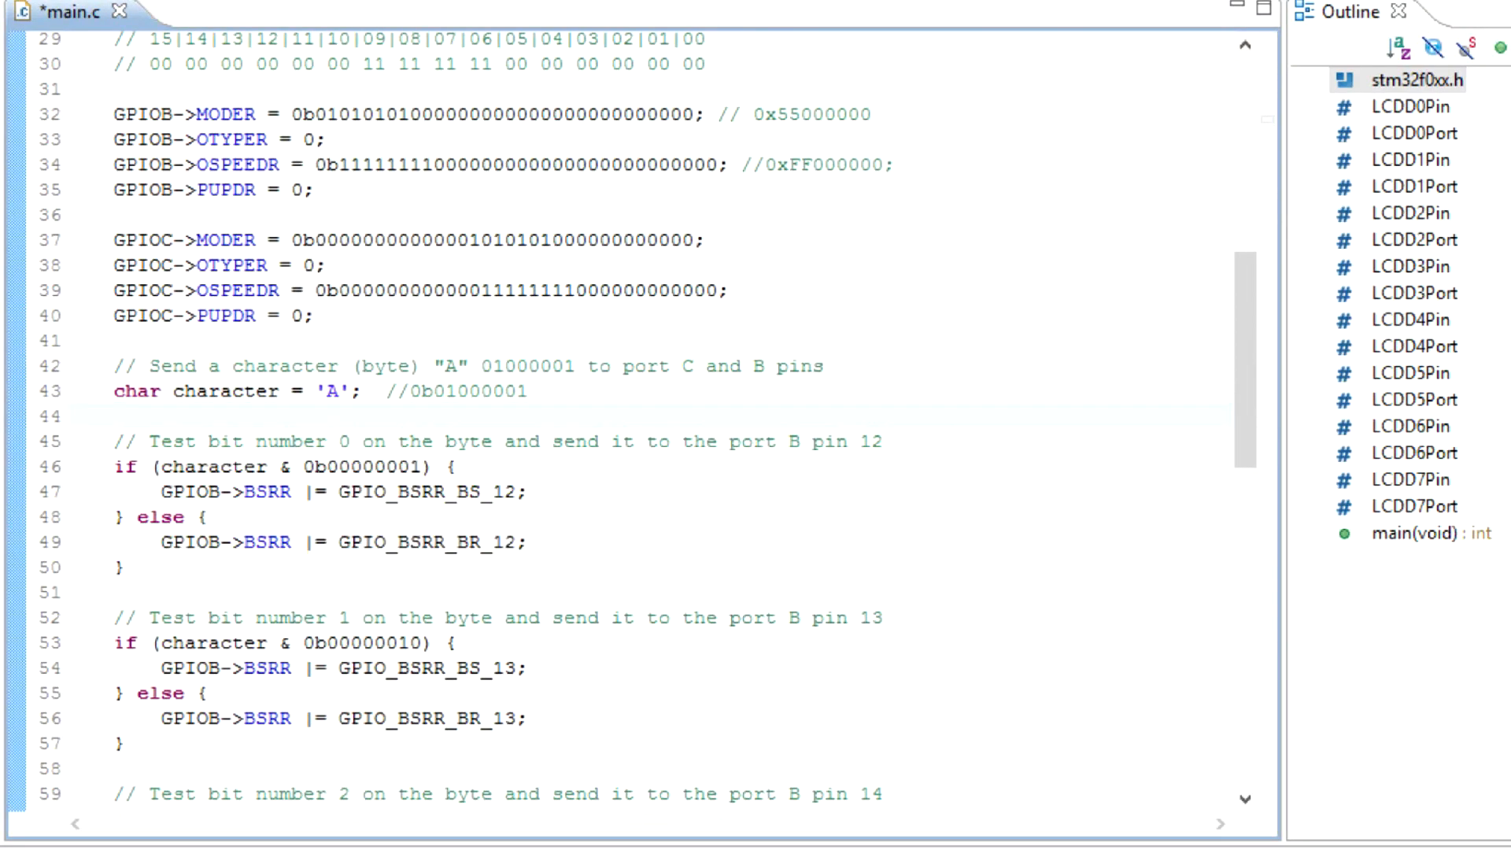
pyautogui.click(237, 420)
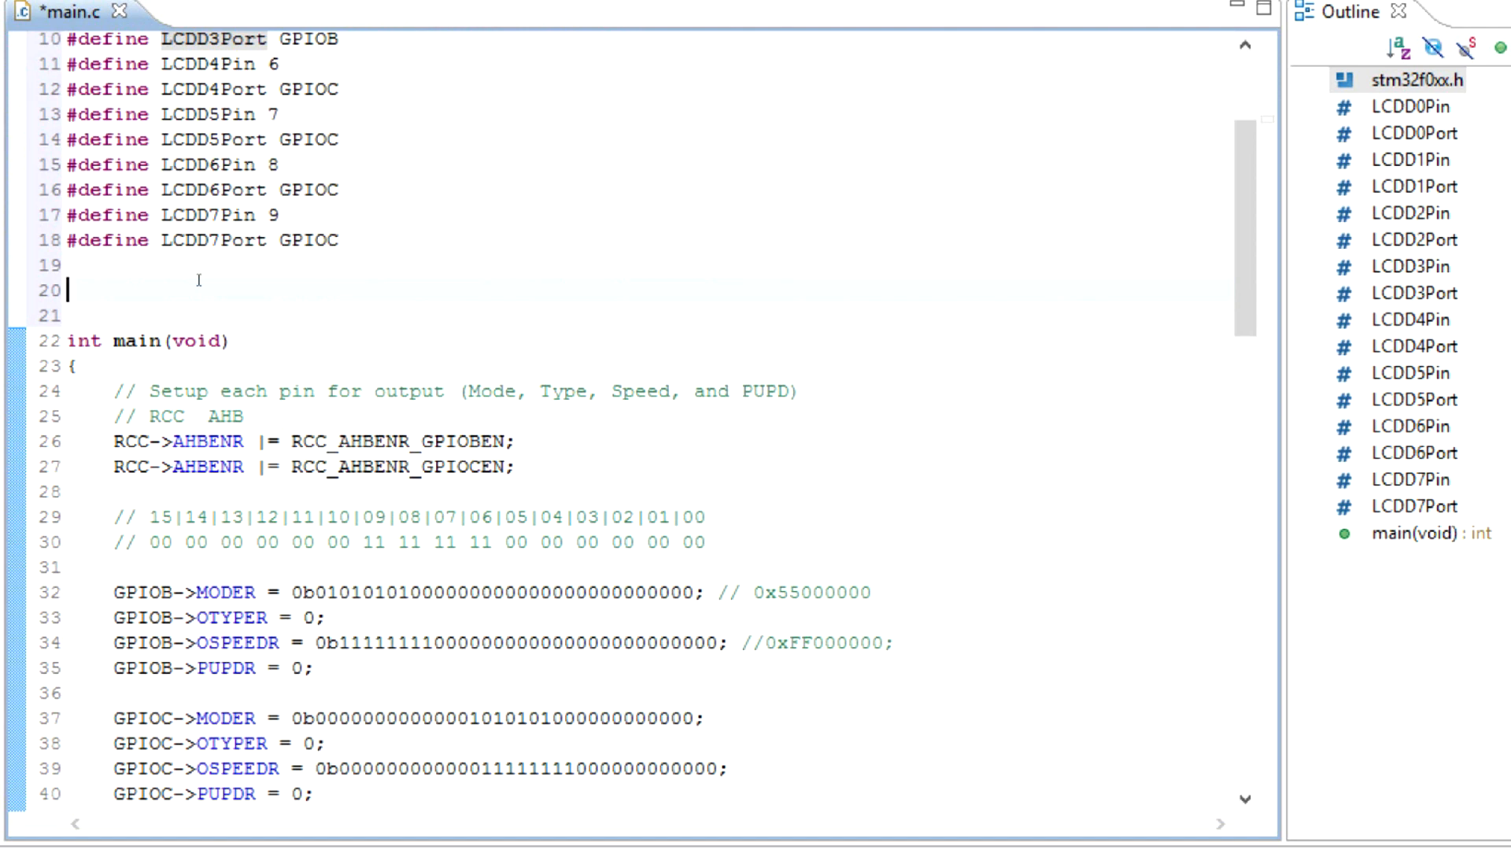
# Step: Declare void SendBitToPortAndPin() on line 20 and scroll to inspect GPIOB's macro expansion
pyautogui.write('voi')
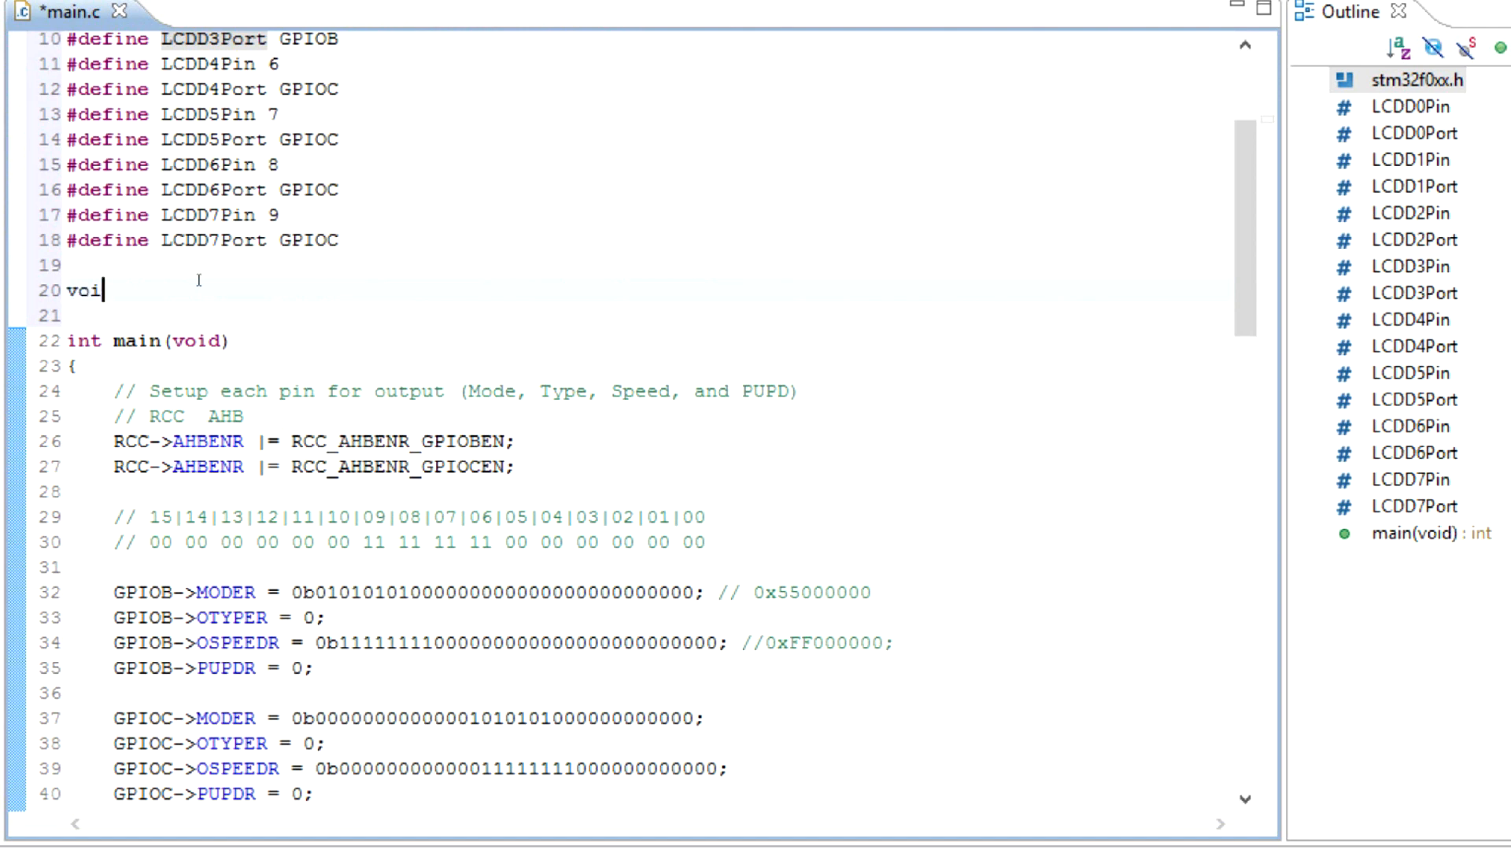
pyautogui.write('d')
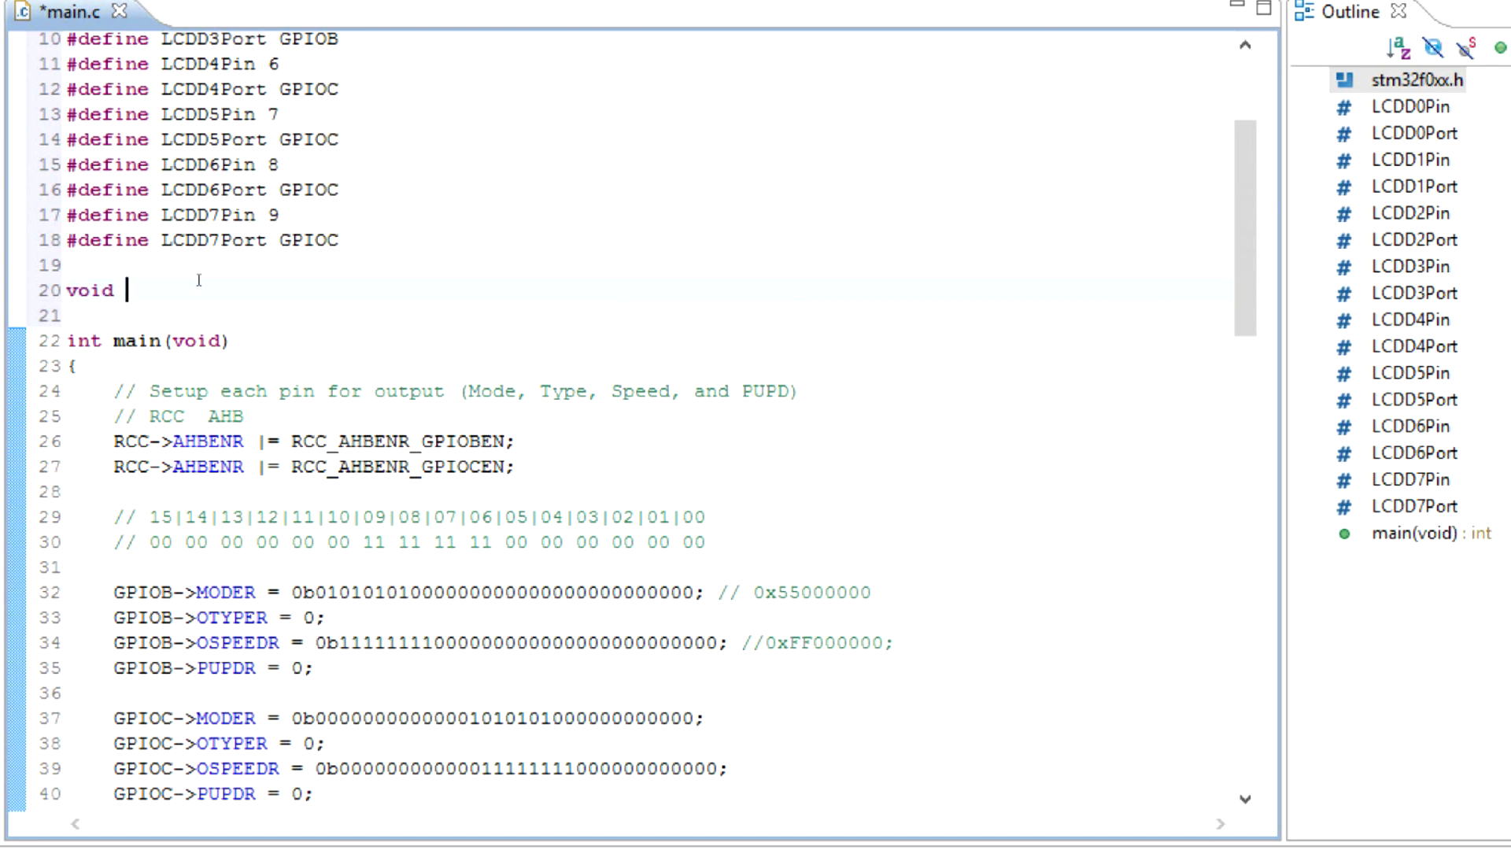
pyautogui.write('SendBit')
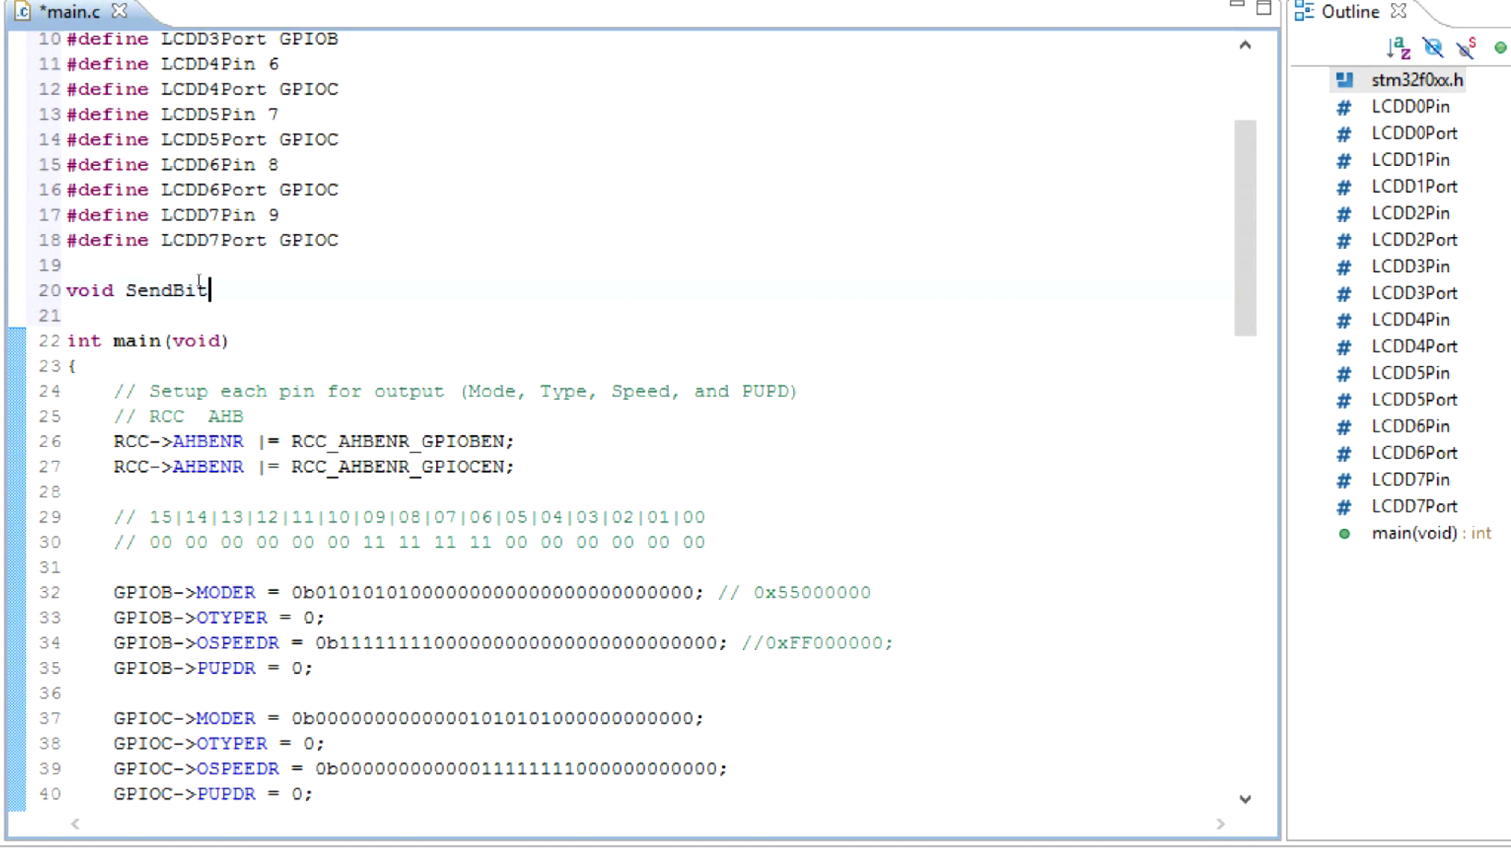
pyautogui.write('ToPortAn')
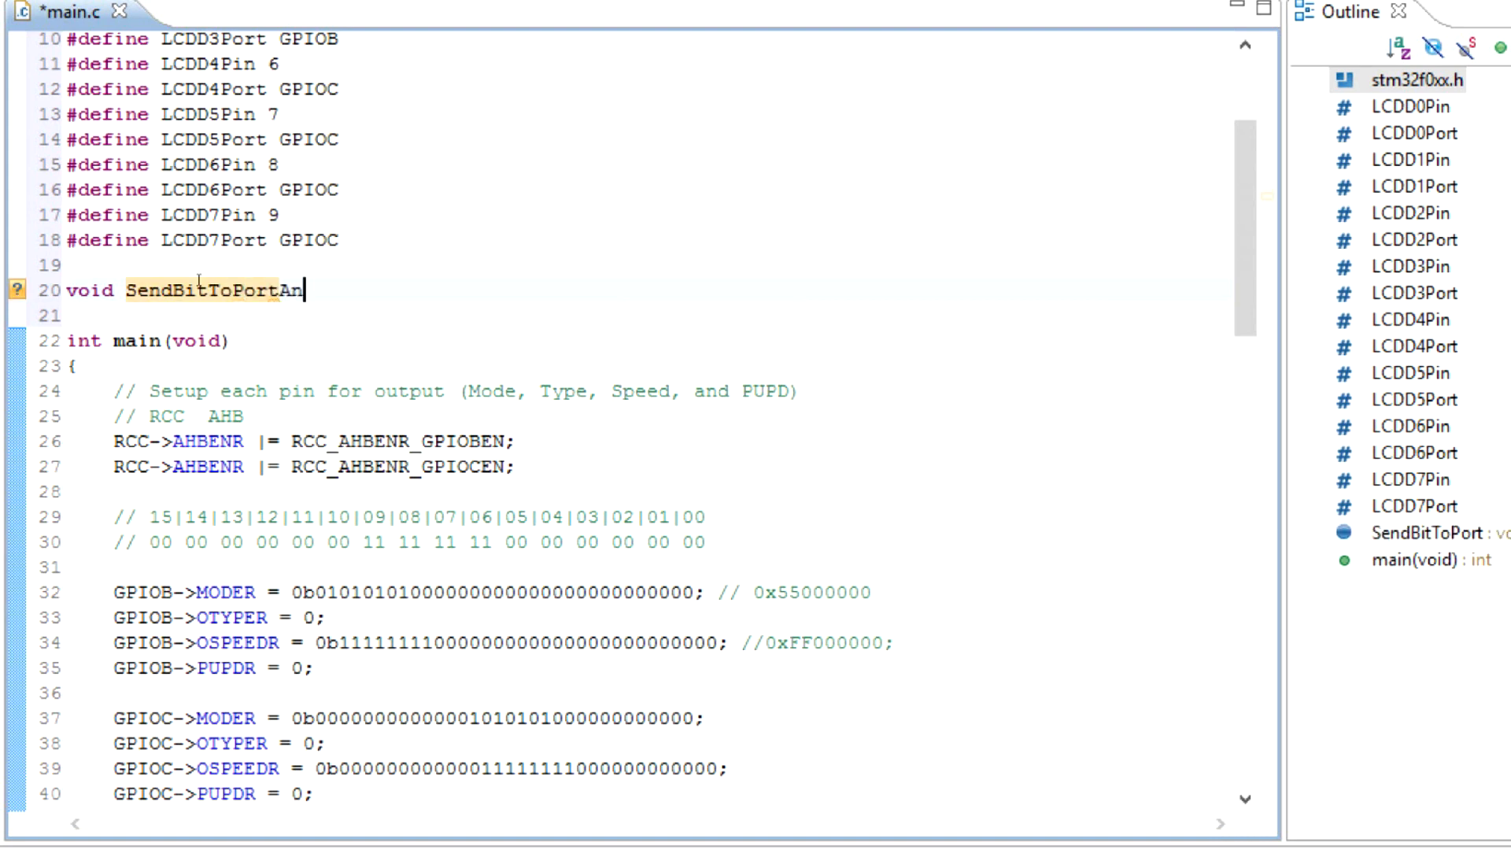
pyautogui.write('dPin()')
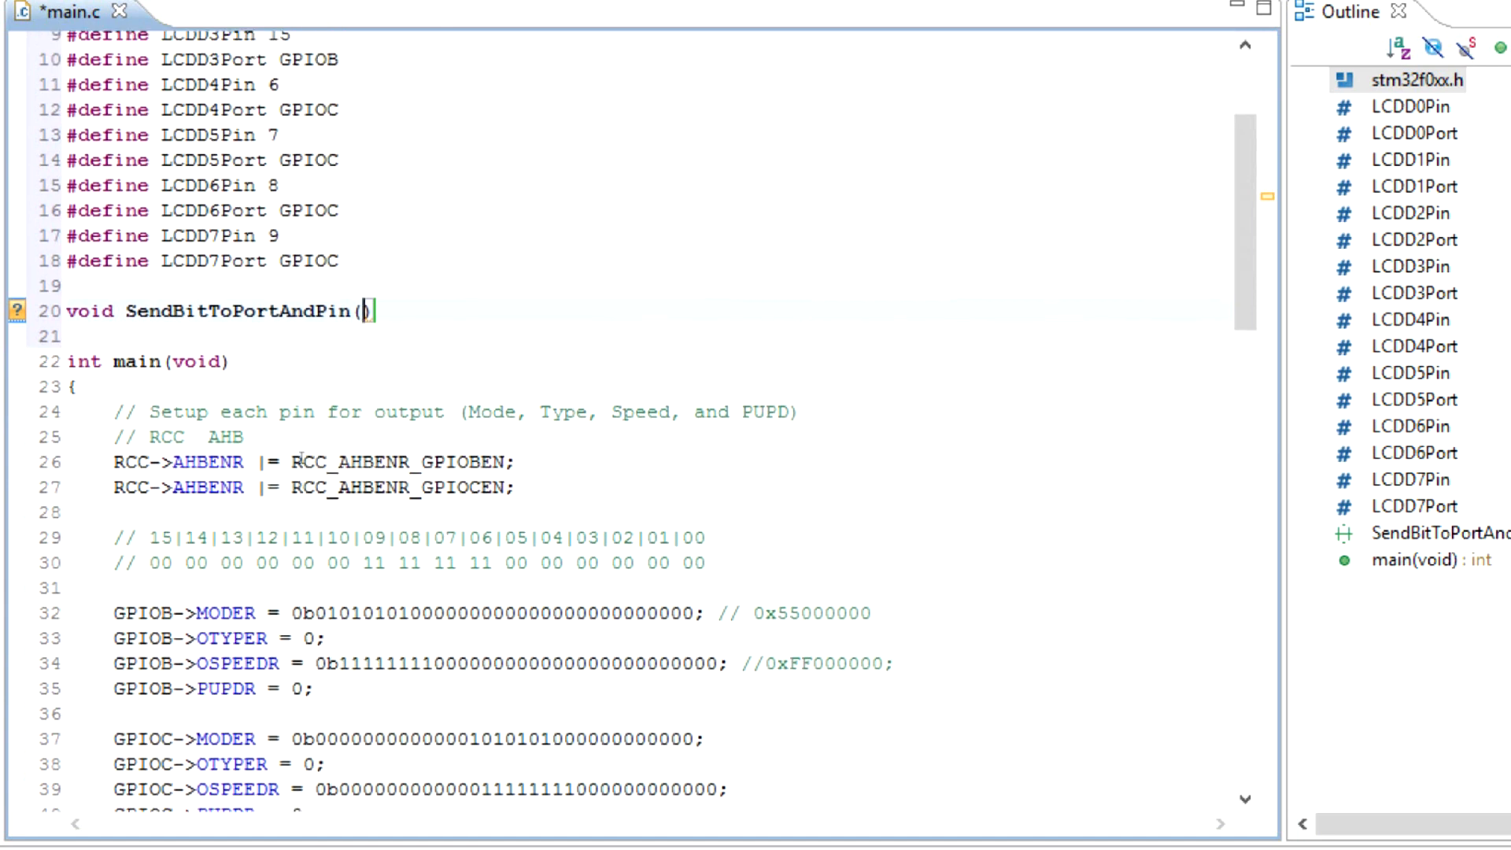
pyautogui.scroll(-3)
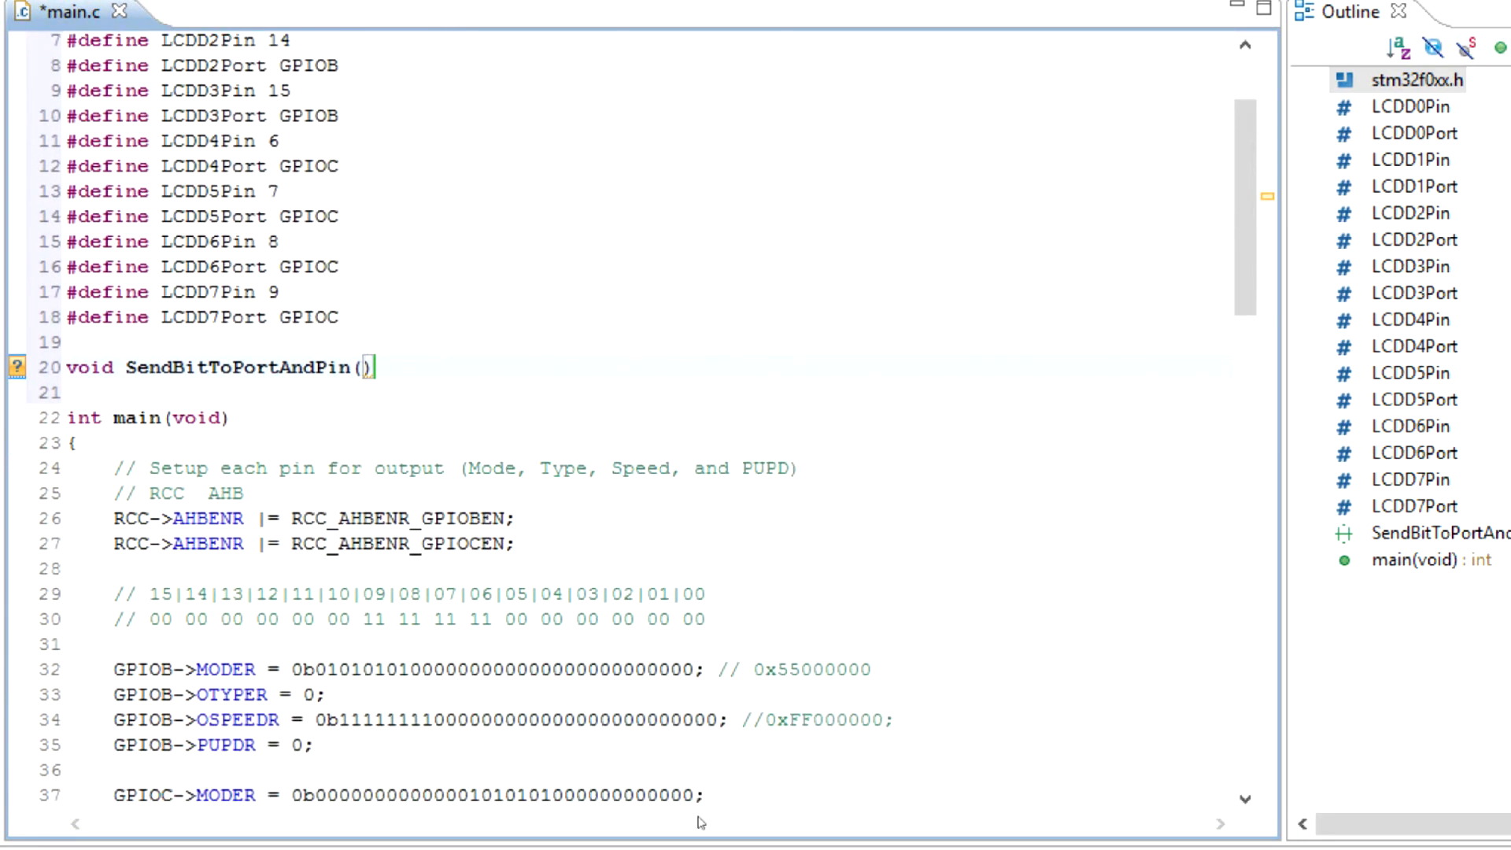
pyautogui.scroll(-3)
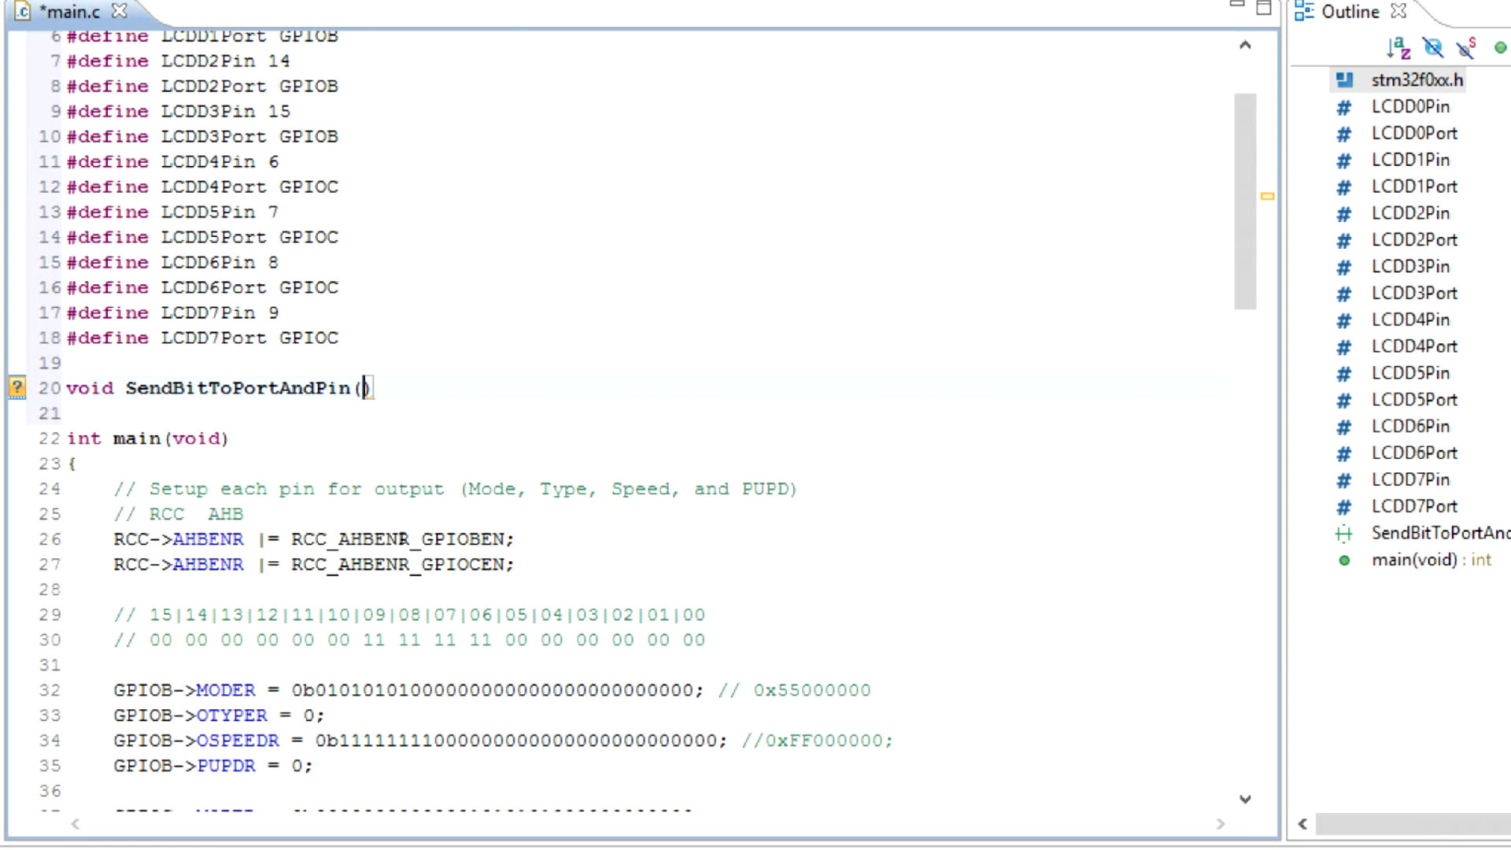
pyautogui.moveTo(197, 689)
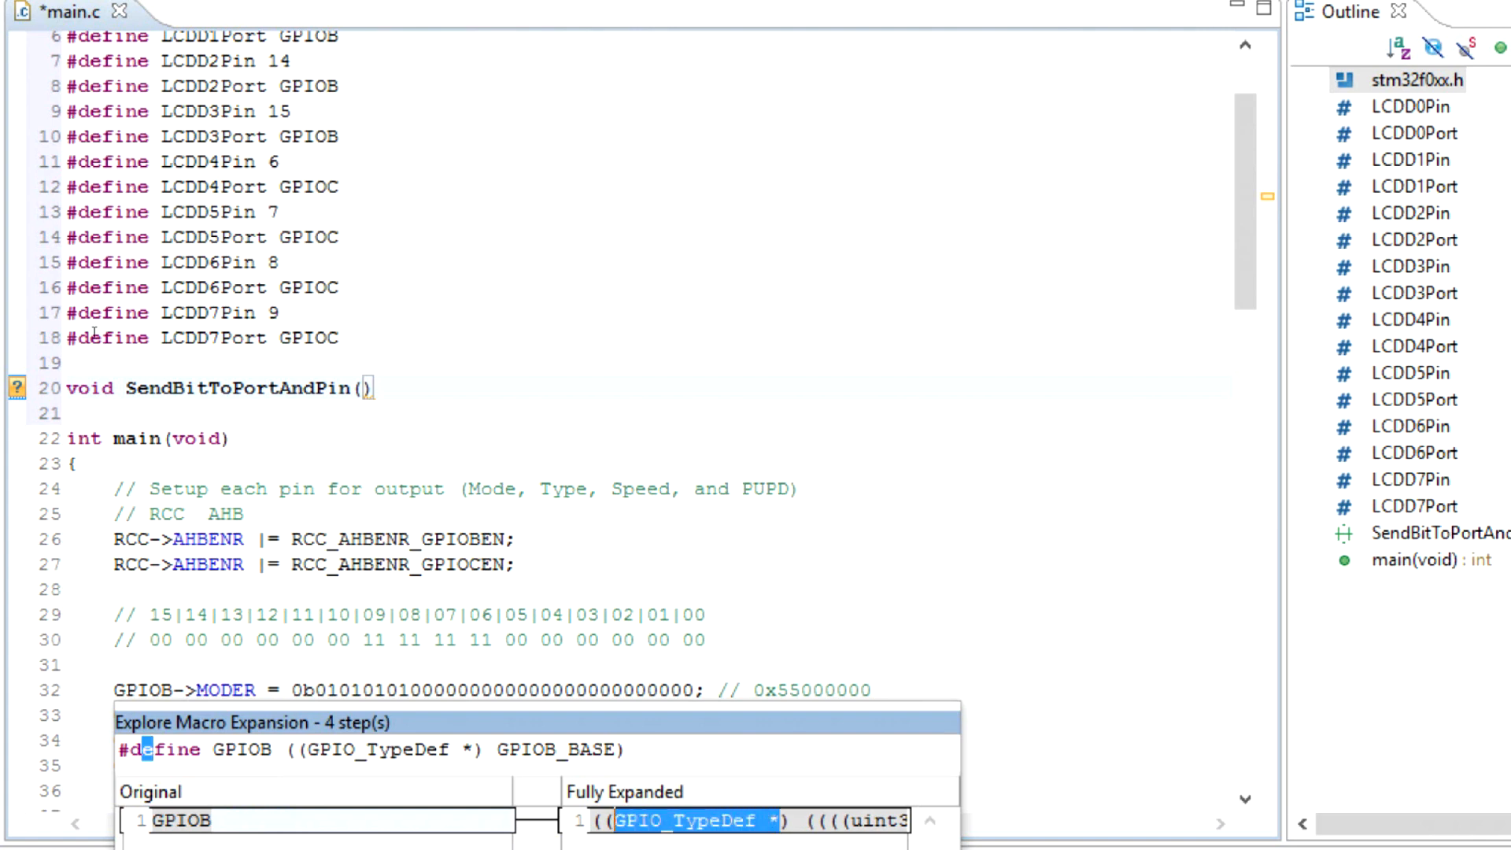
# Step: Give SendBitToPortAndPin the parameters GPIO_TypeDef *port, int pinNumber and uint8_t bitState
pyautogui.write('GPIO_TypeDef *')
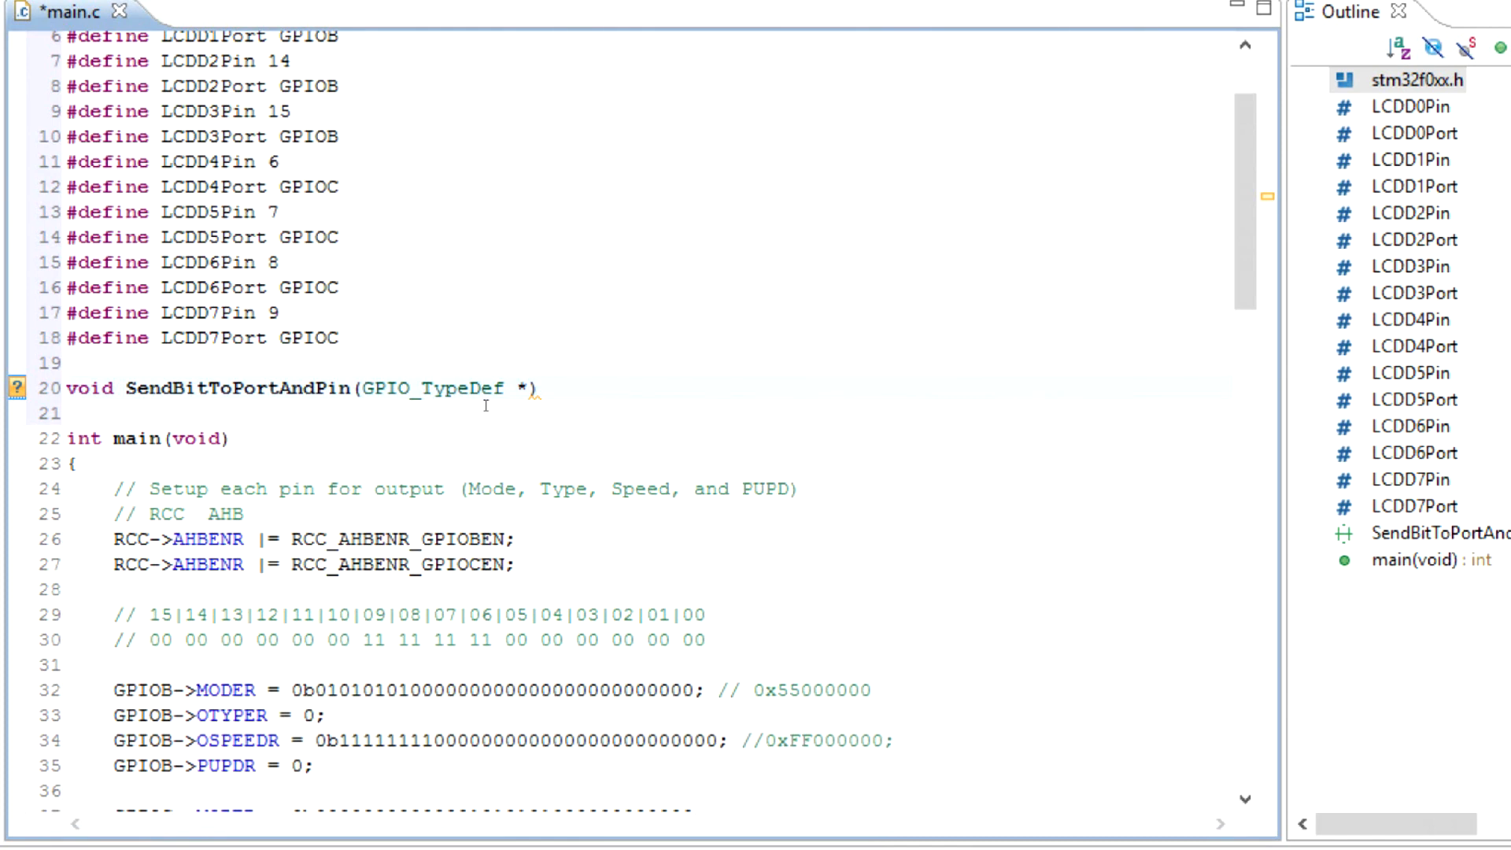
pyautogui.write('port,')
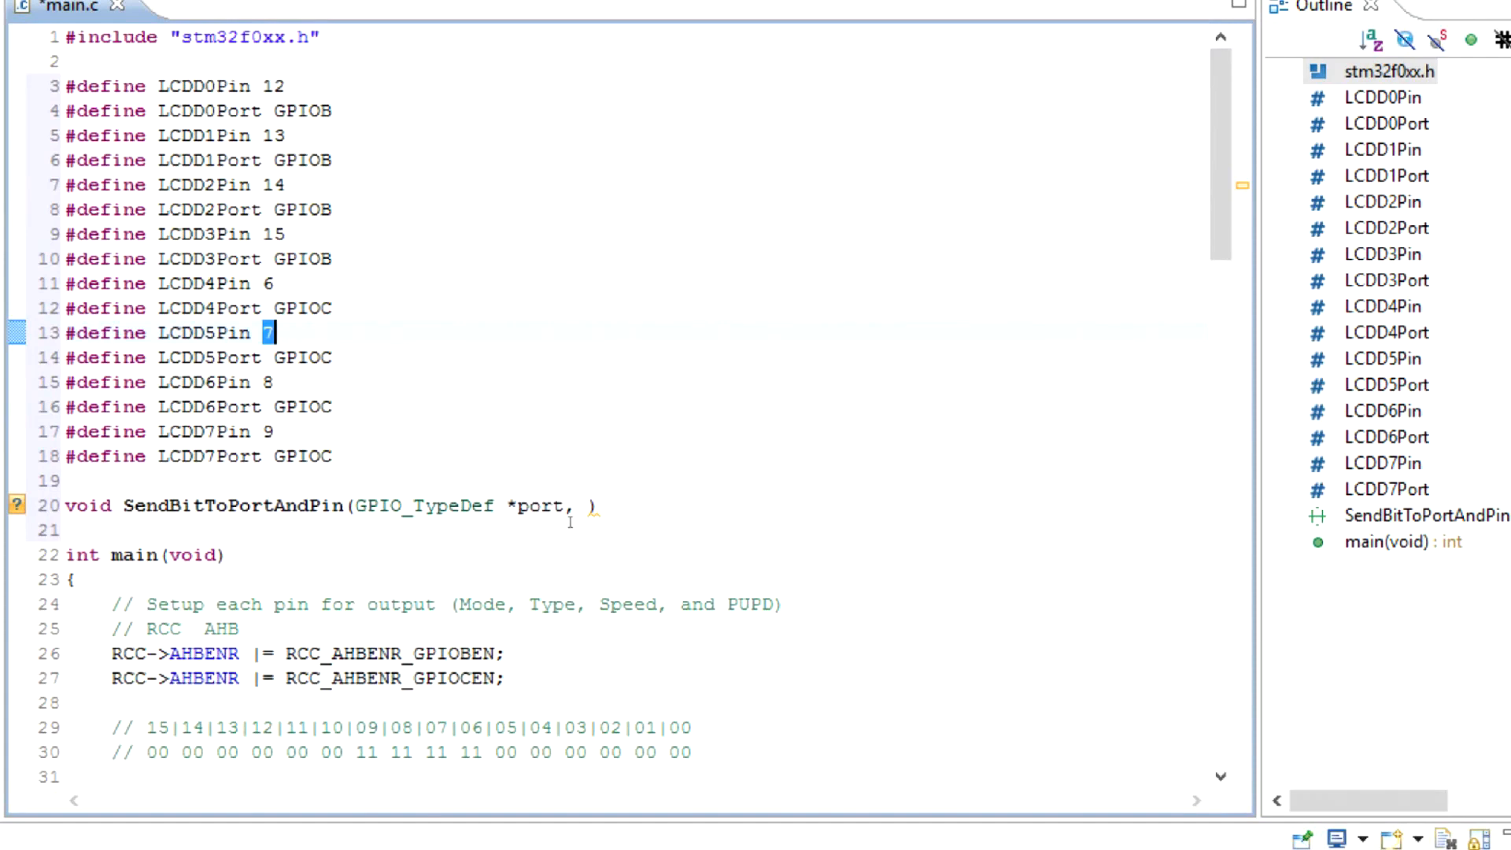
pyautogui.write('int pinNumber,')
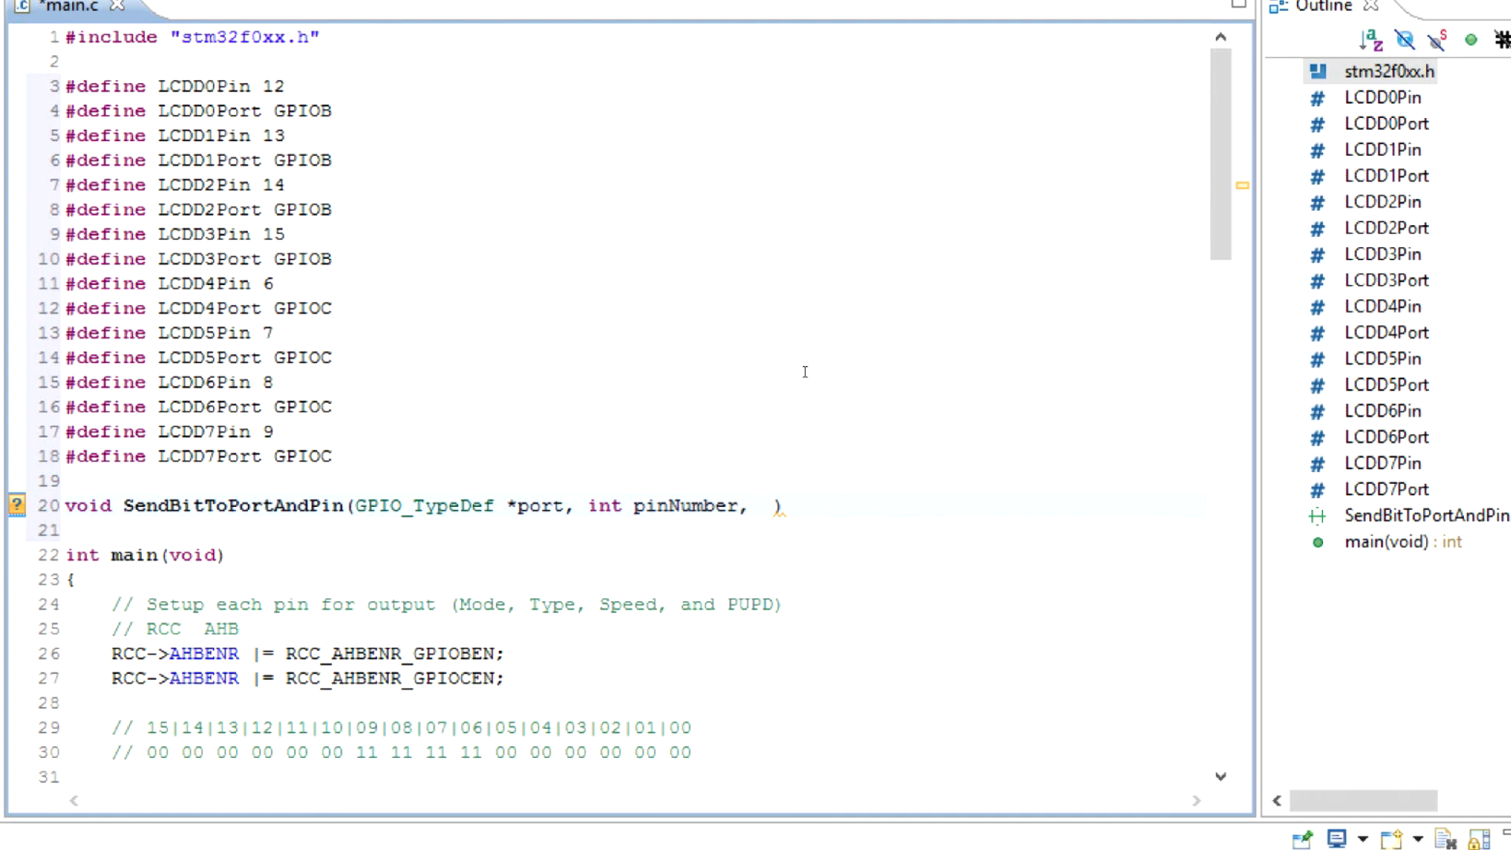
pyautogui.write('bool')
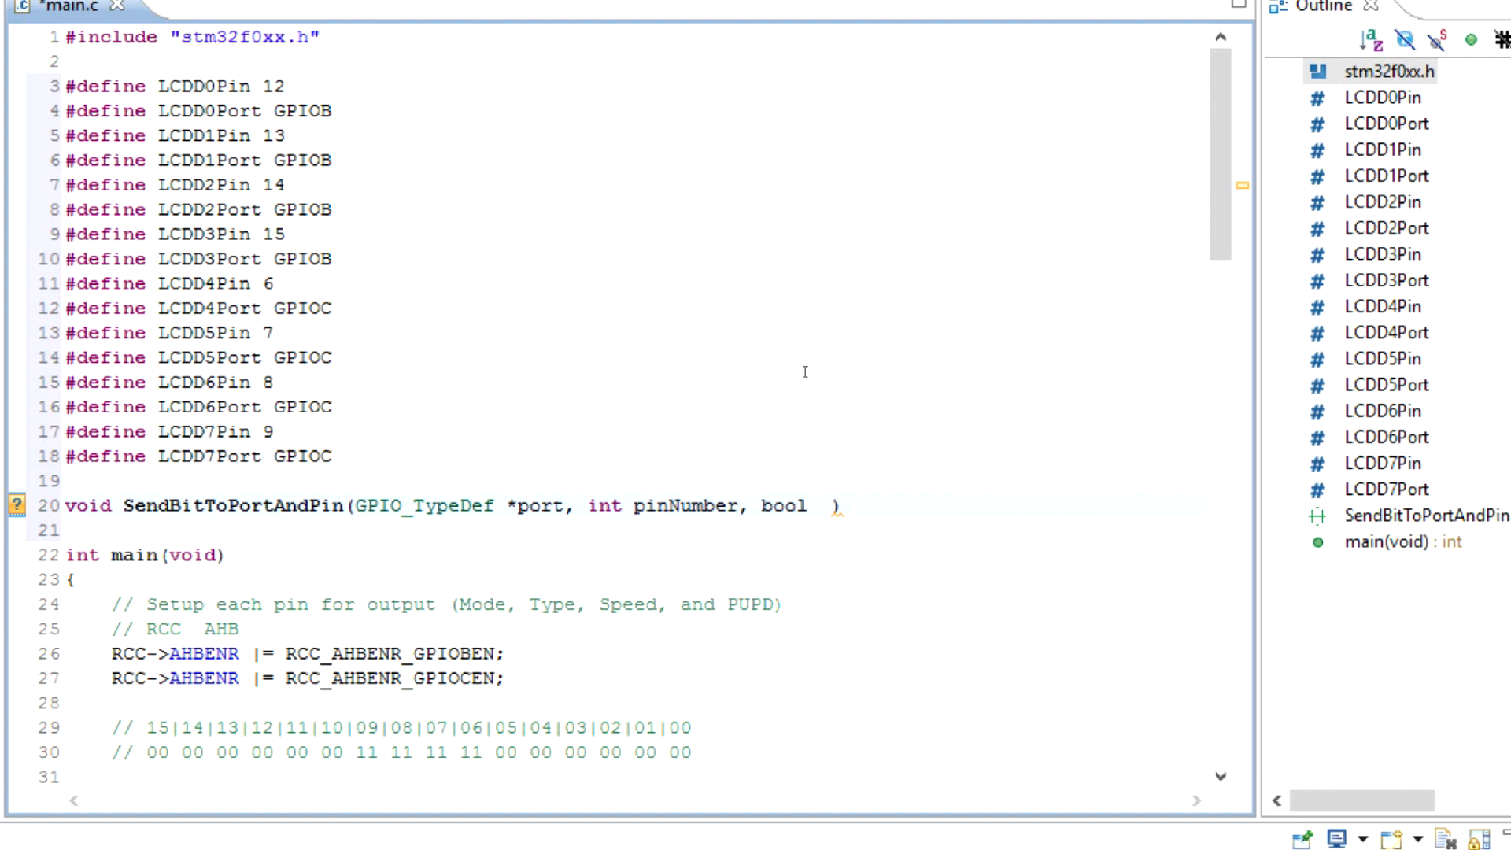
pyautogui.press('BackSpace')
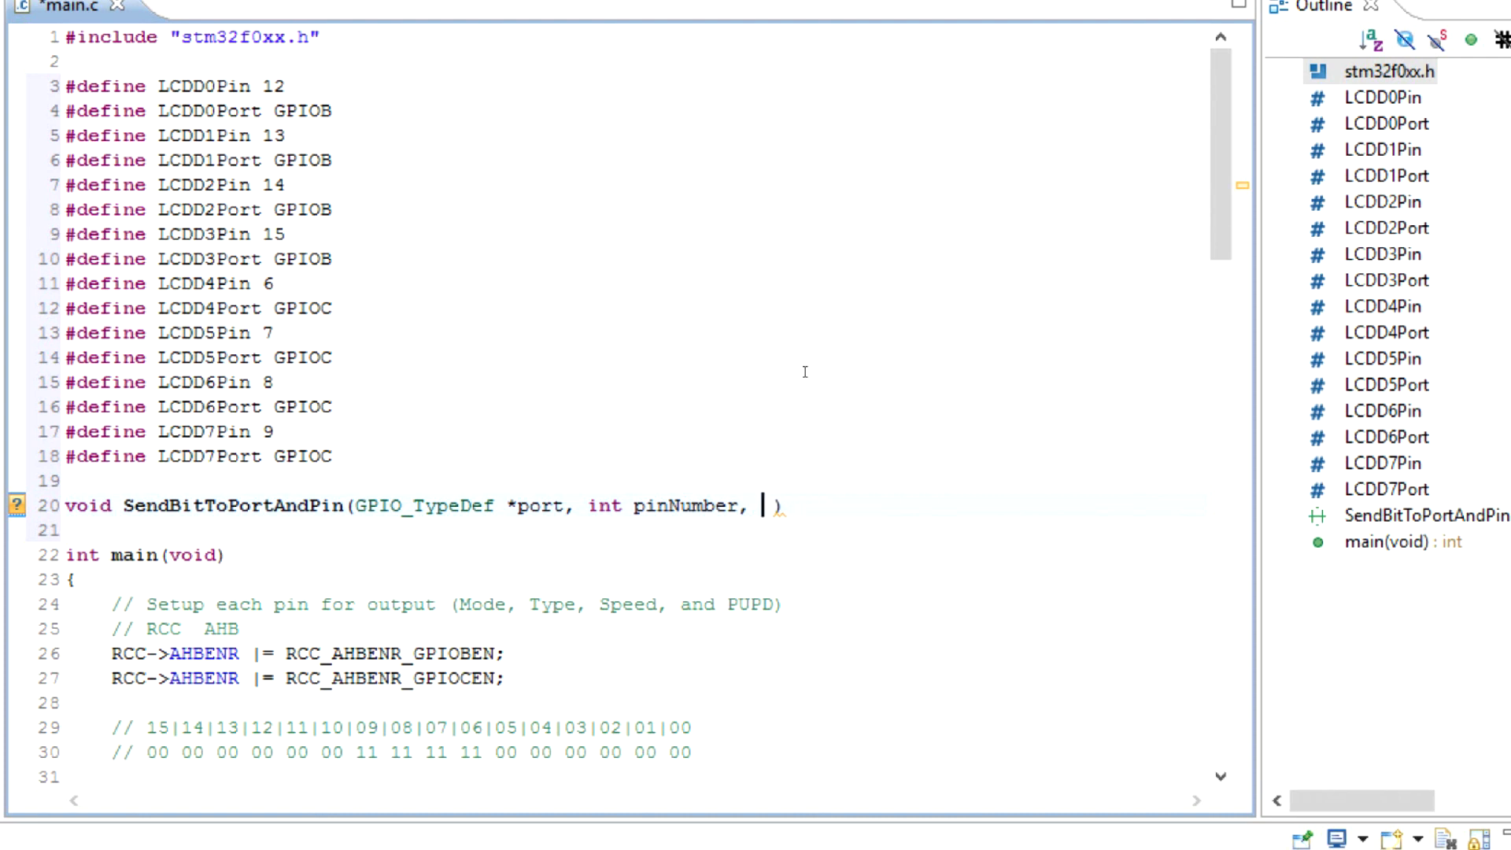
pyautogui.write('uint8_t')
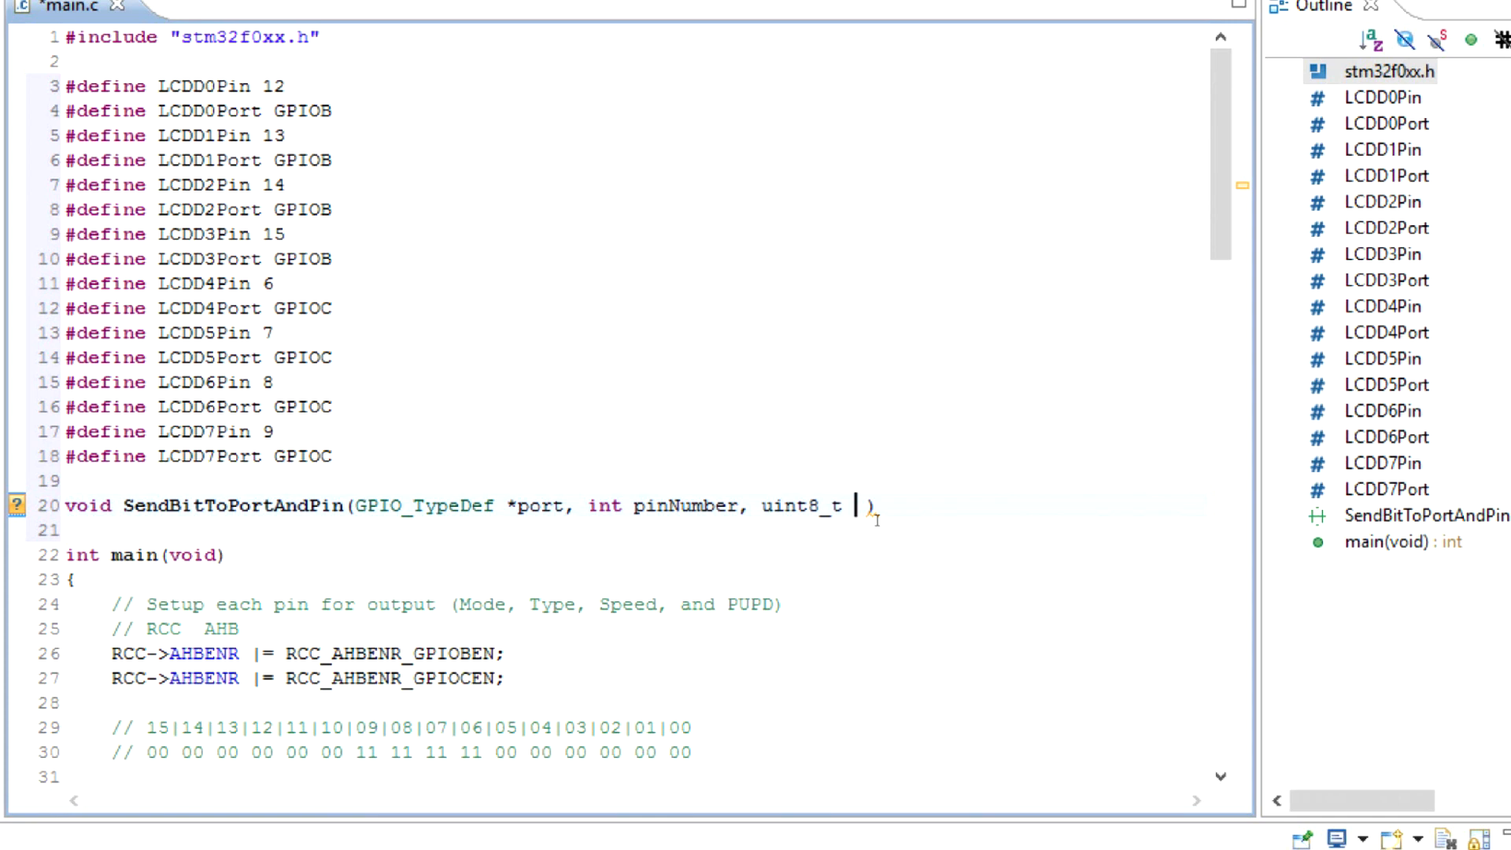
pyautogui.write('bi')
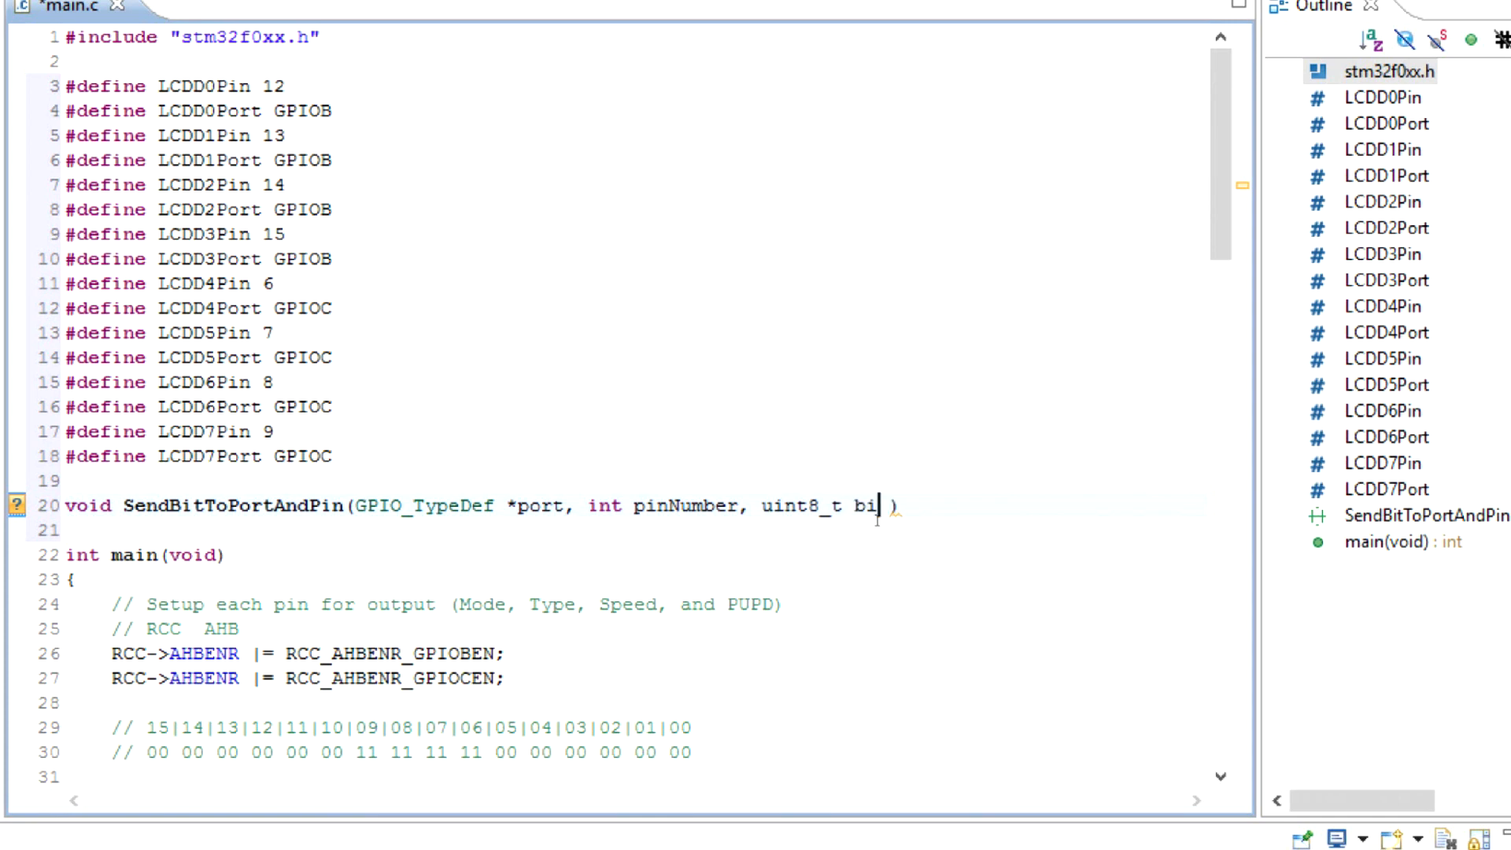
pyautogui.write('tSet')
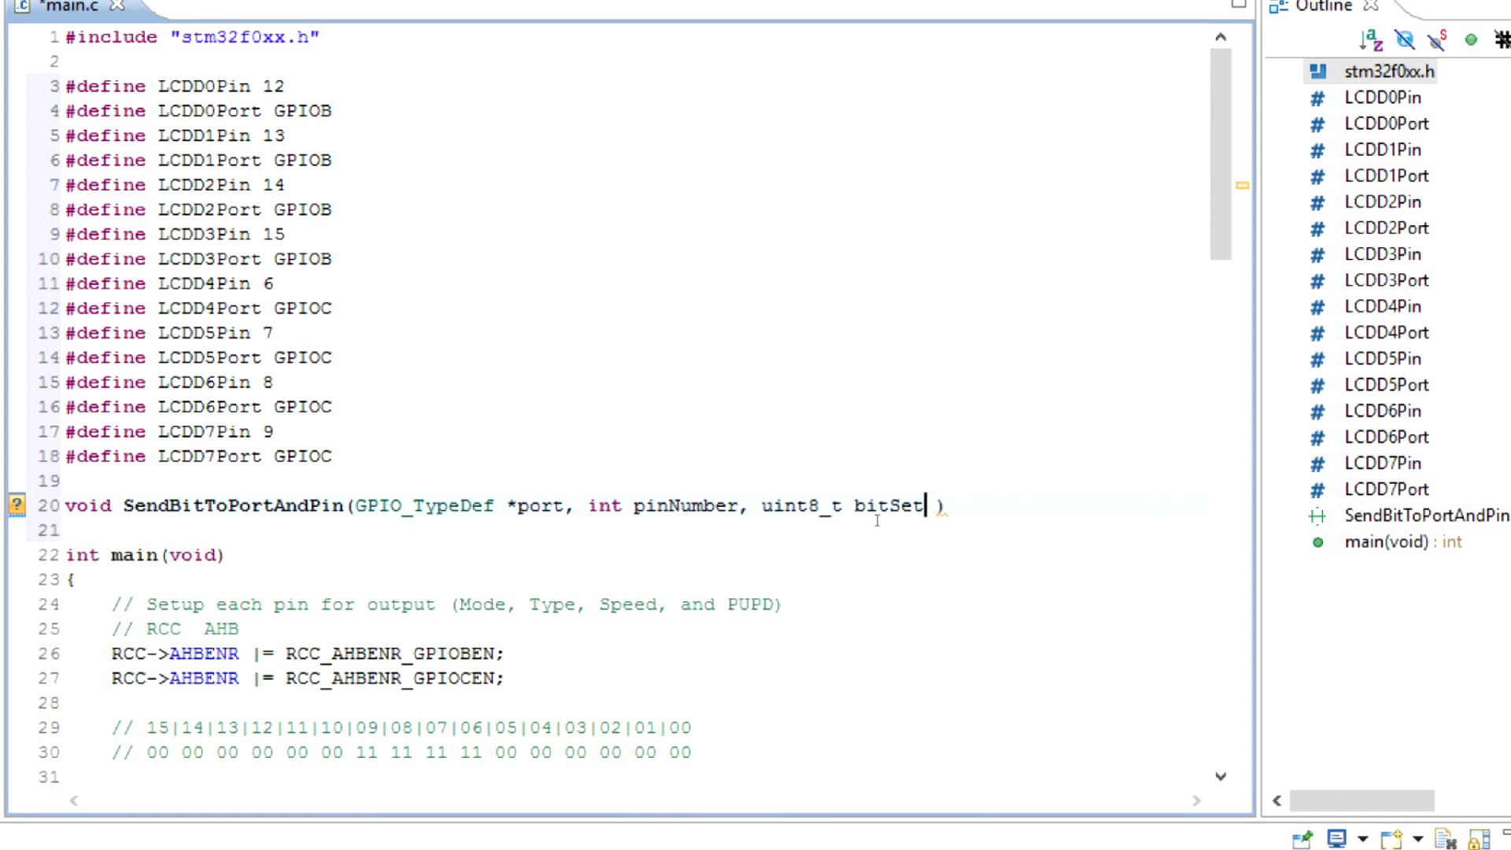
pyautogui.press('BackSpace')
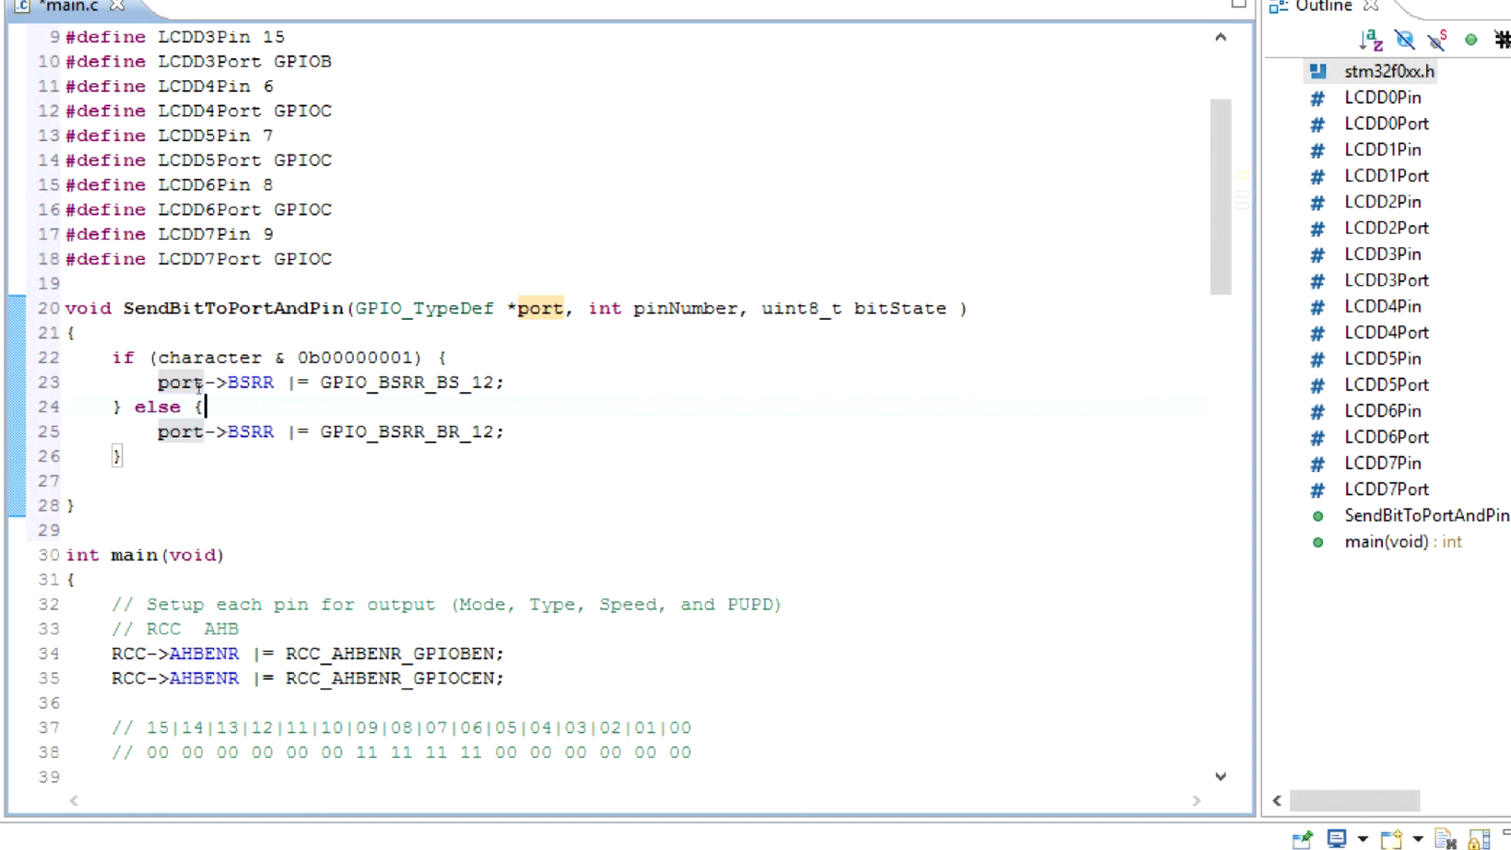
pyautogui.scroll(-3)
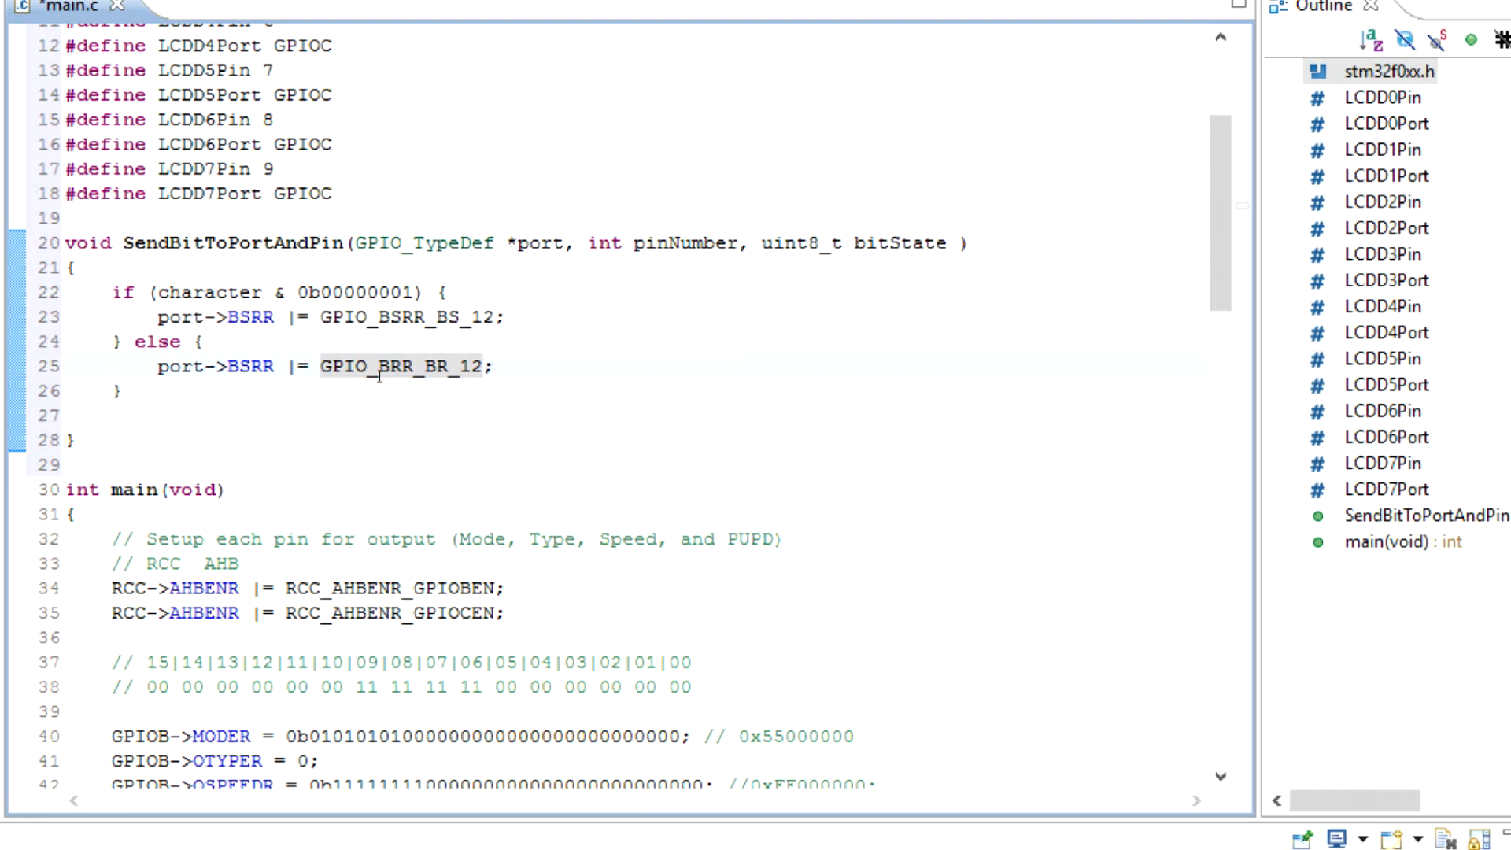
pyautogui.moveTo(395, 368)
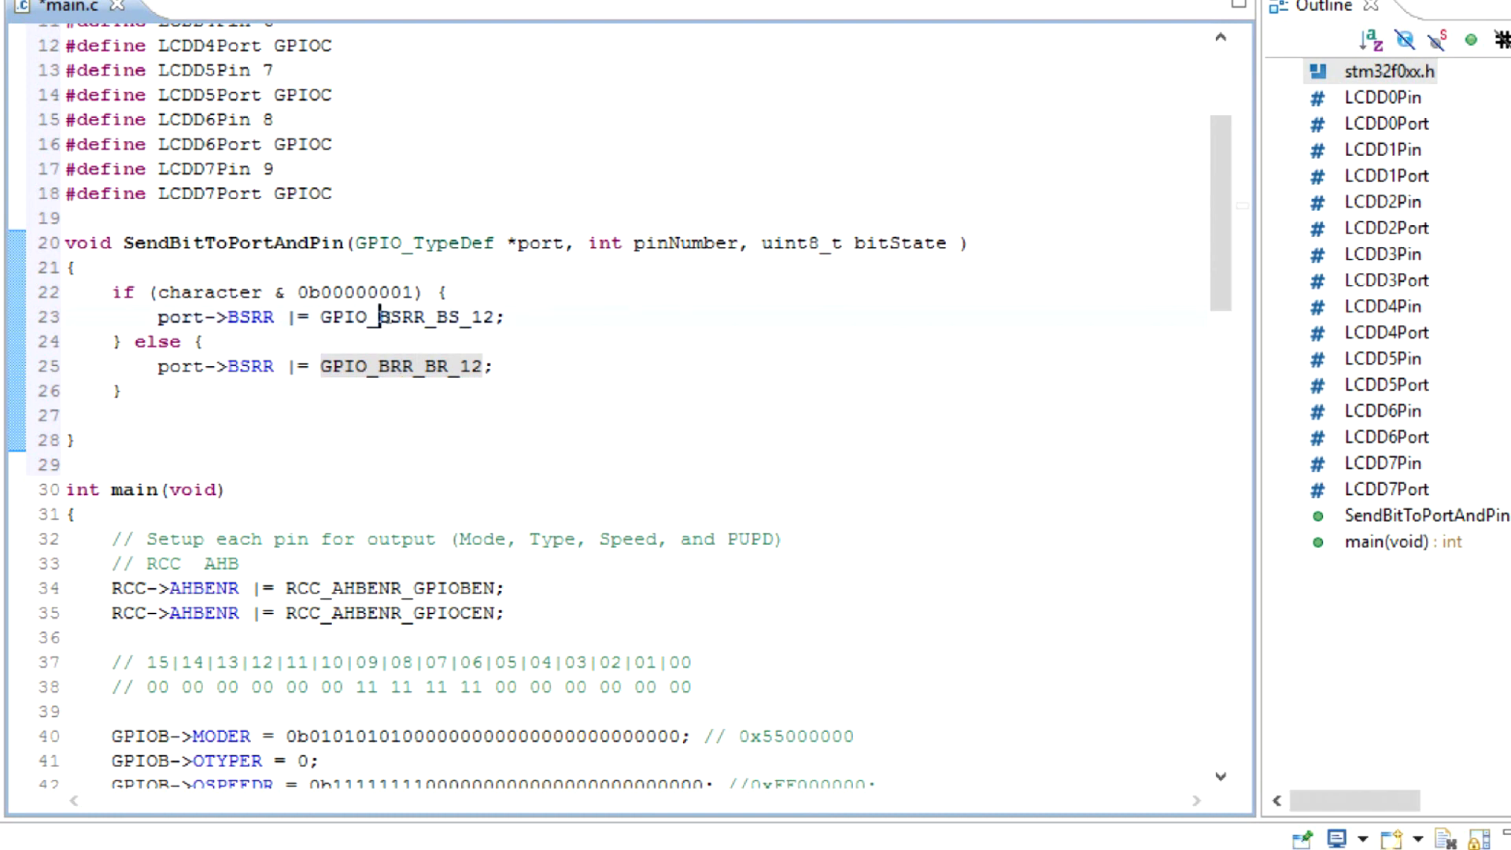
pyautogui.doubleClick(394, 316)
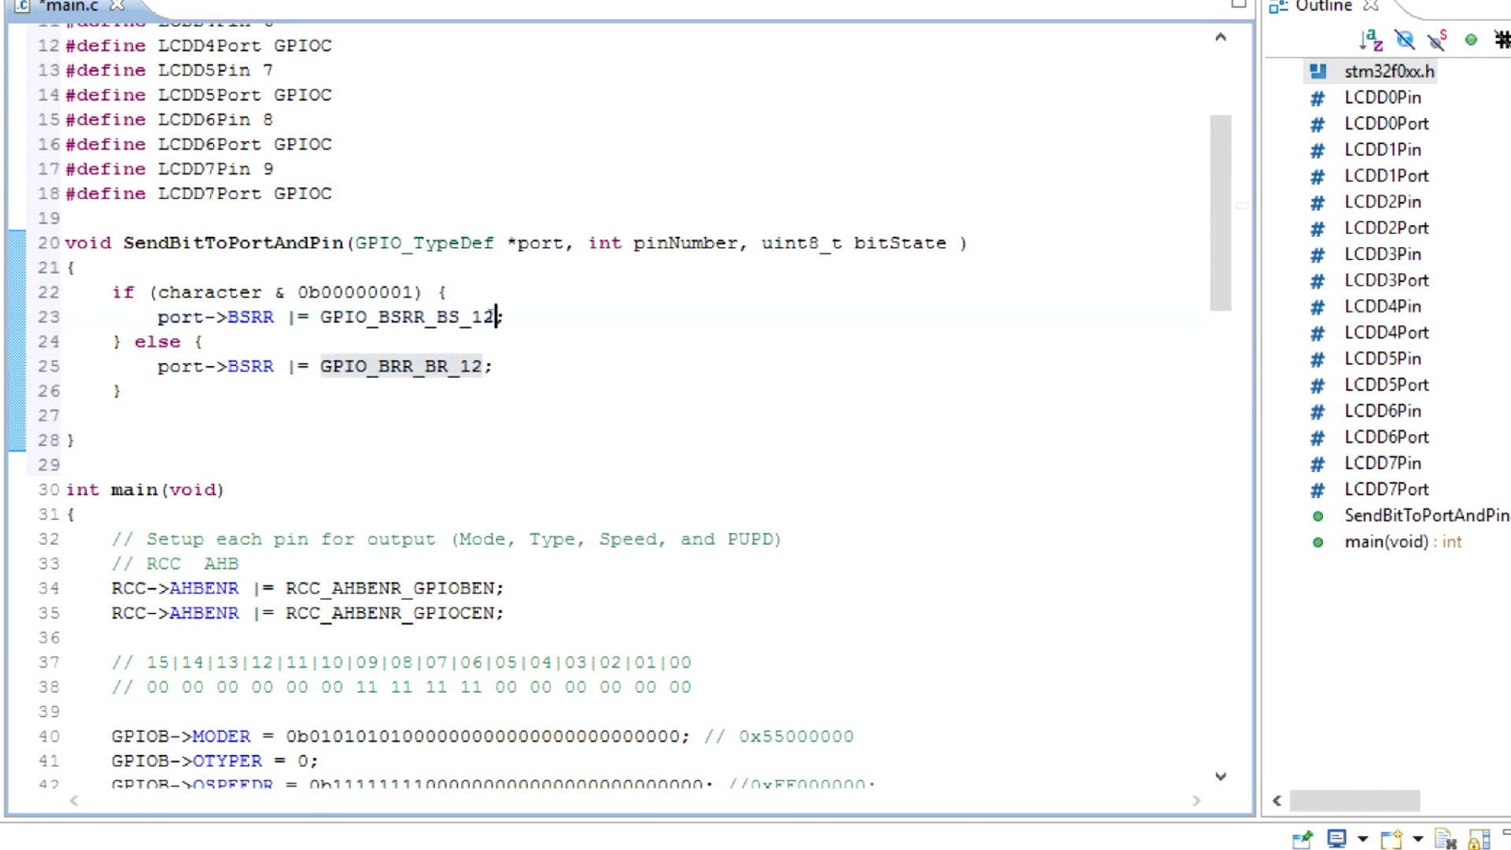
# Step: Replace GPIO_BSRR_BS_12 in the set branch with (1 << pinNumber), noting a temporary binary-mask comment
pyautogui.click(249, 368)
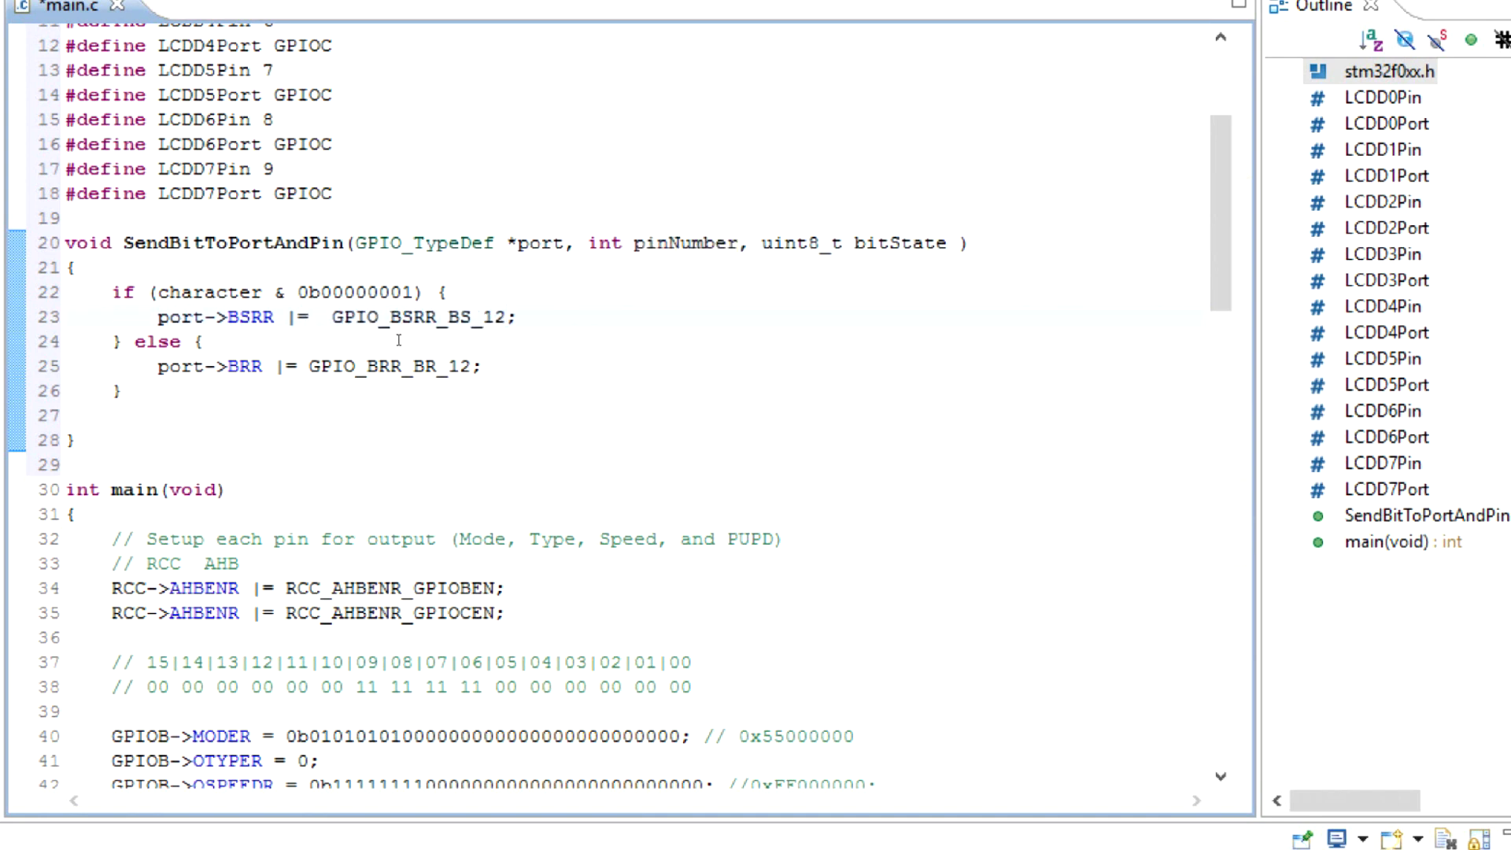
pyautogui.write('(1 <<')
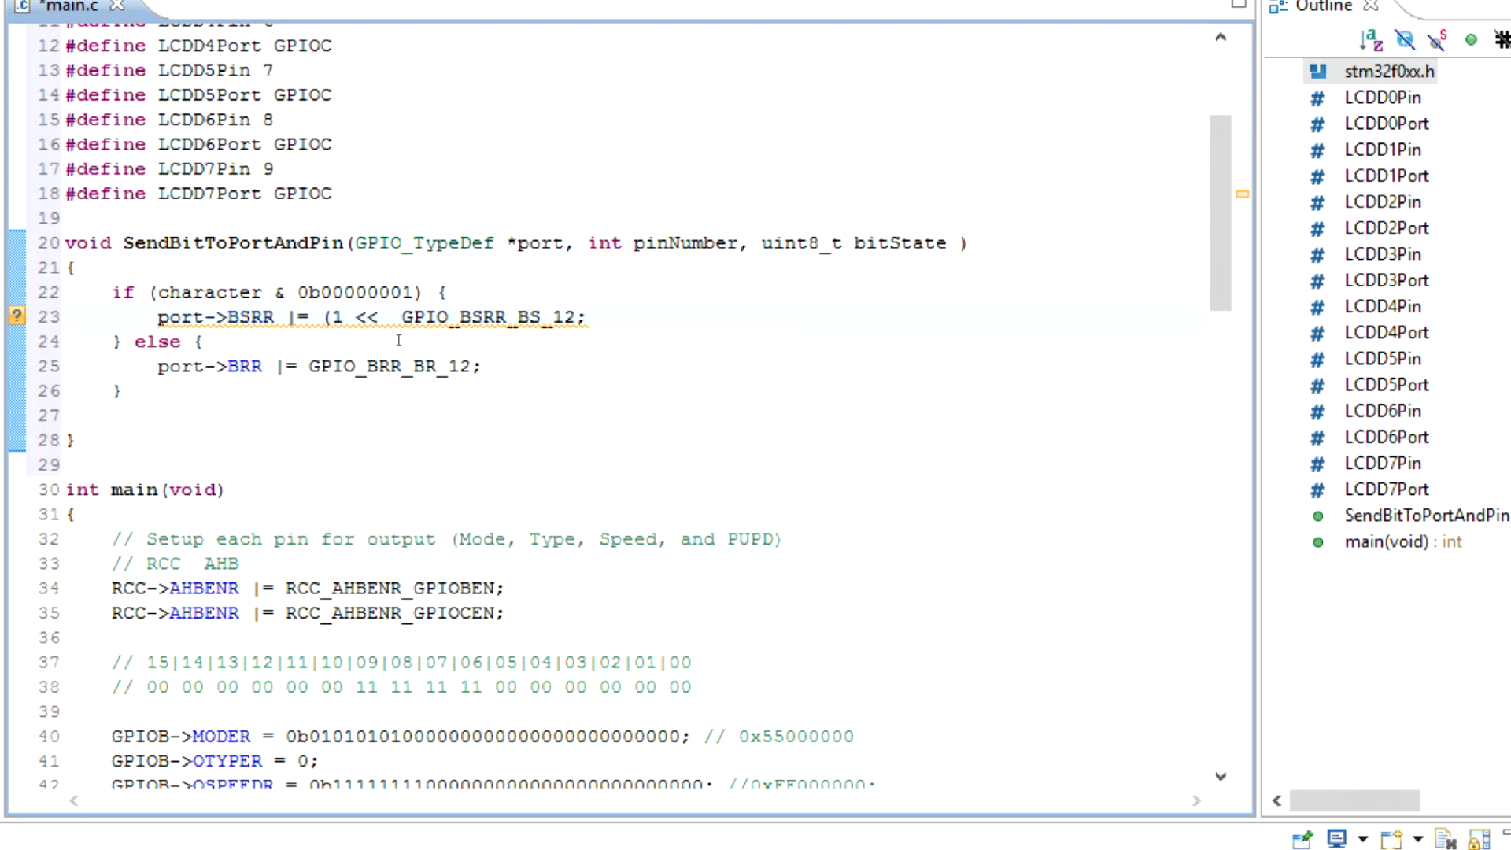
pyautogui.write('pinNumber)')
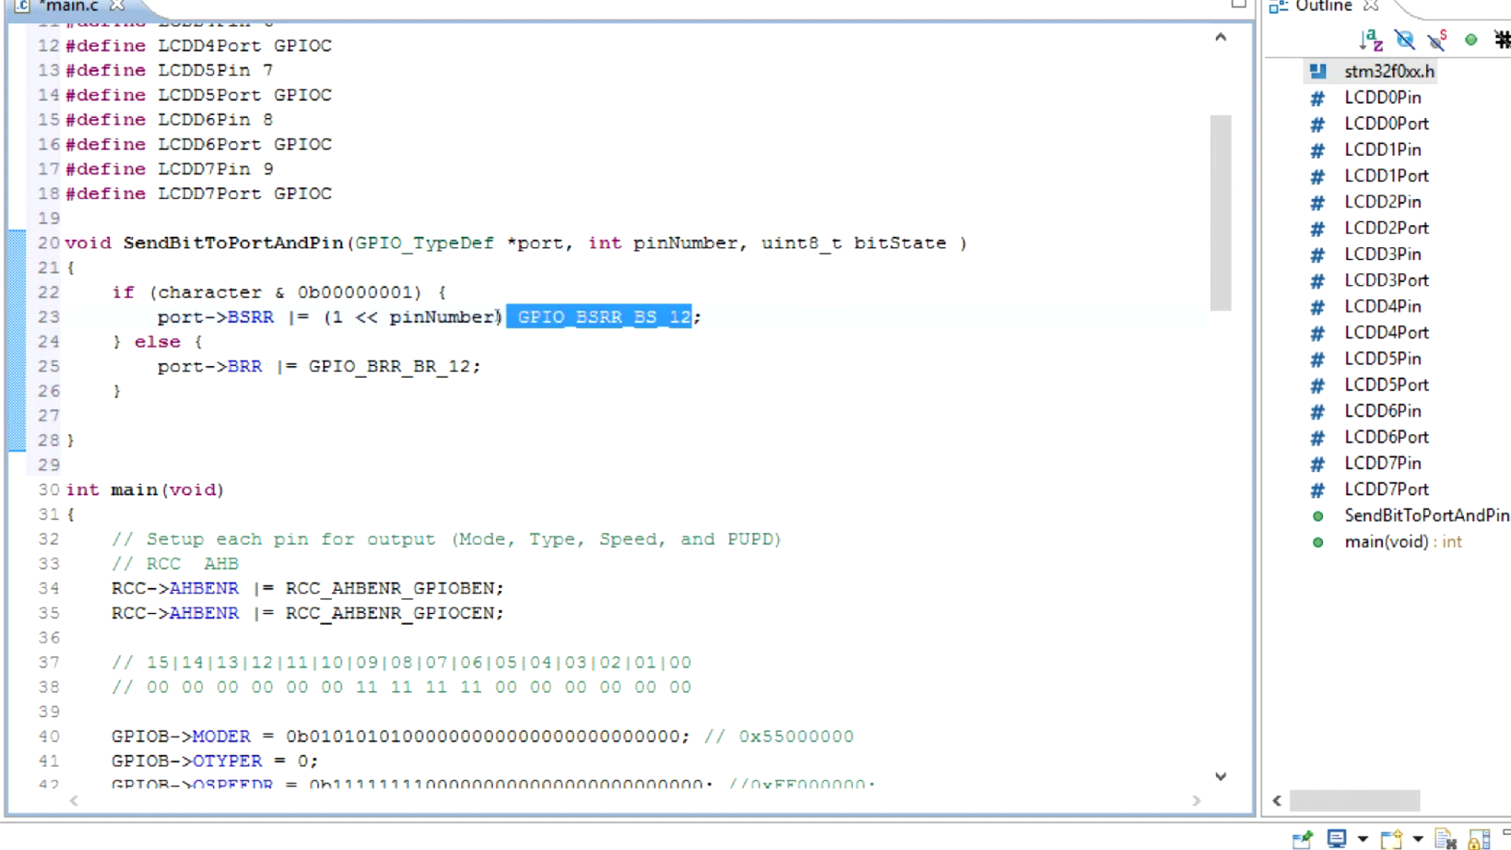
pyautogui.press('Delete')
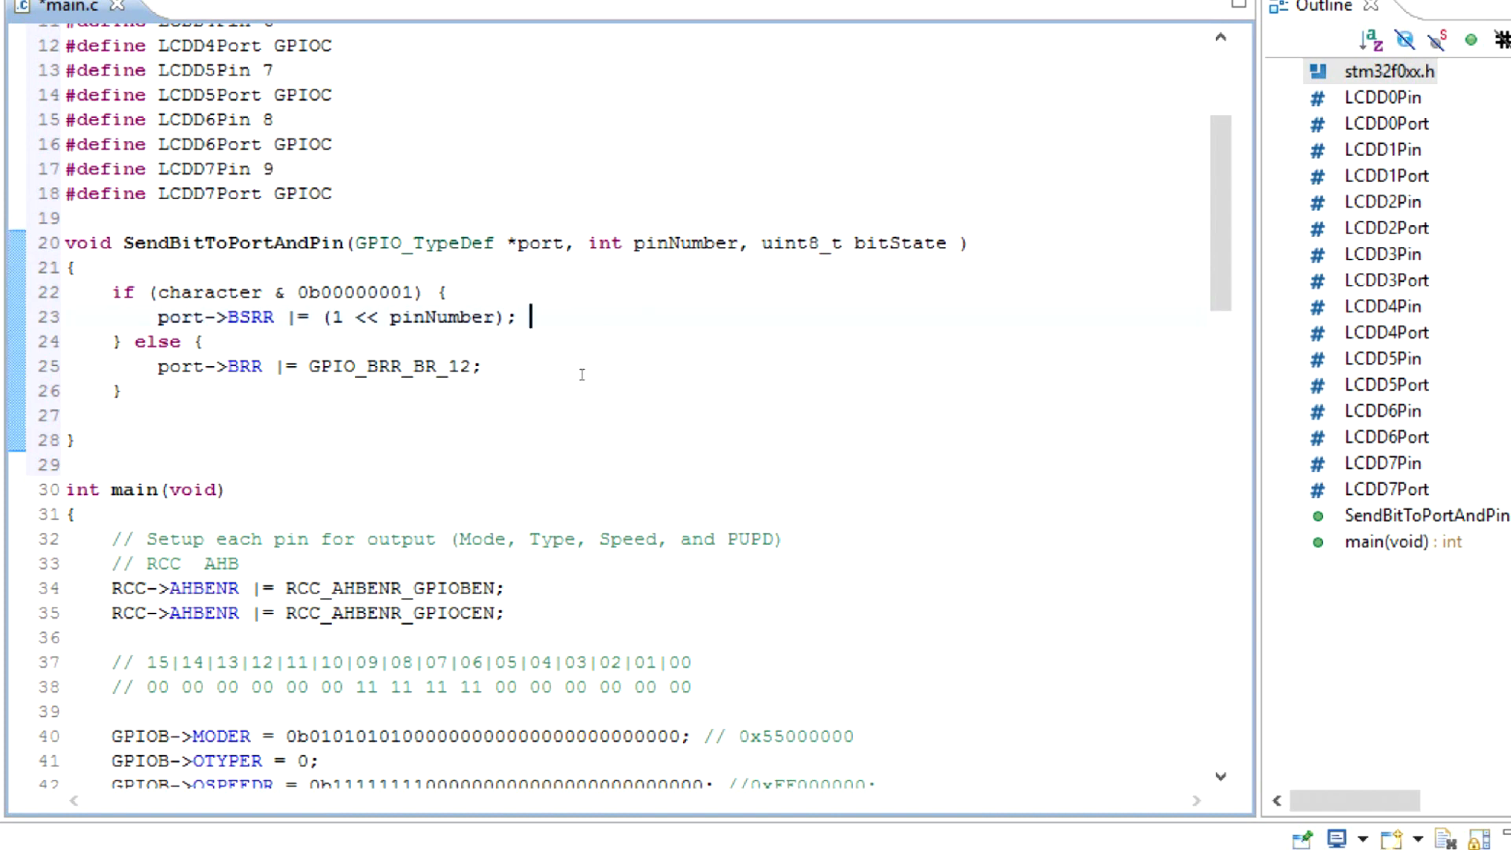
pyautogui.write('// 0b0000 0000 0000 0000 0000 0000 0000 0000')
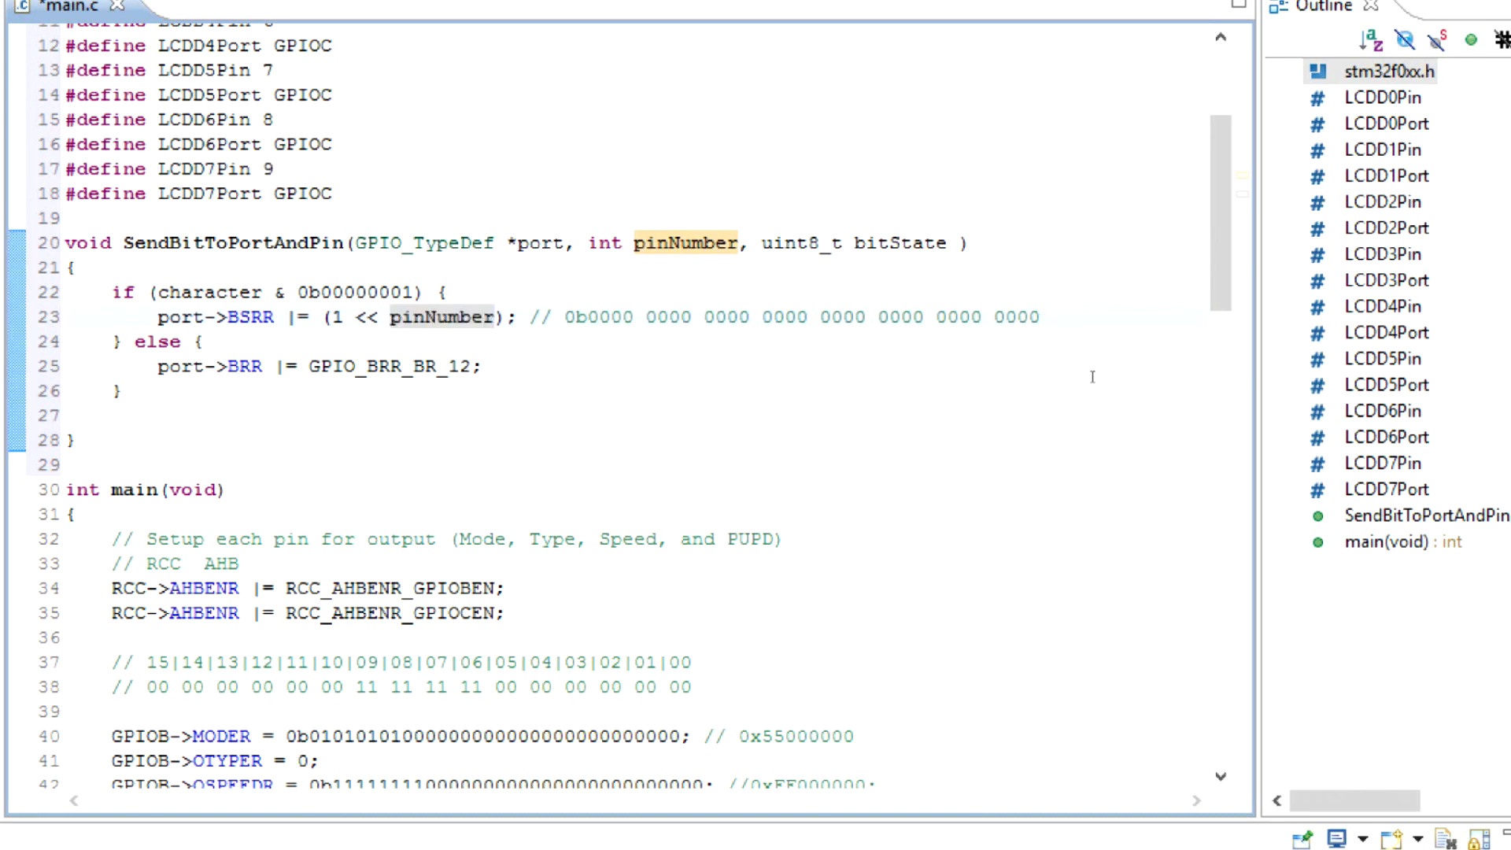
pyautogui.click(1031, 316)
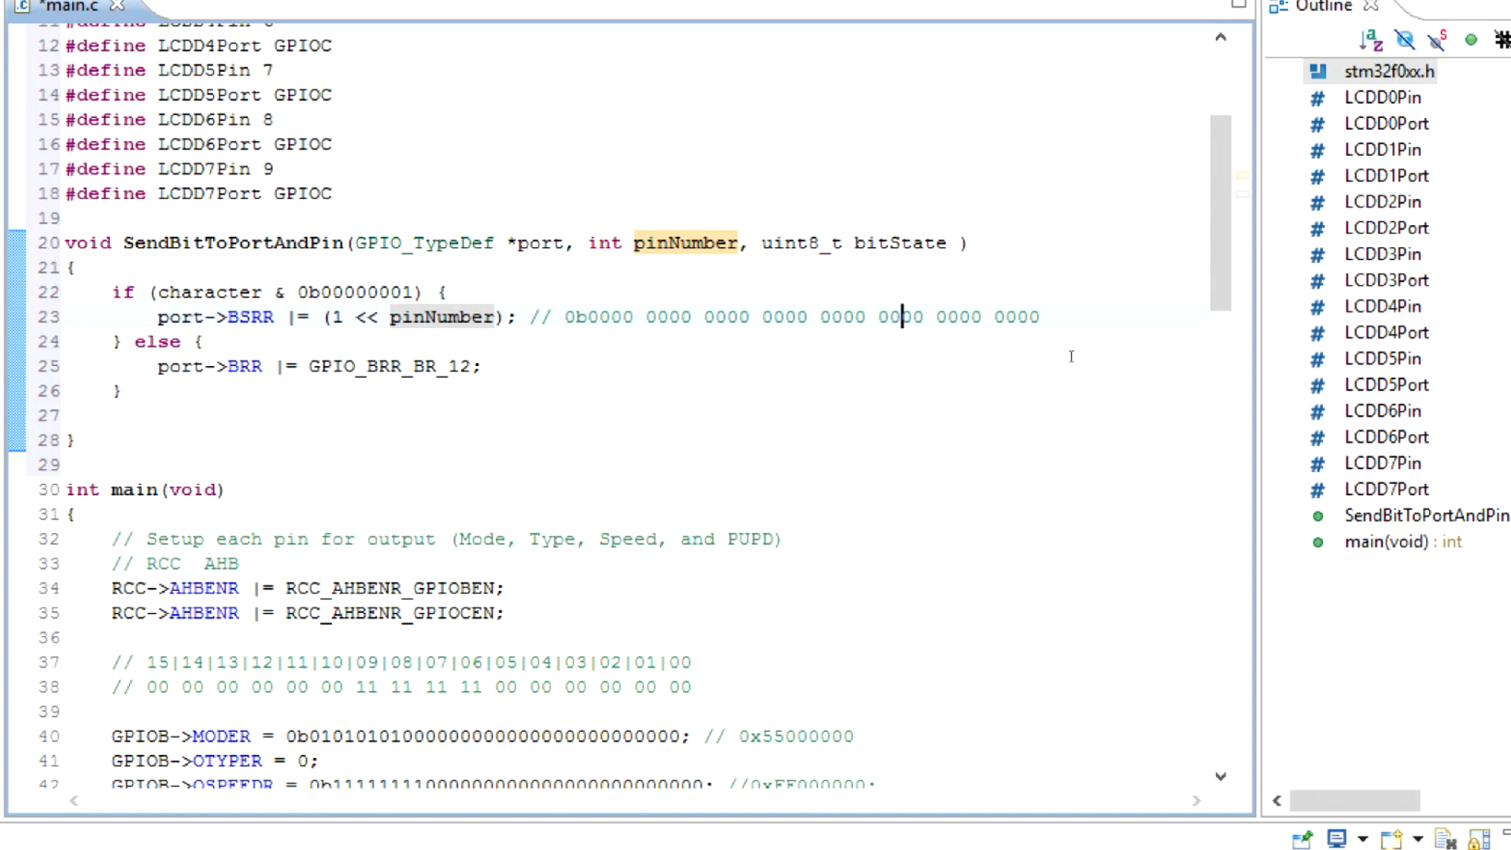
pyautogui.write('1 << pinNumber);')
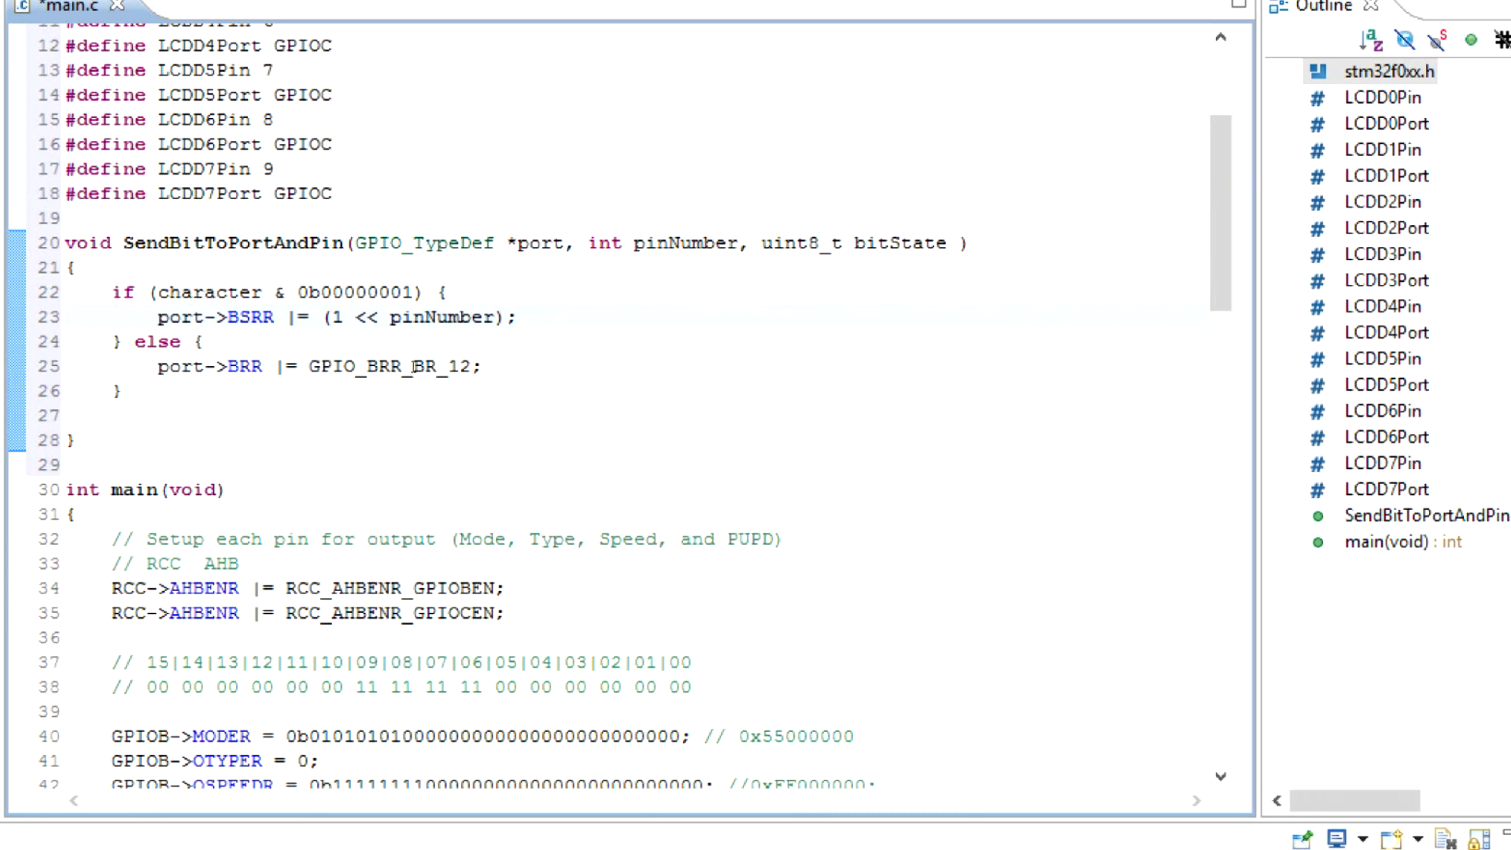
# Step: Clear via port->BRR with (1 << pinNumber); and make the if condition test bitState
pyautogui.moveTo(299, 317); pyautogui.dragTo(391, 317)
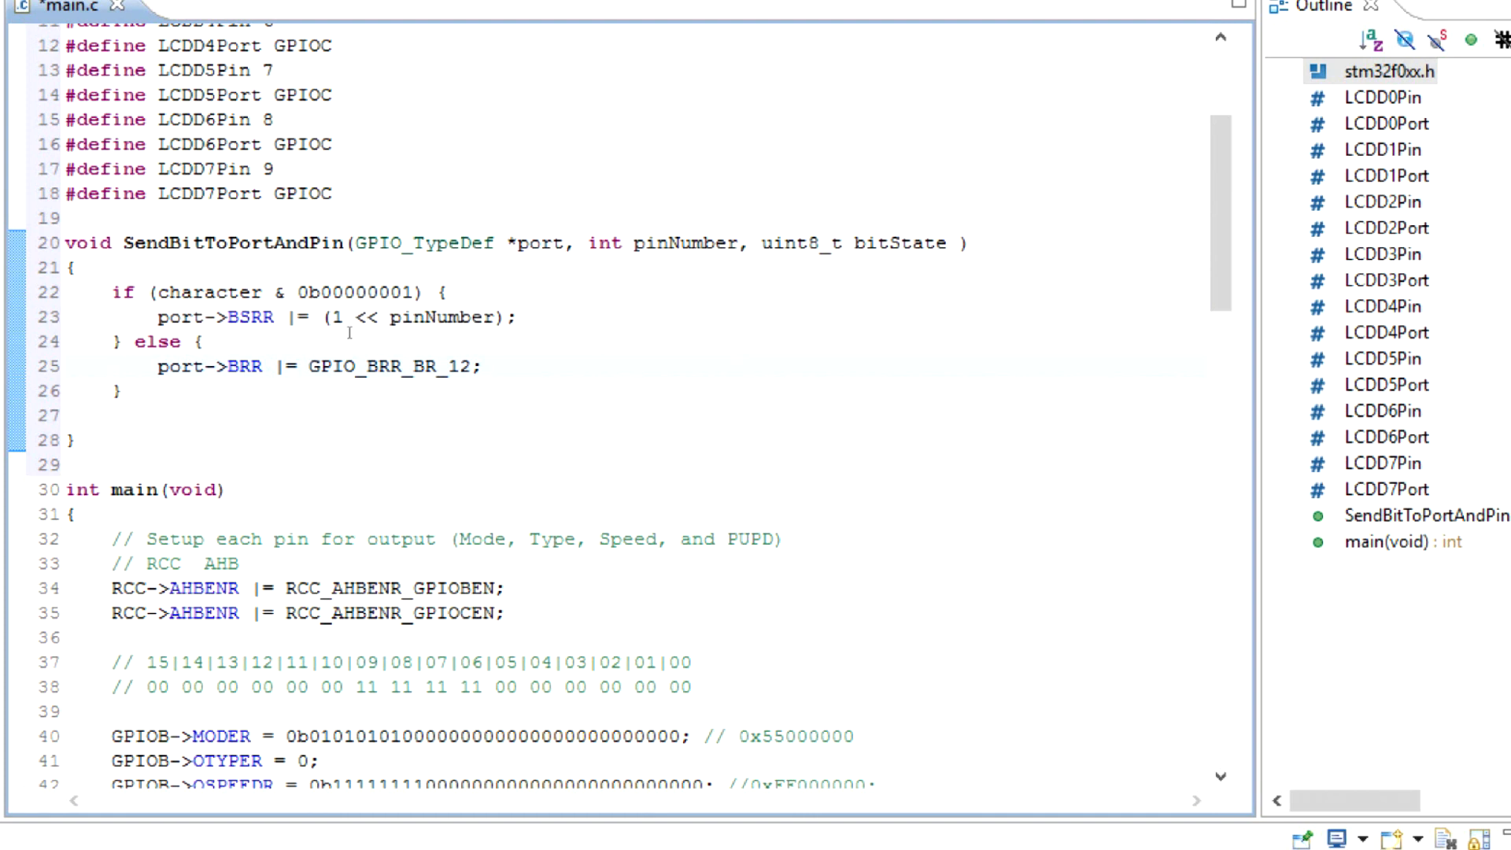
pyautogui.doubleClick(409, 317)
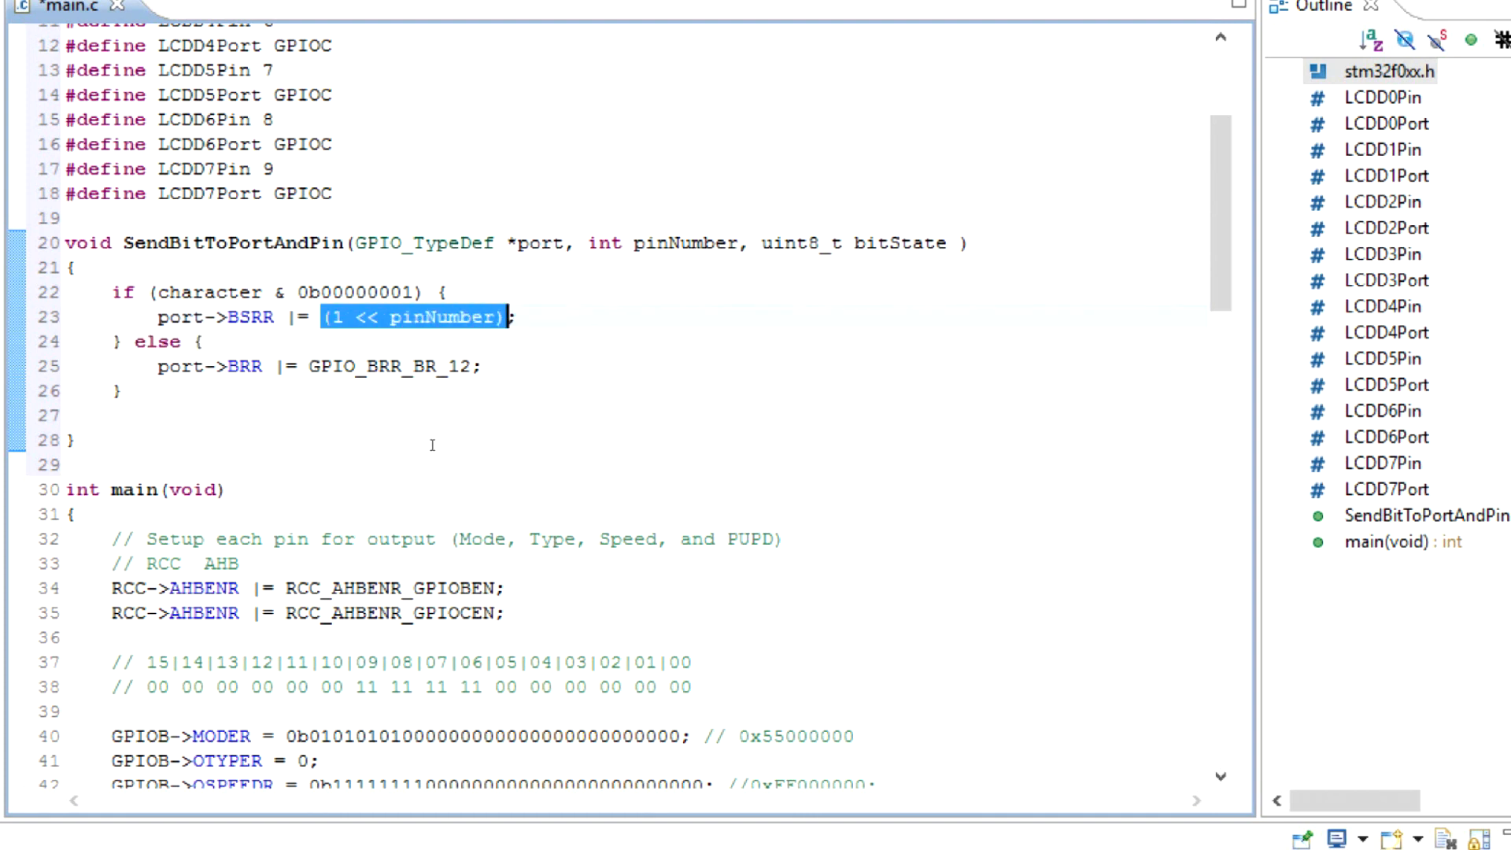
pyautogui.write('(1 << pinNumber);')
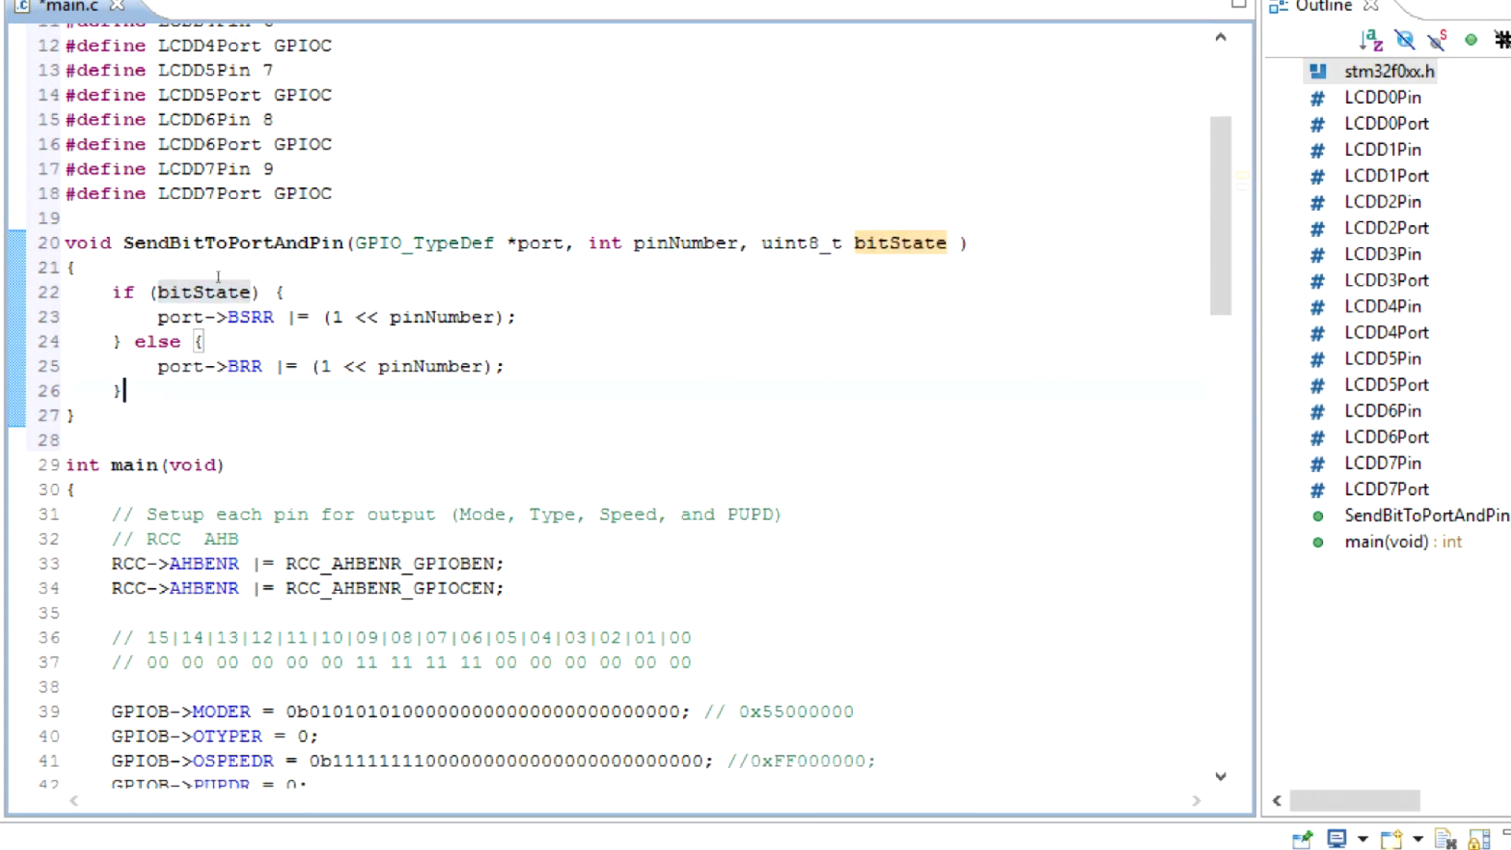
pyautogui.scroll(-3)
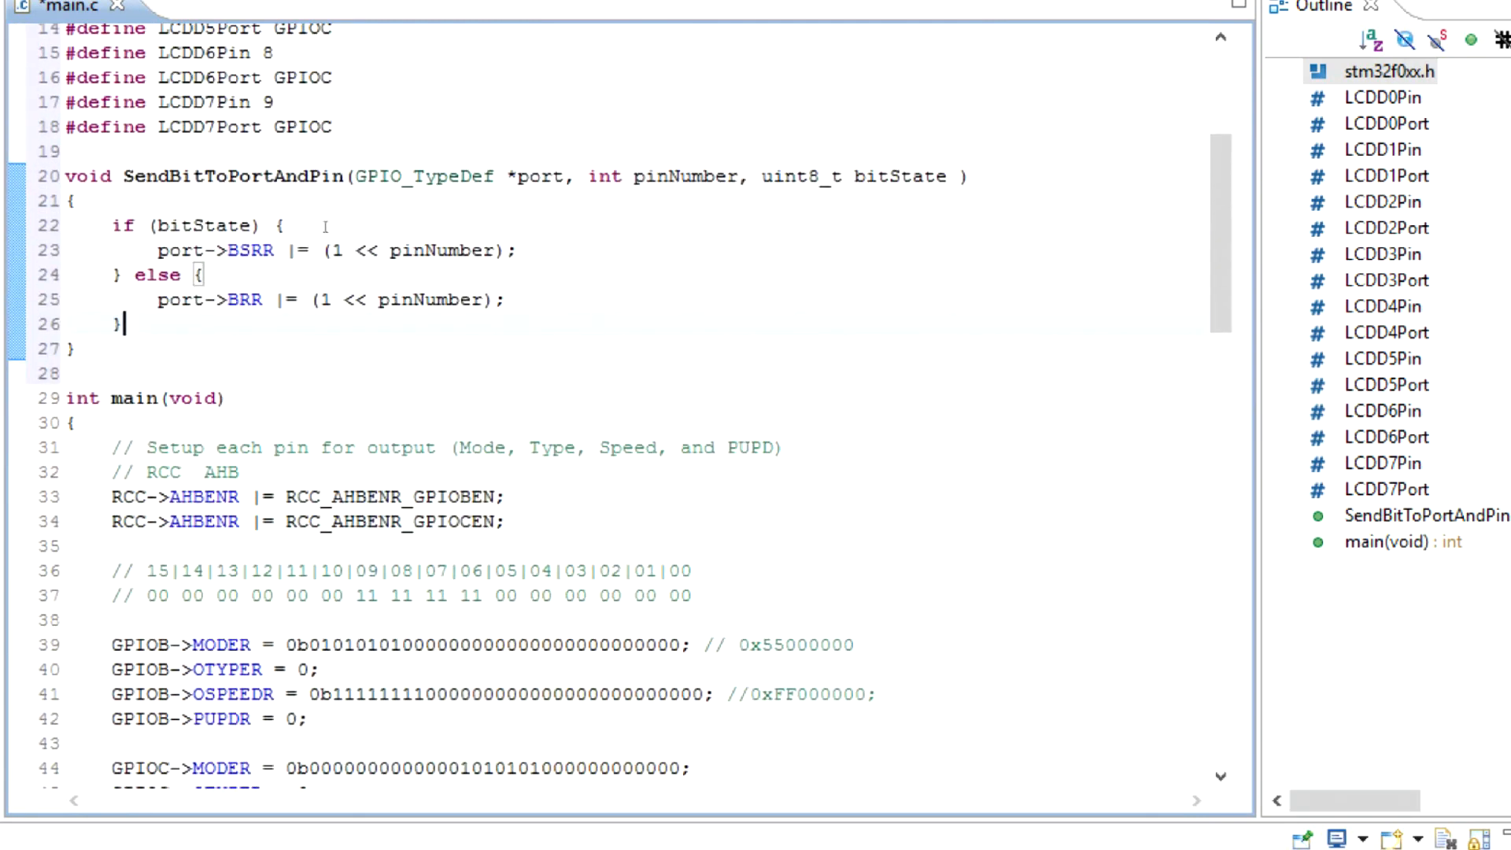
pyautogui.scroll(-3)
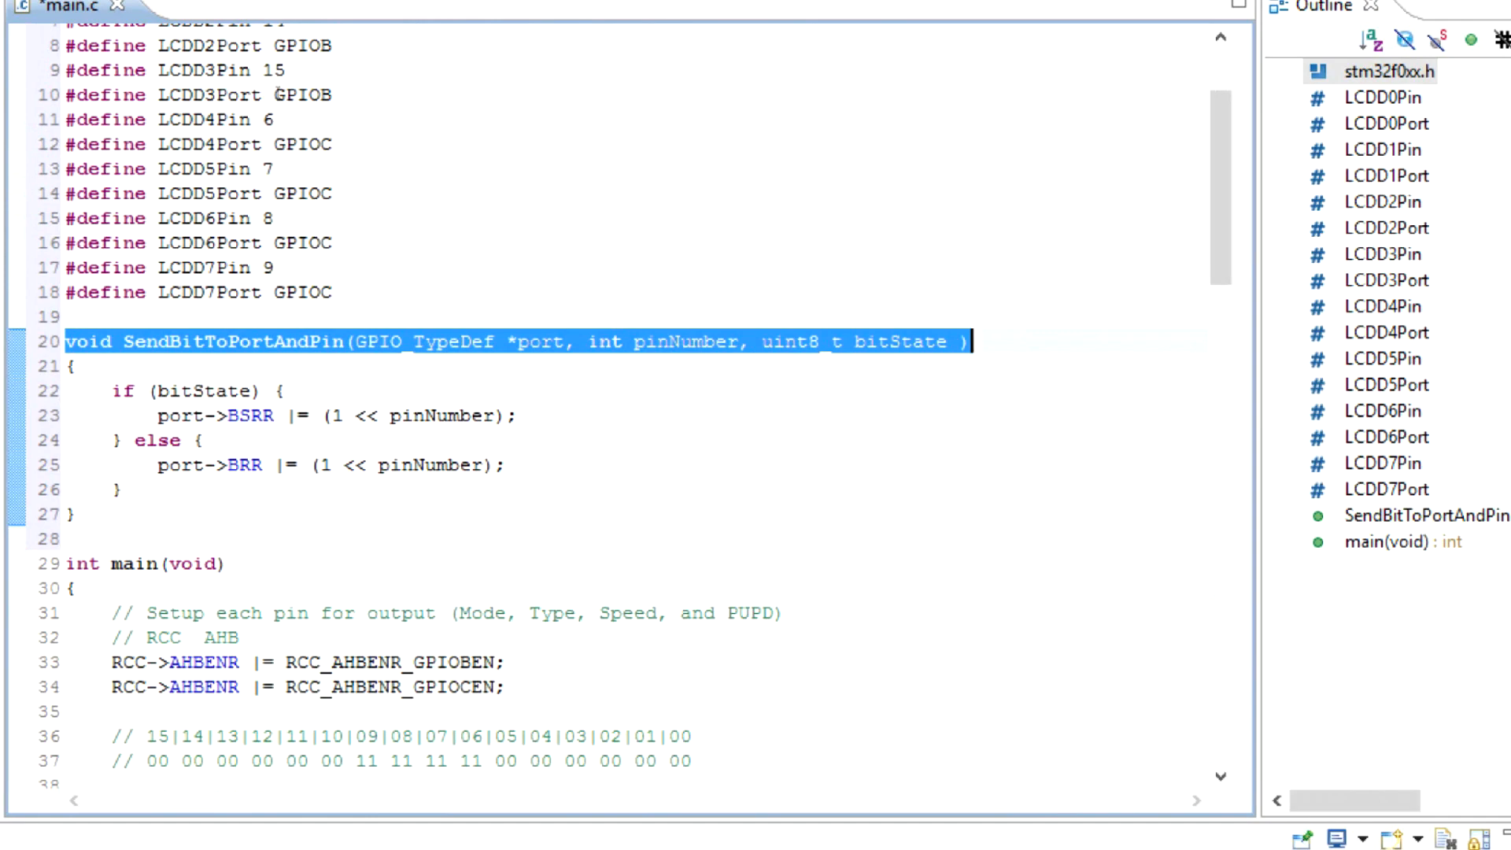
# Step: Turn a pasted copy of the signature into the call SendBitToPortAndPin(GPIOB, 12, character & 0b00000001)
pyautogui.scroll(-3)
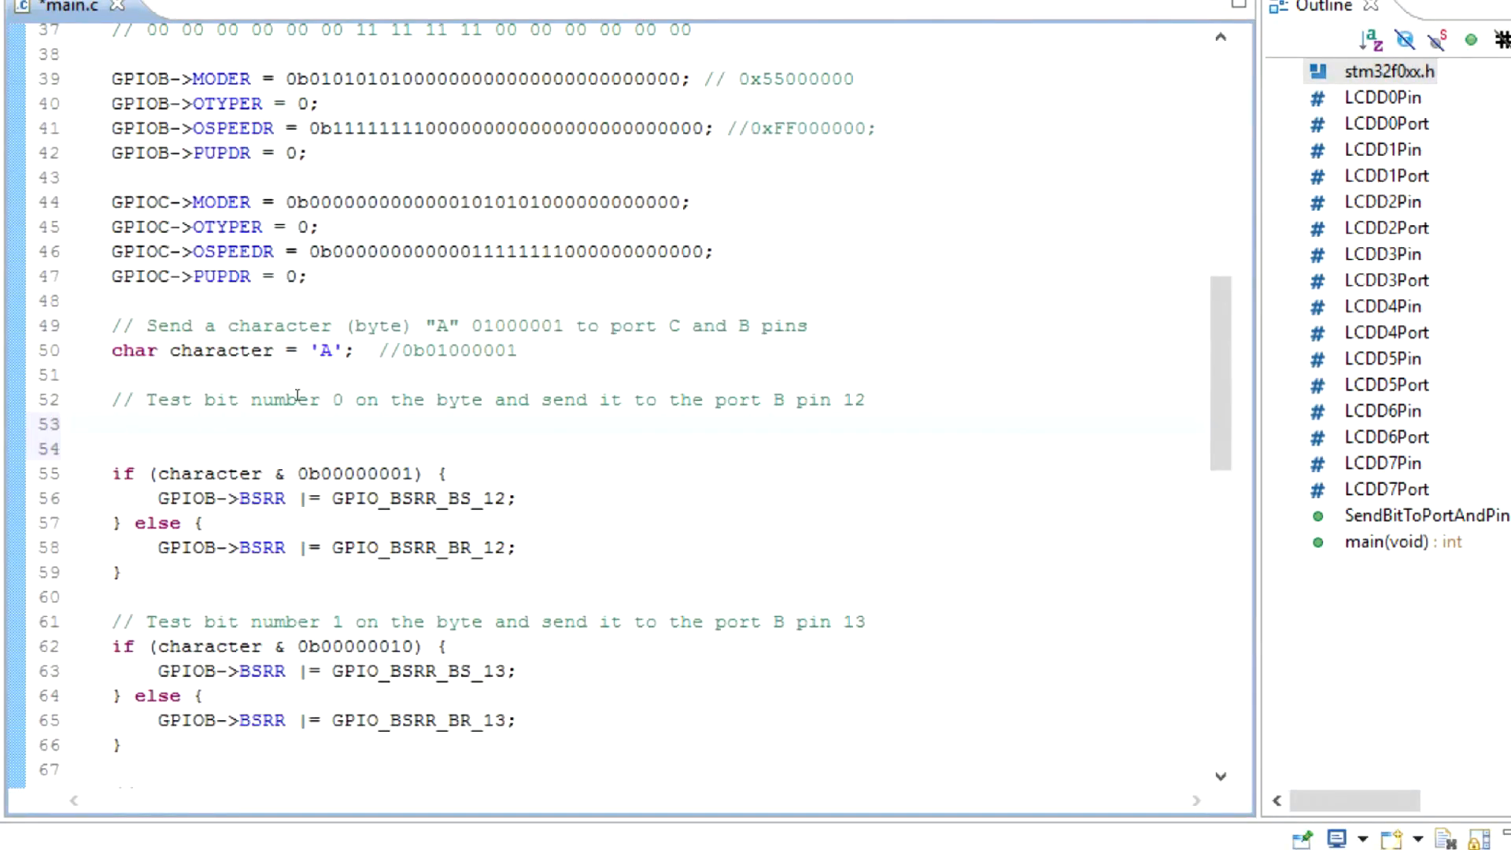
pyautogui.write('void SendBitToPortAndPin(GPIO_TypeDef *port, int pinNumber, uint8_t bitState )')
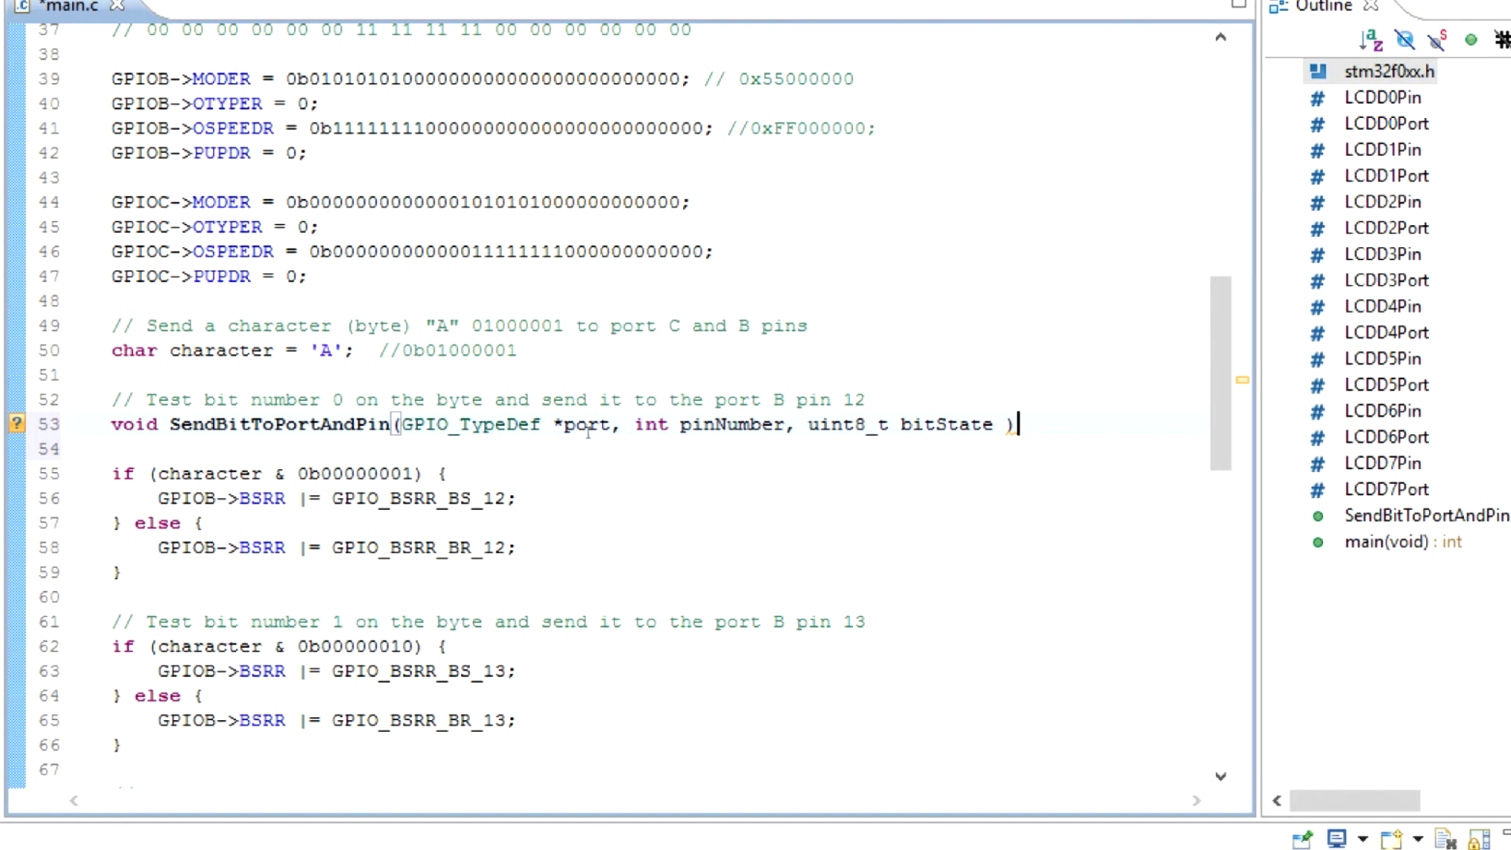
pyautogui.doubleClick(189, 498)
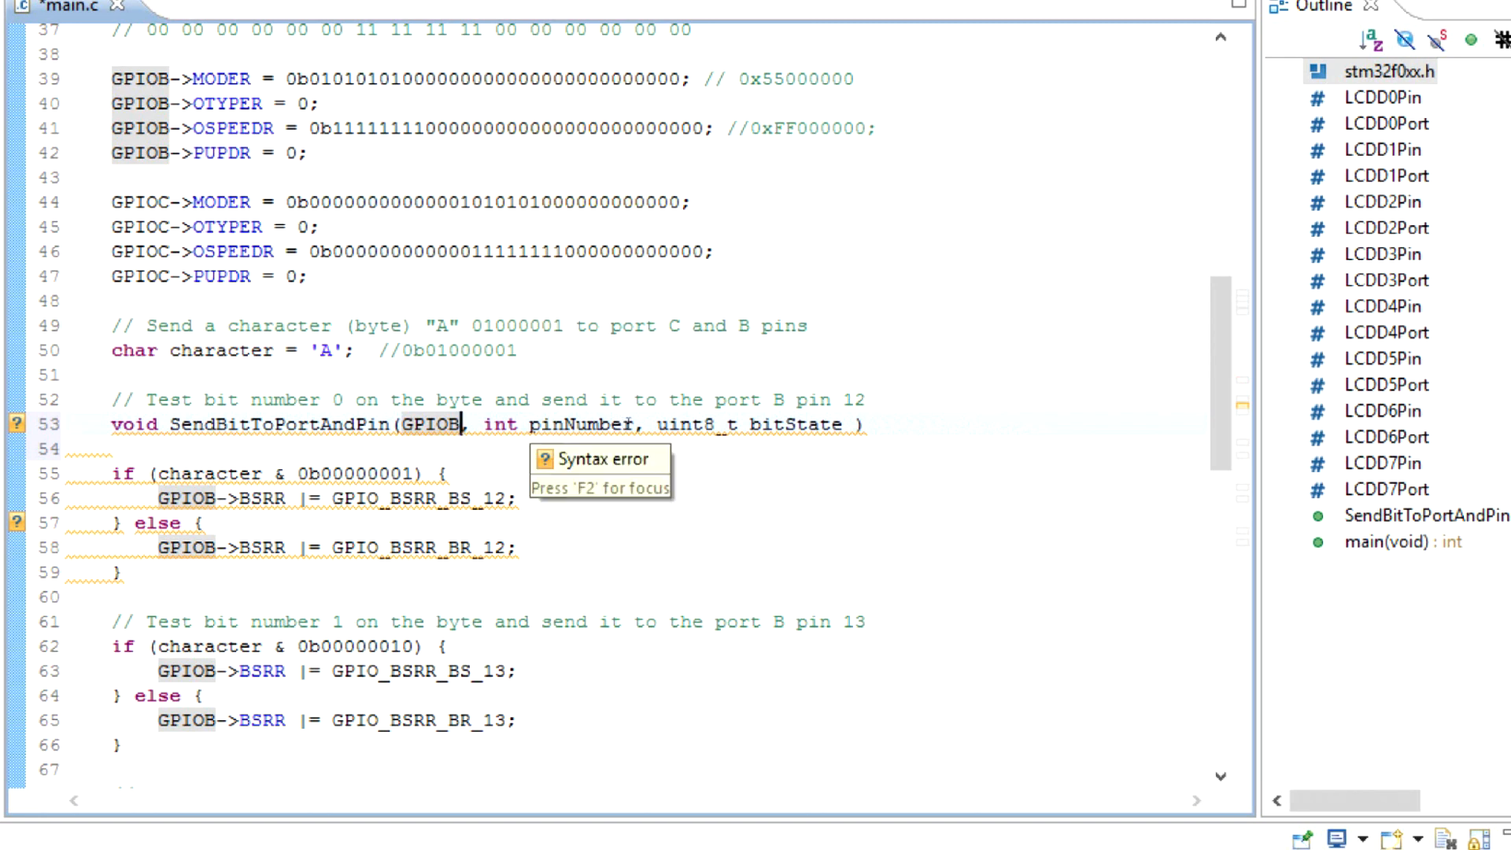
pyautogui.doubleClick(580, 424)
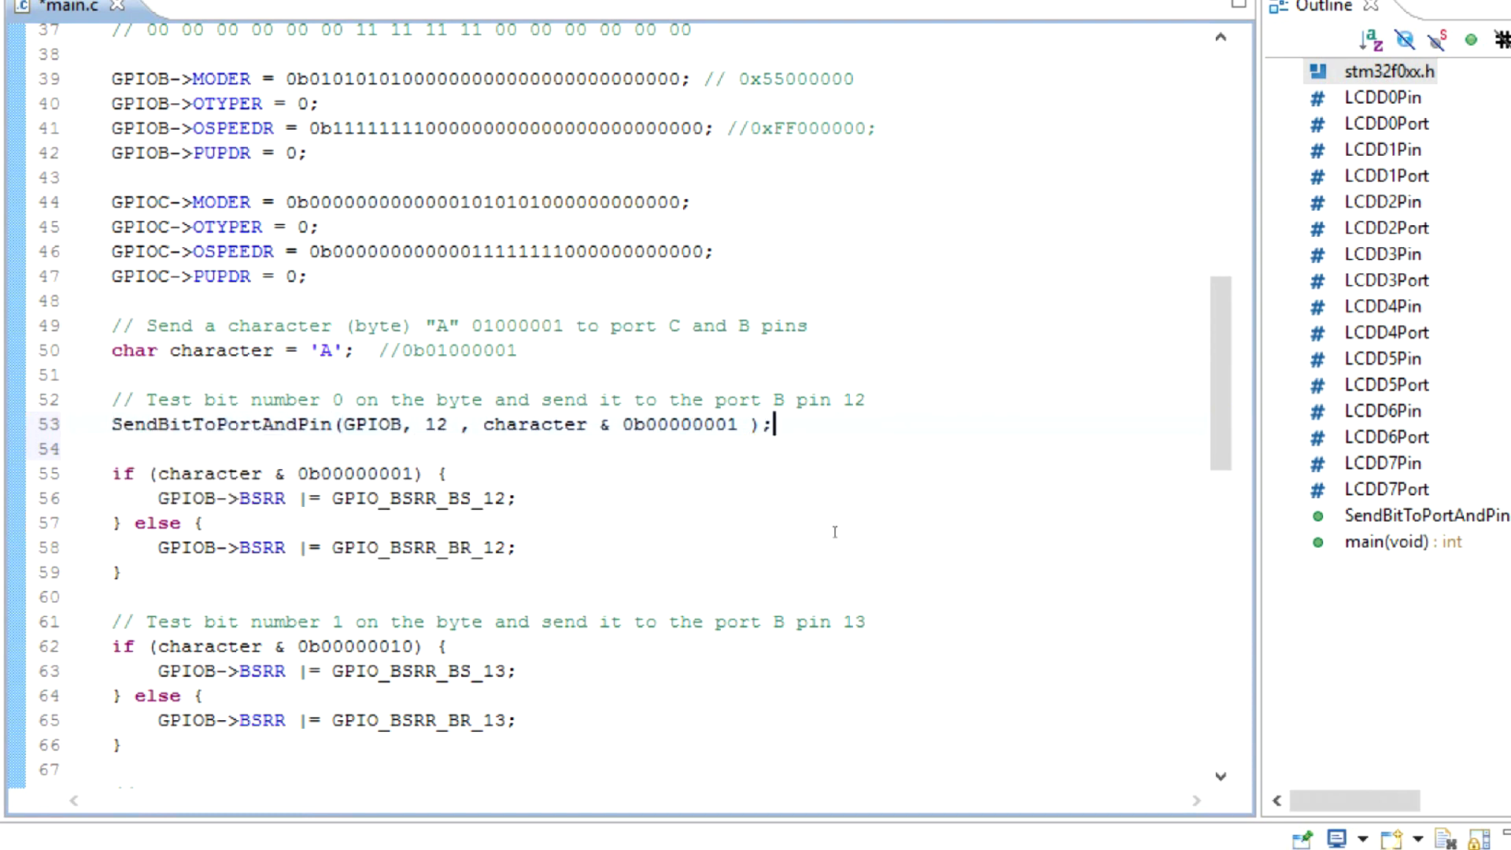
pyautogui.moveTo(111, 448); pyautogui.dragTo(116, 571)
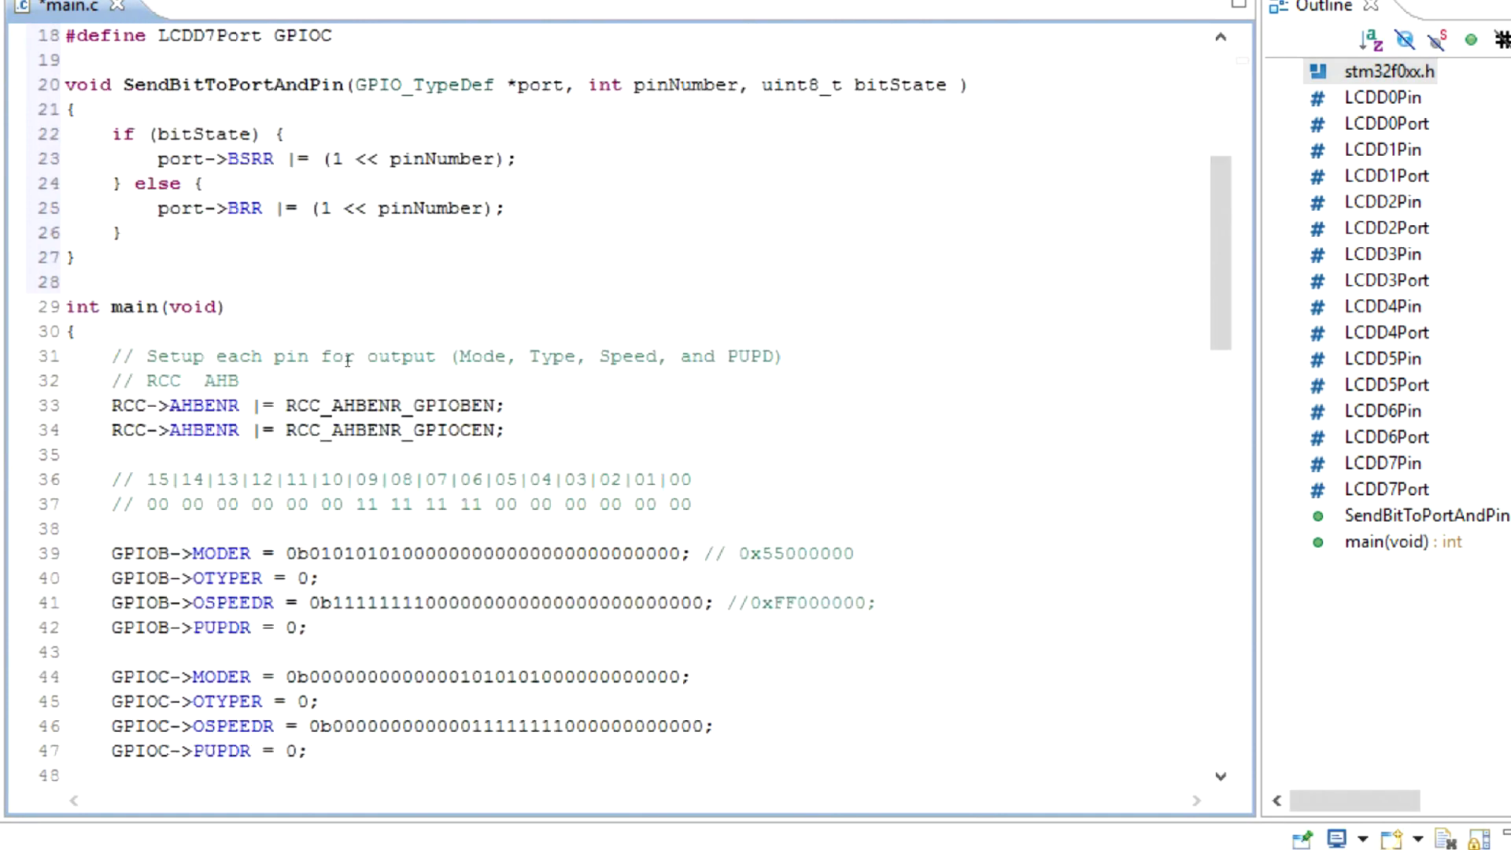
# Step: Swap GPIOB and 12 in the bit-0 call for the LCDD0Port and LCDD0Pin macros
pyautogui.scroll(-3)
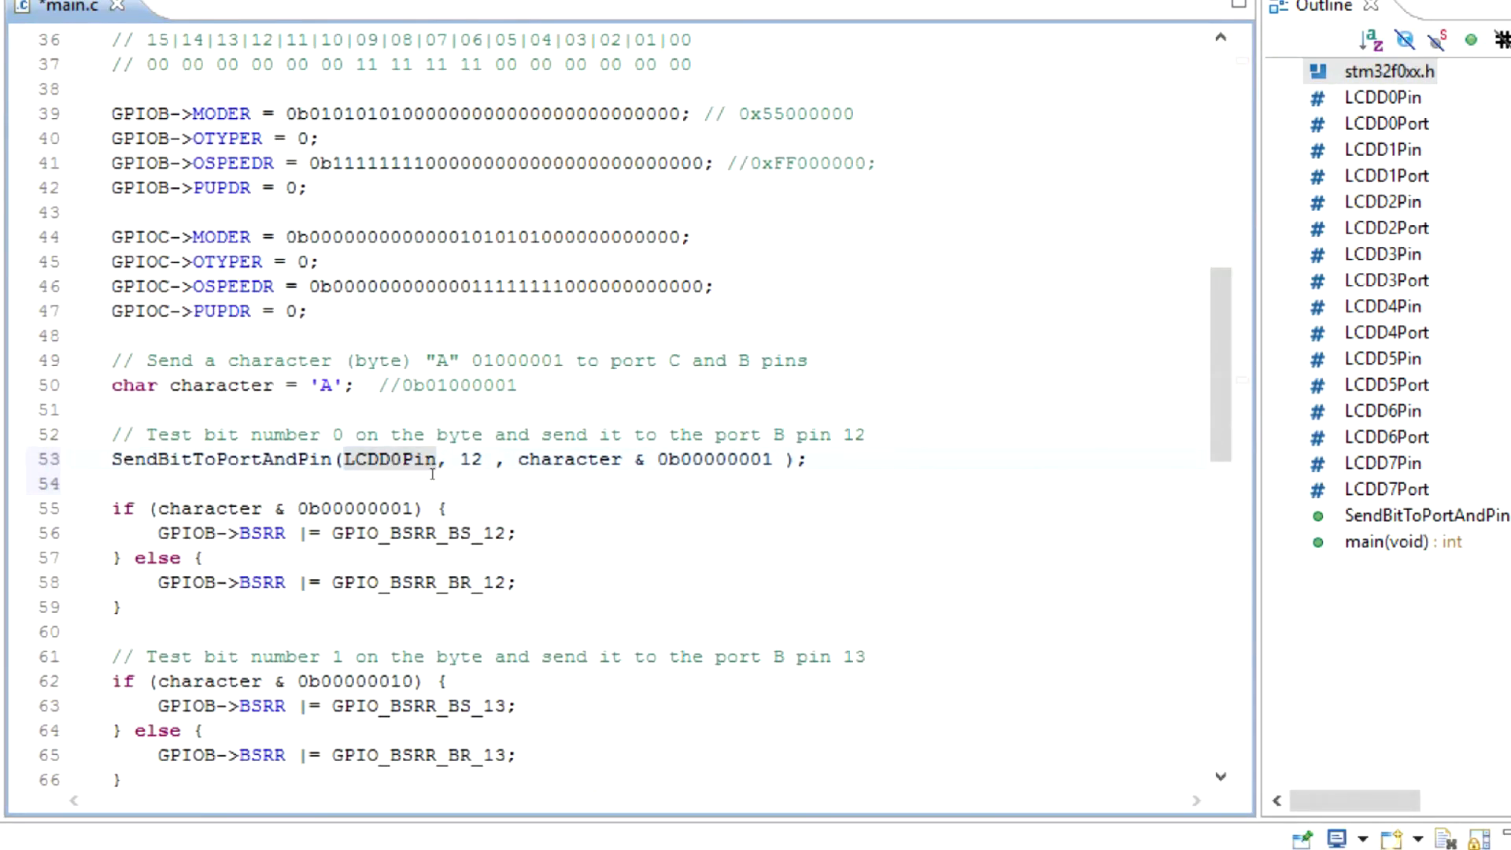
pyautogui.write('Port, LCDD0P')
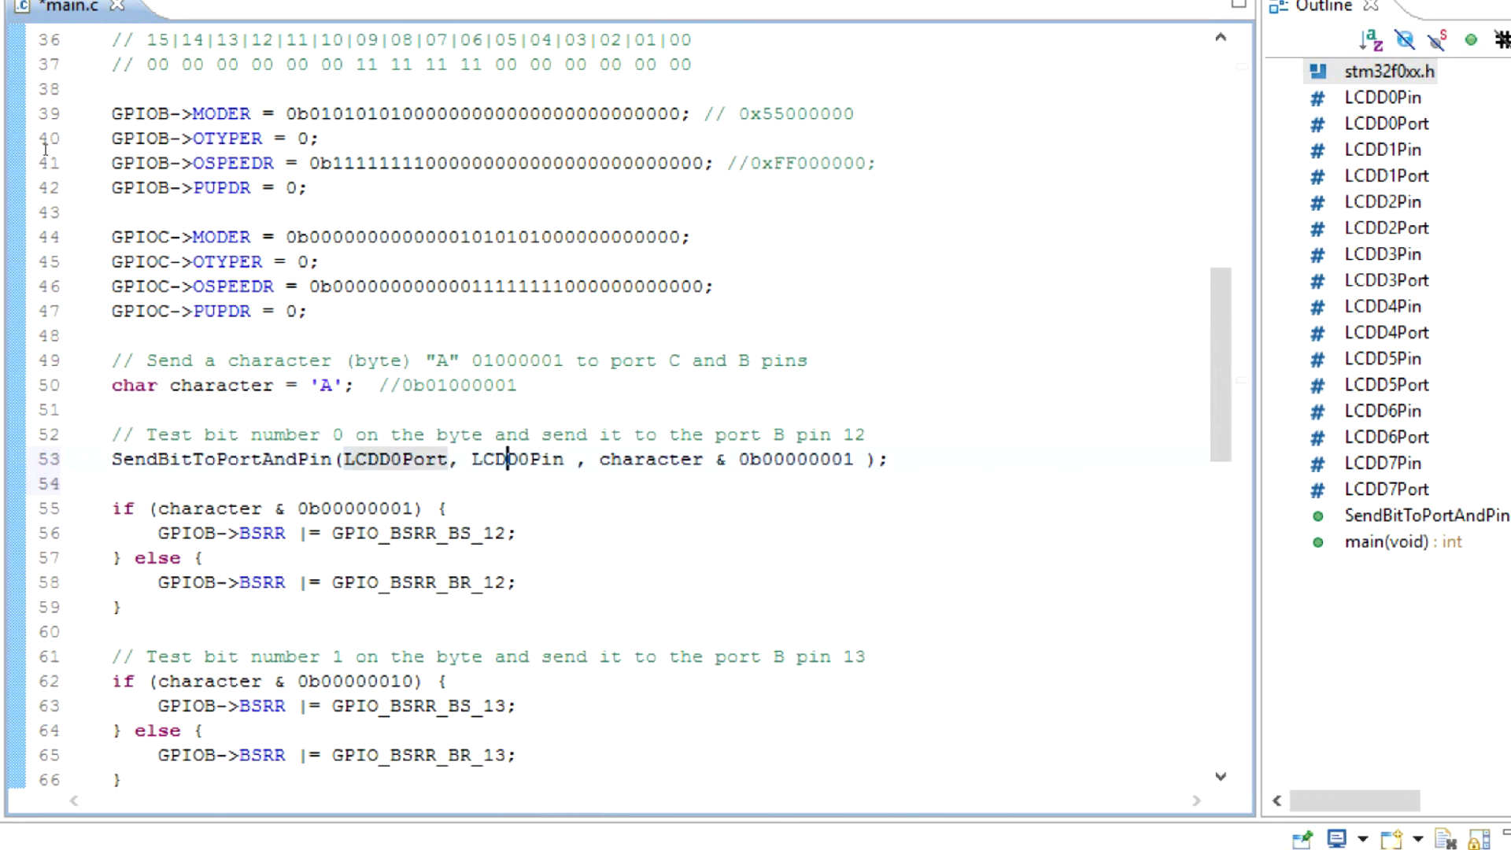
pyautogui.doubleClick(518, 458)
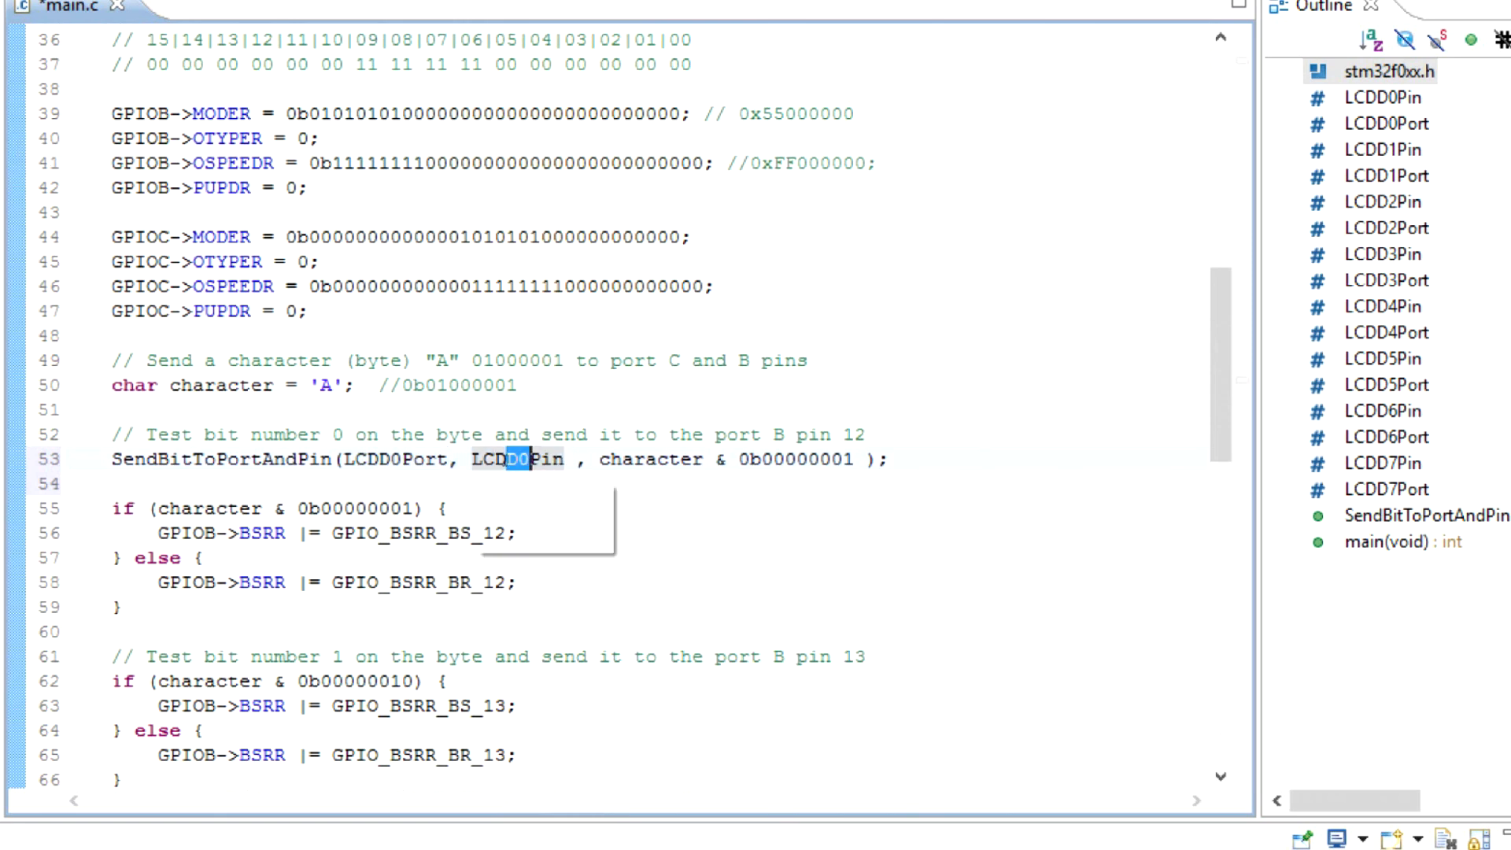
pyautogui.moveTo(515, 459)
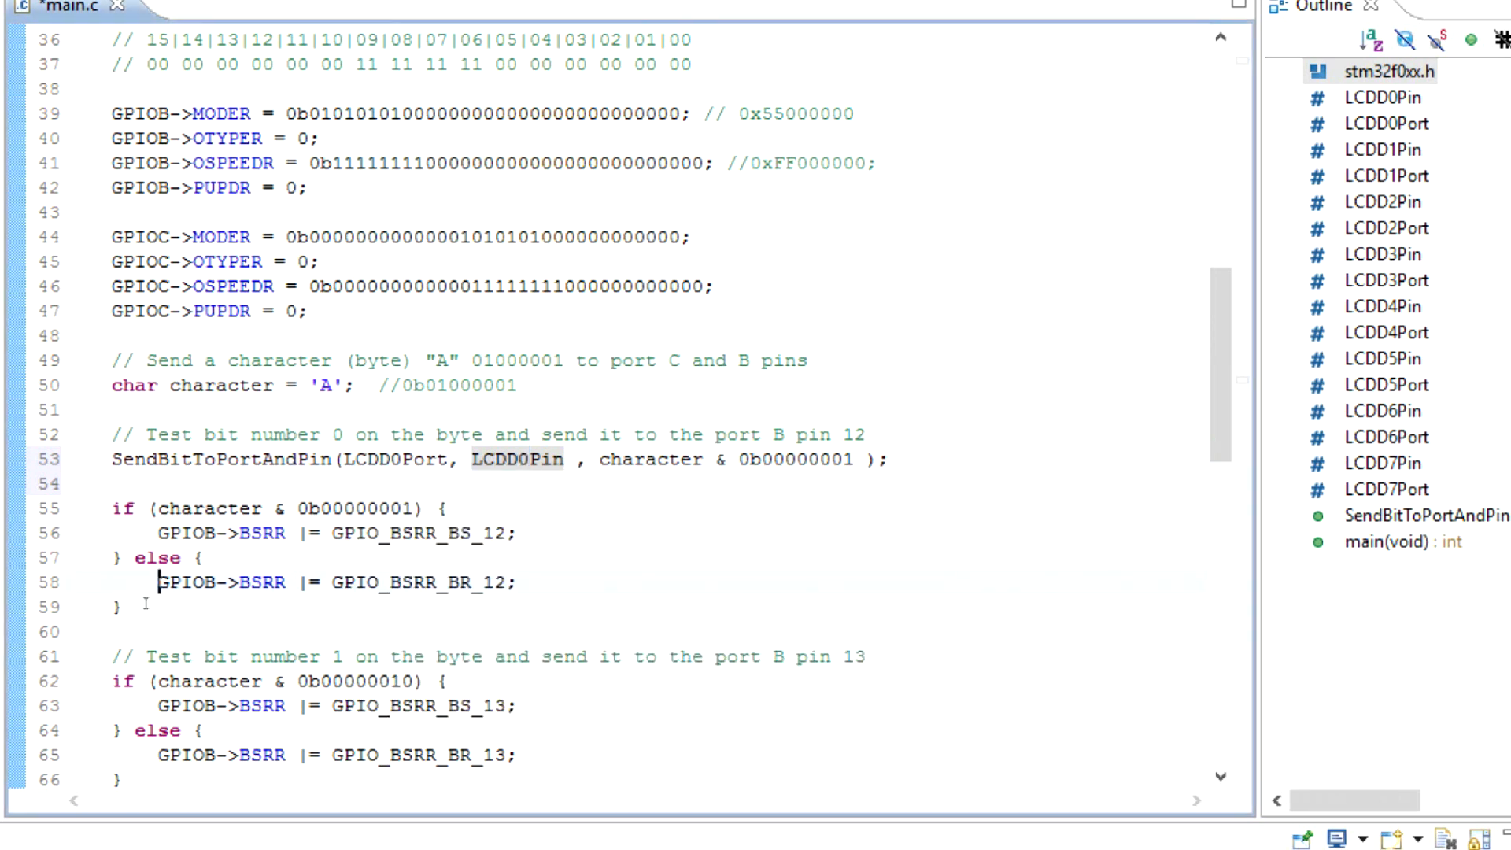
pyautogui.moveTo(188, 582)
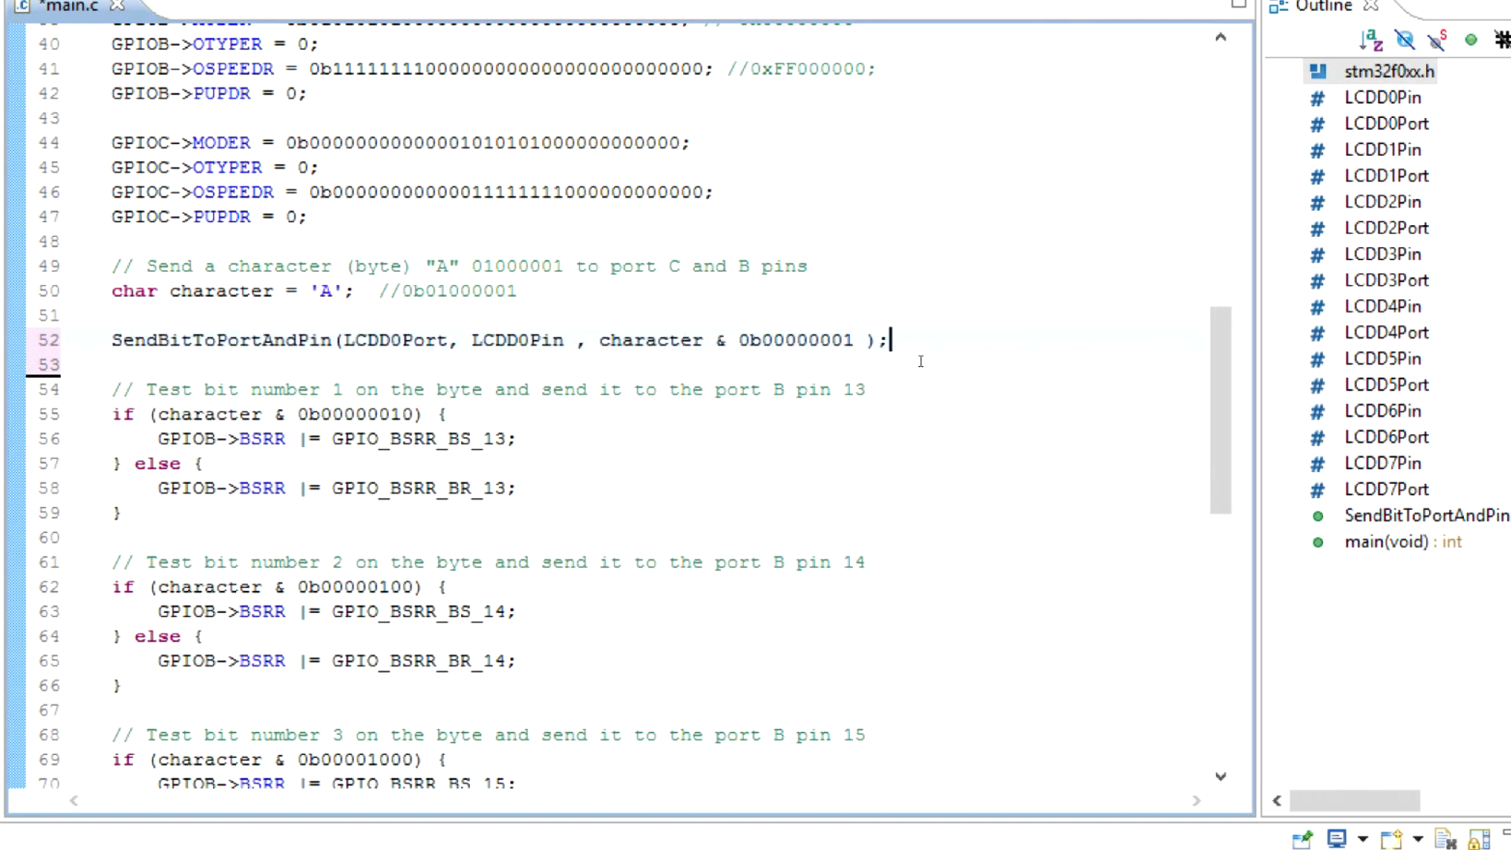
# Step: Paste seven more calls for LCDD1–LCDD7 with matching bit masks, deleting the if/else blocks
pyautogui.press('ctrl+v')
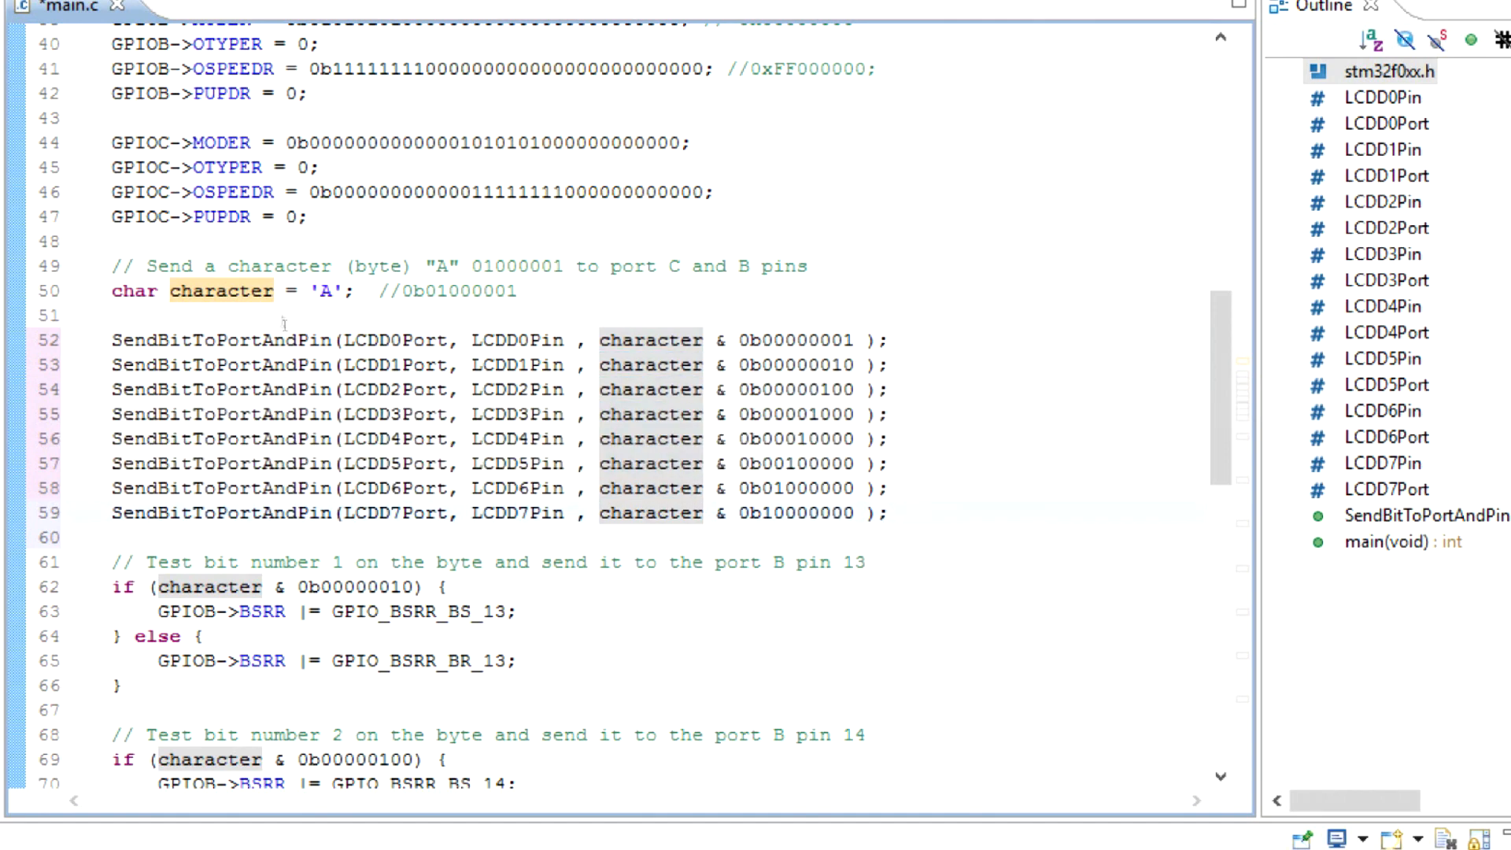
pyautogui.scroll(-3)
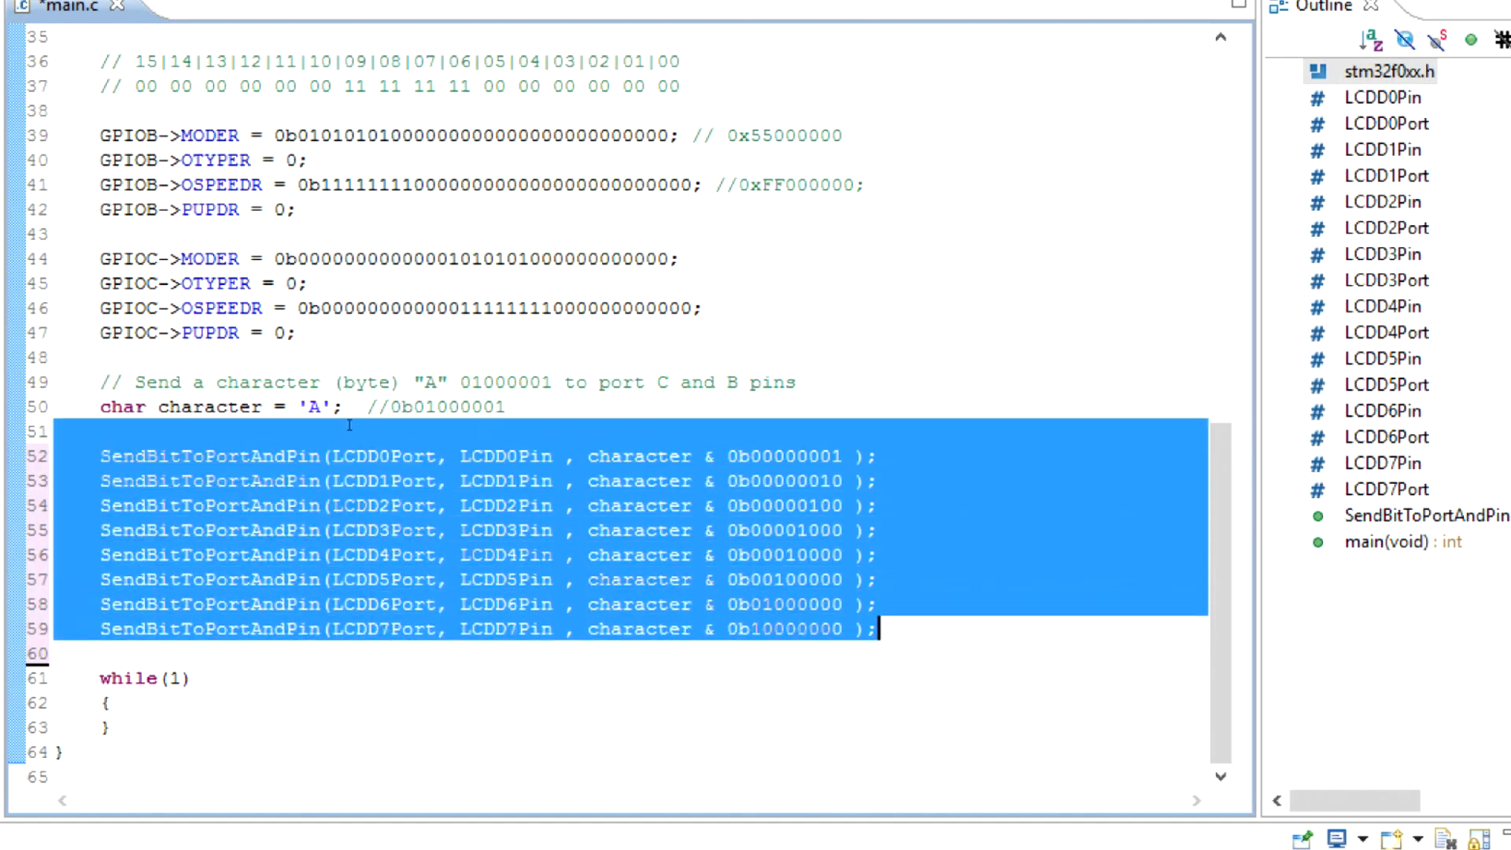
pyautogui.click(347, 421)
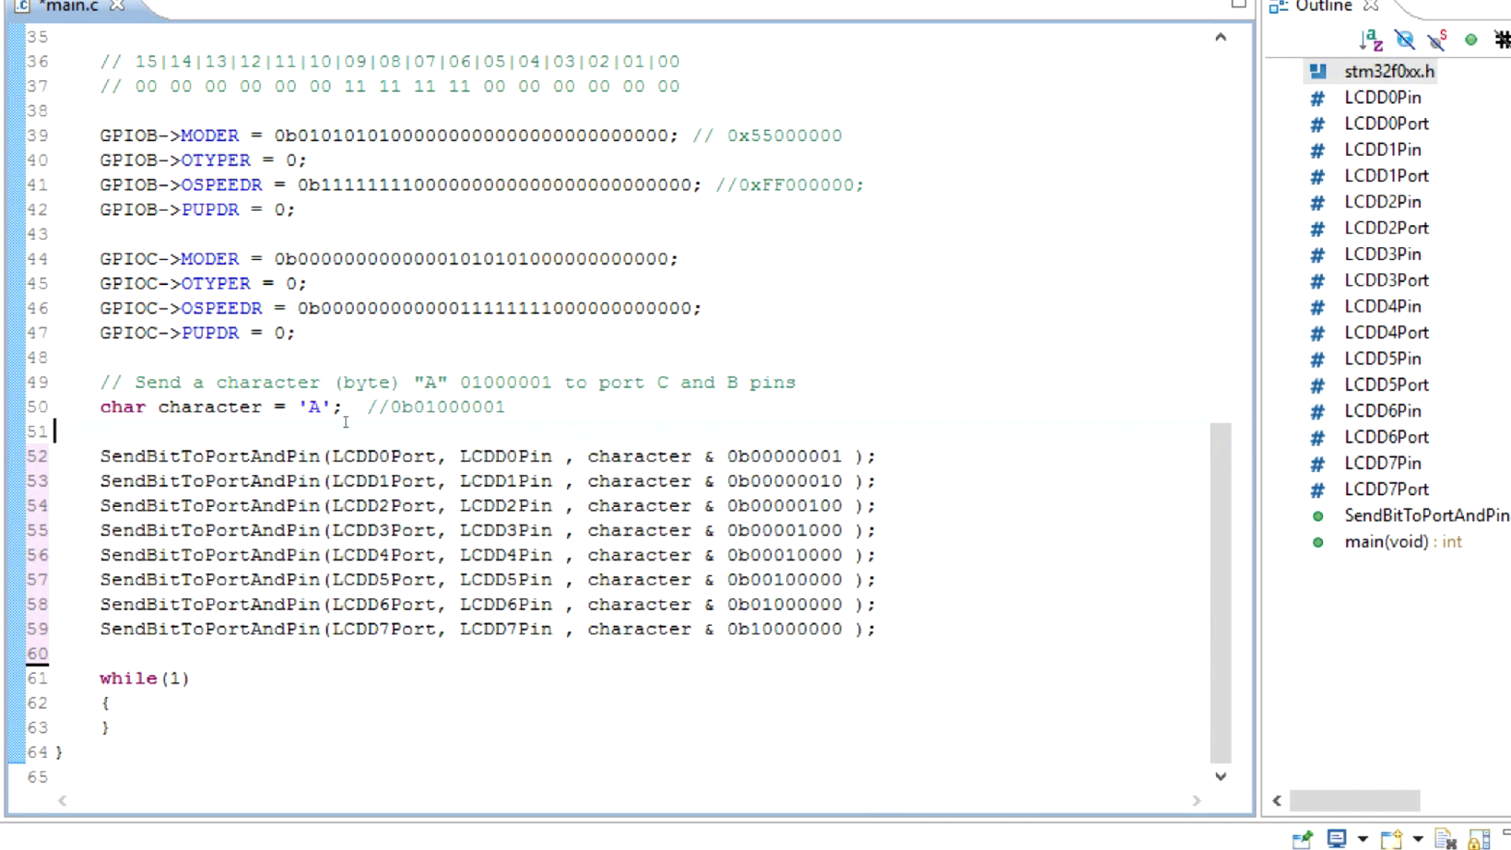